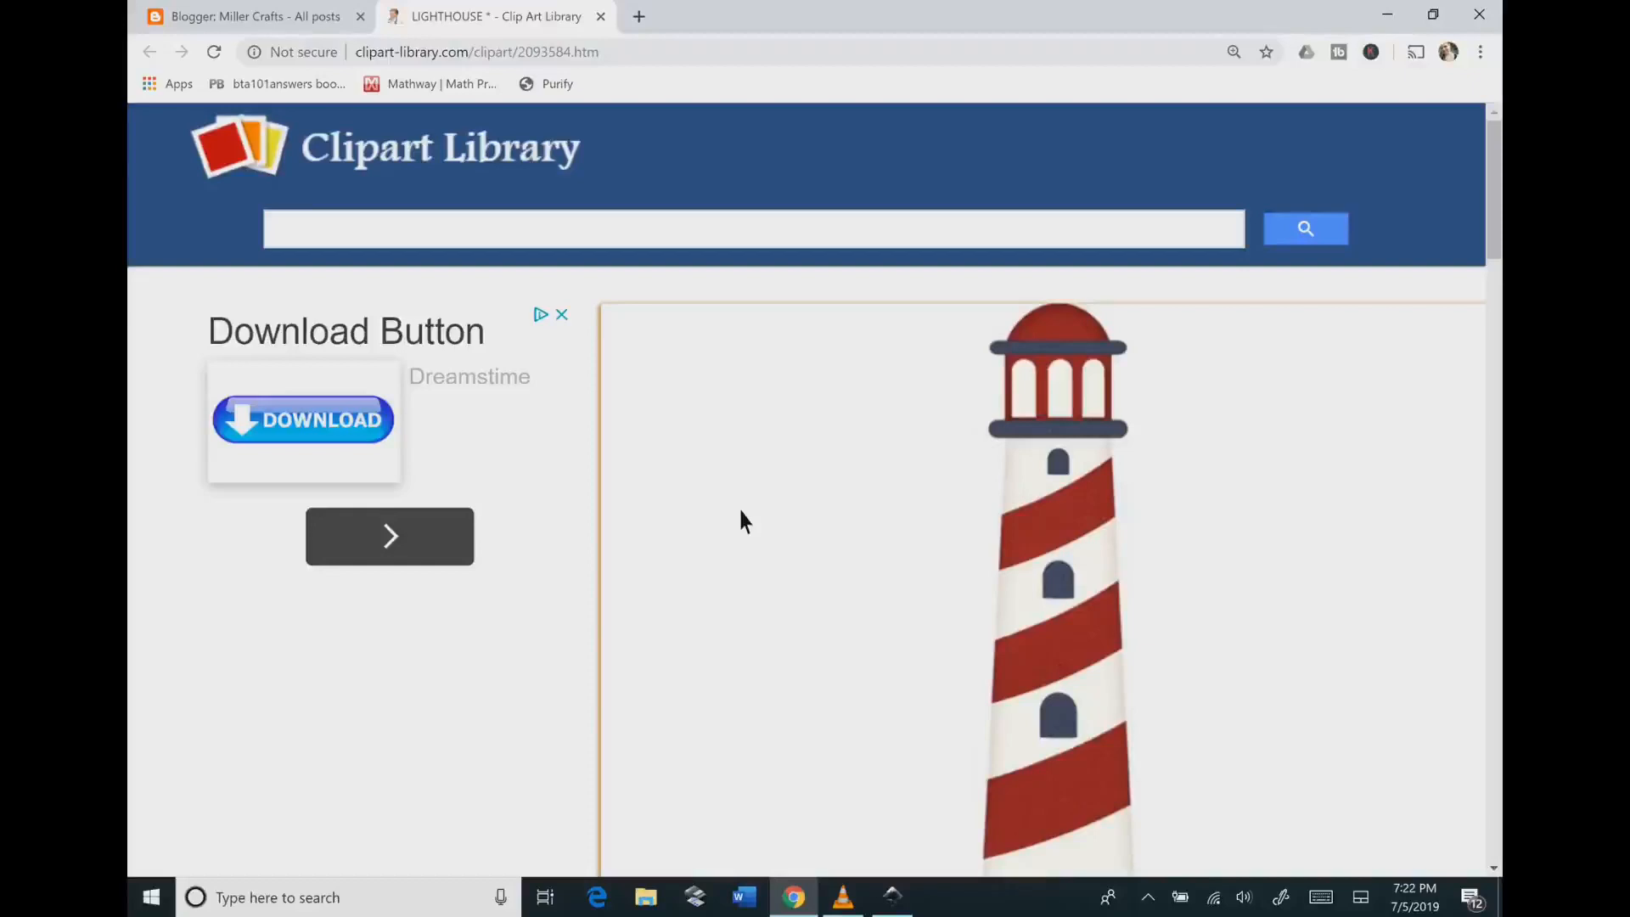
Step: Copy the Nautical Home Cliparts #2481585 lighthouse image from the Clipart Library page
{"action": "scroll", "scroll_direction": "down", "scroll_amount": 3}
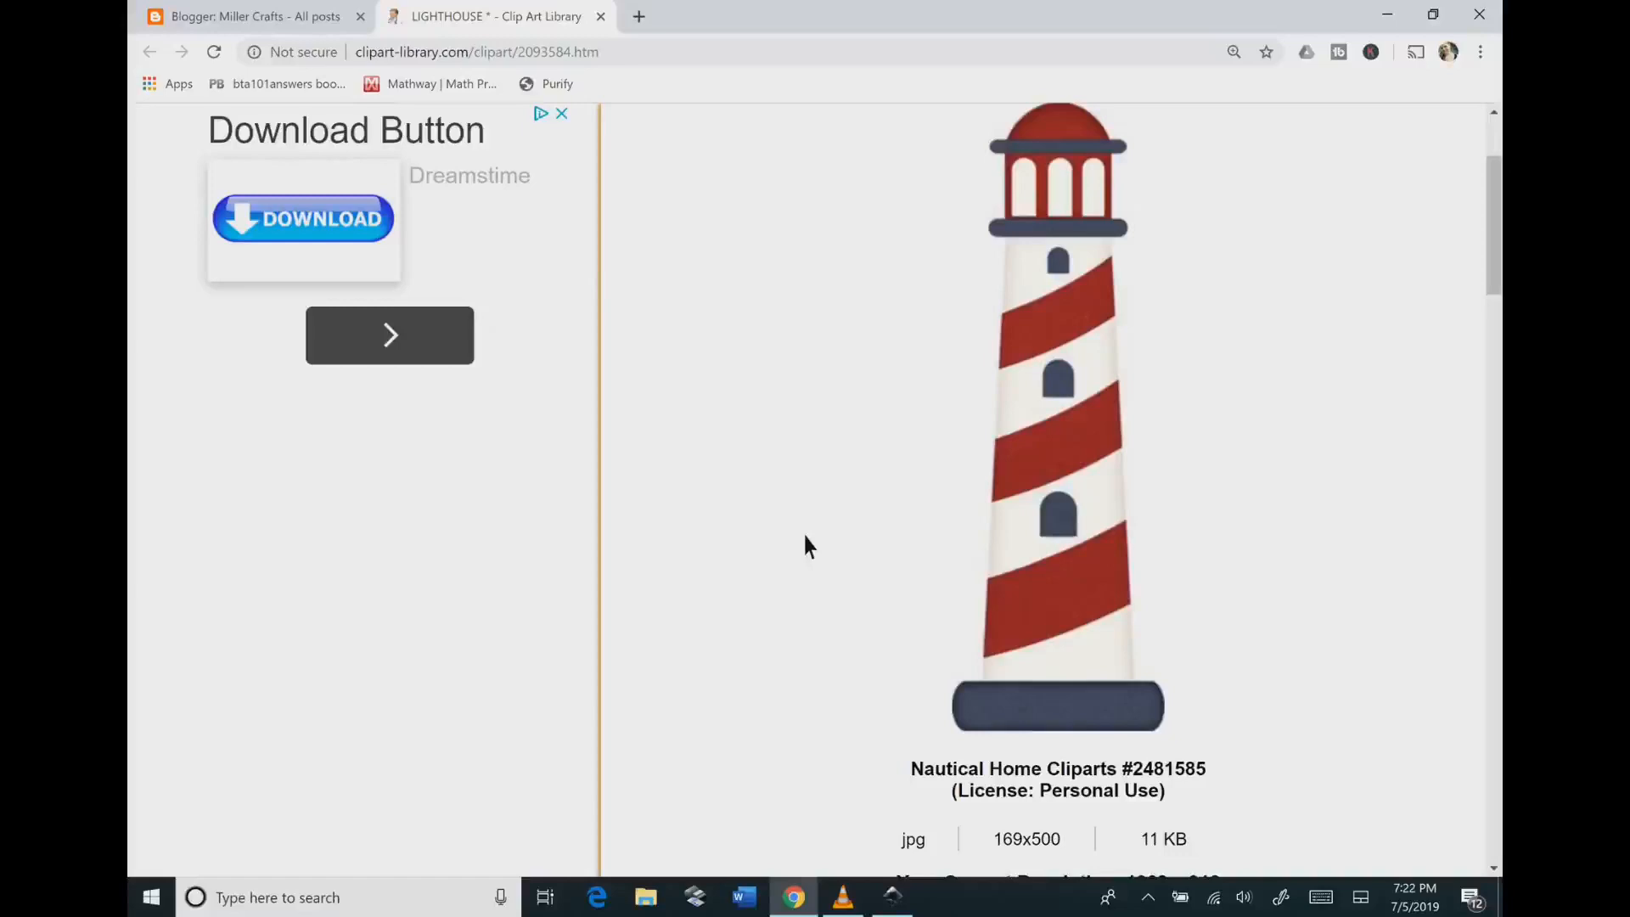
{"action": "scroll", "scroll_direction": "up", "scroll_amount": 3}
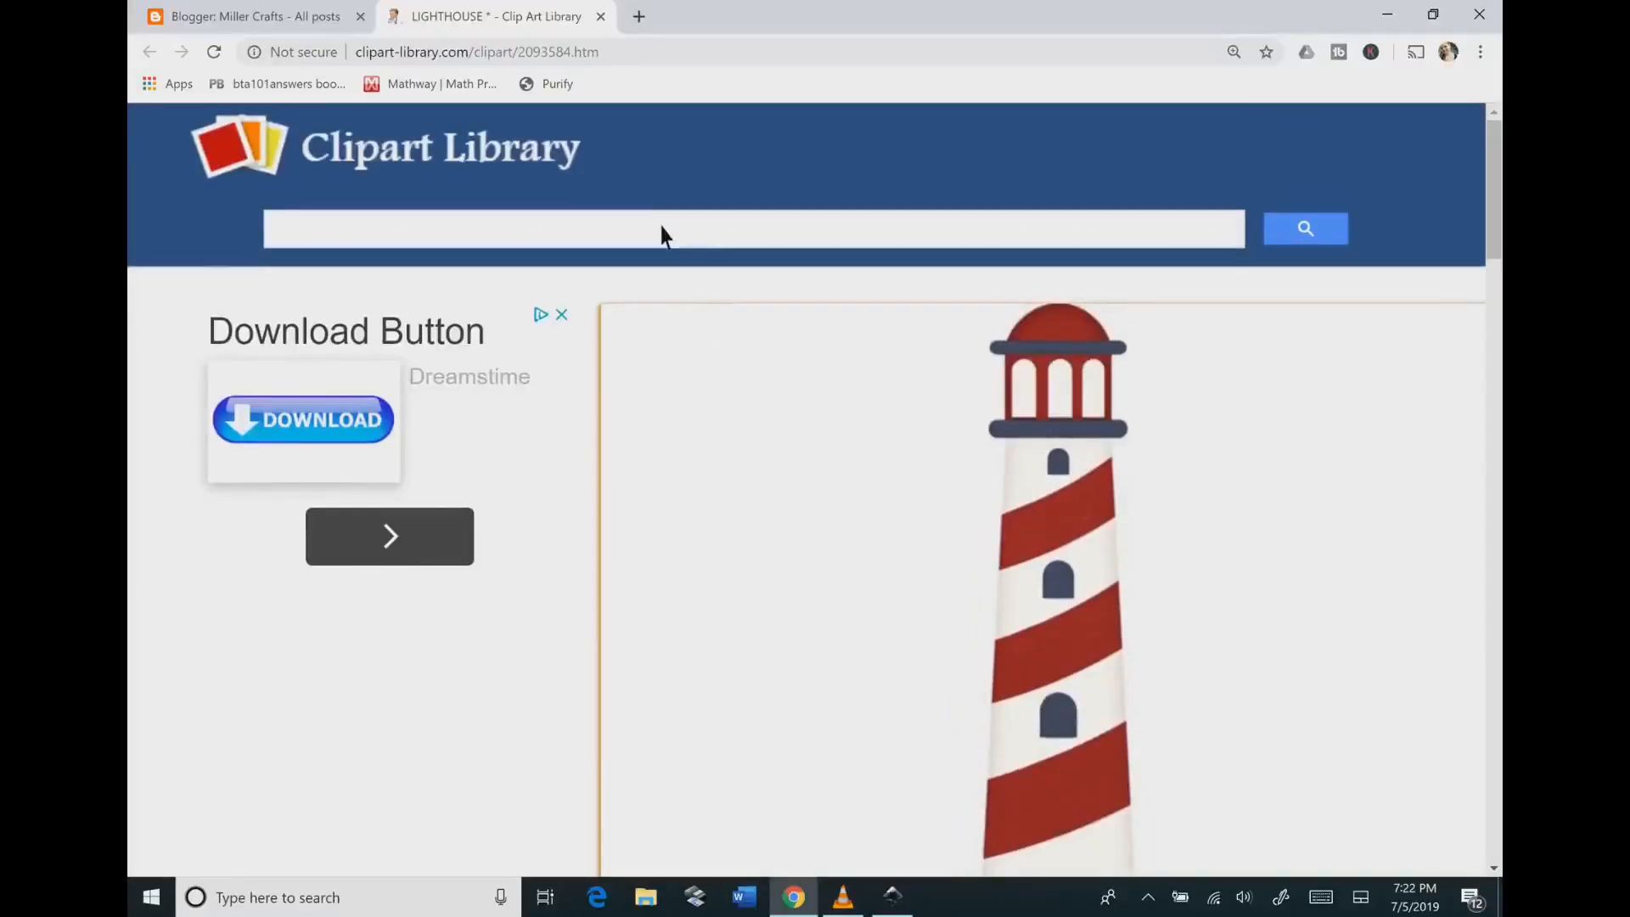
{"action": "mouse_move", "coordinate": [509, 115]}
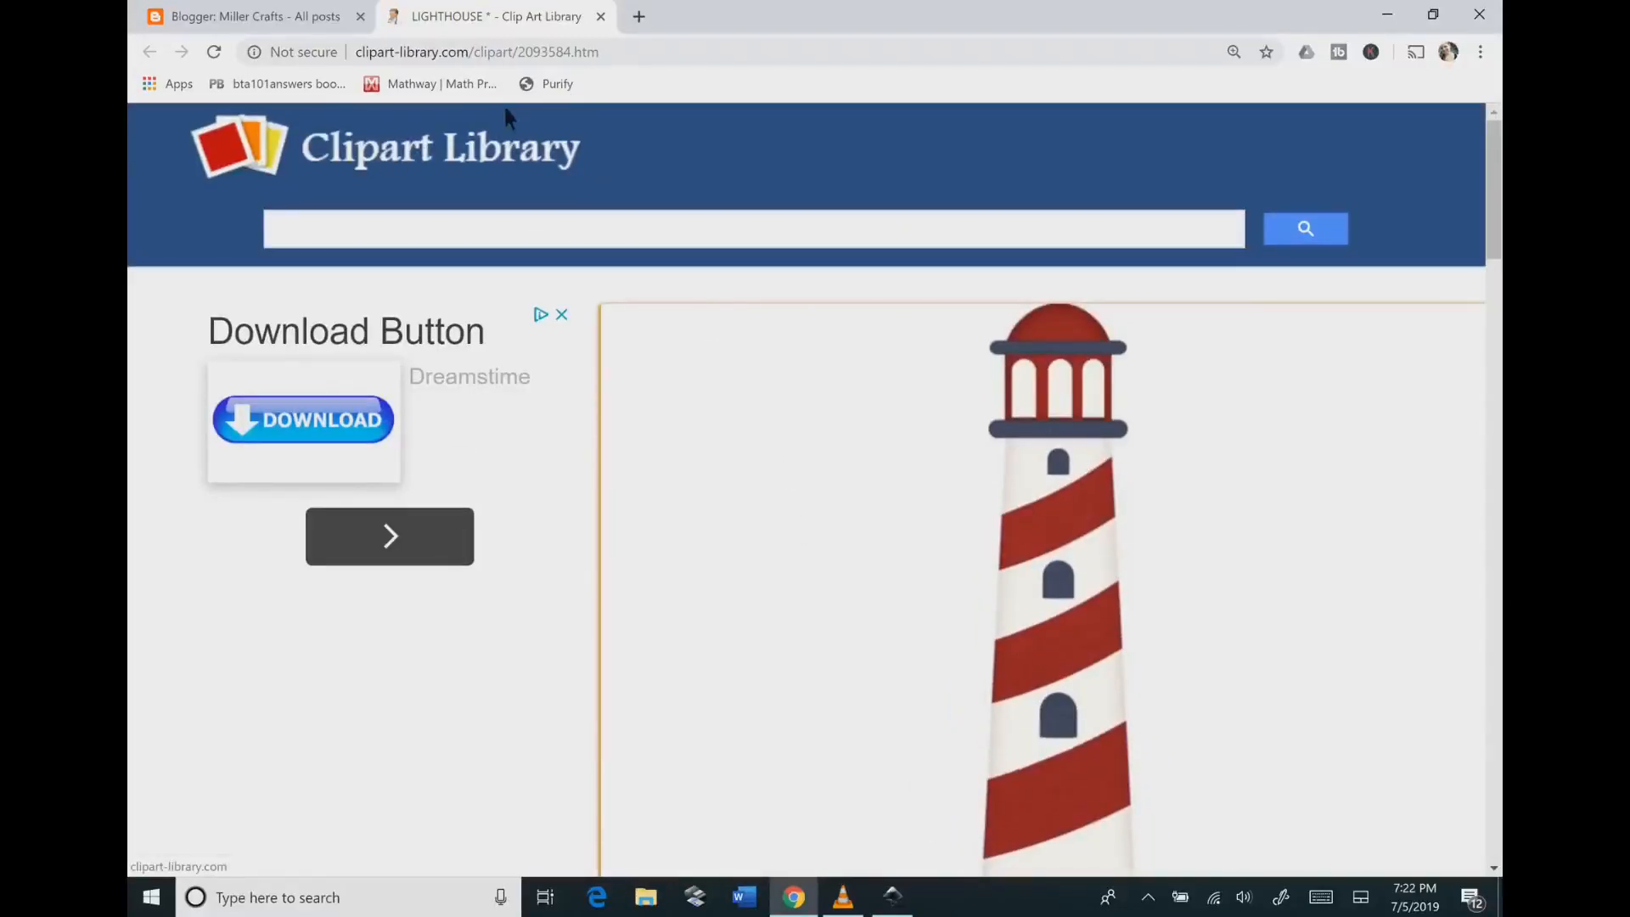
{"action": "mouse_move", "coordinate": [999, 643]}
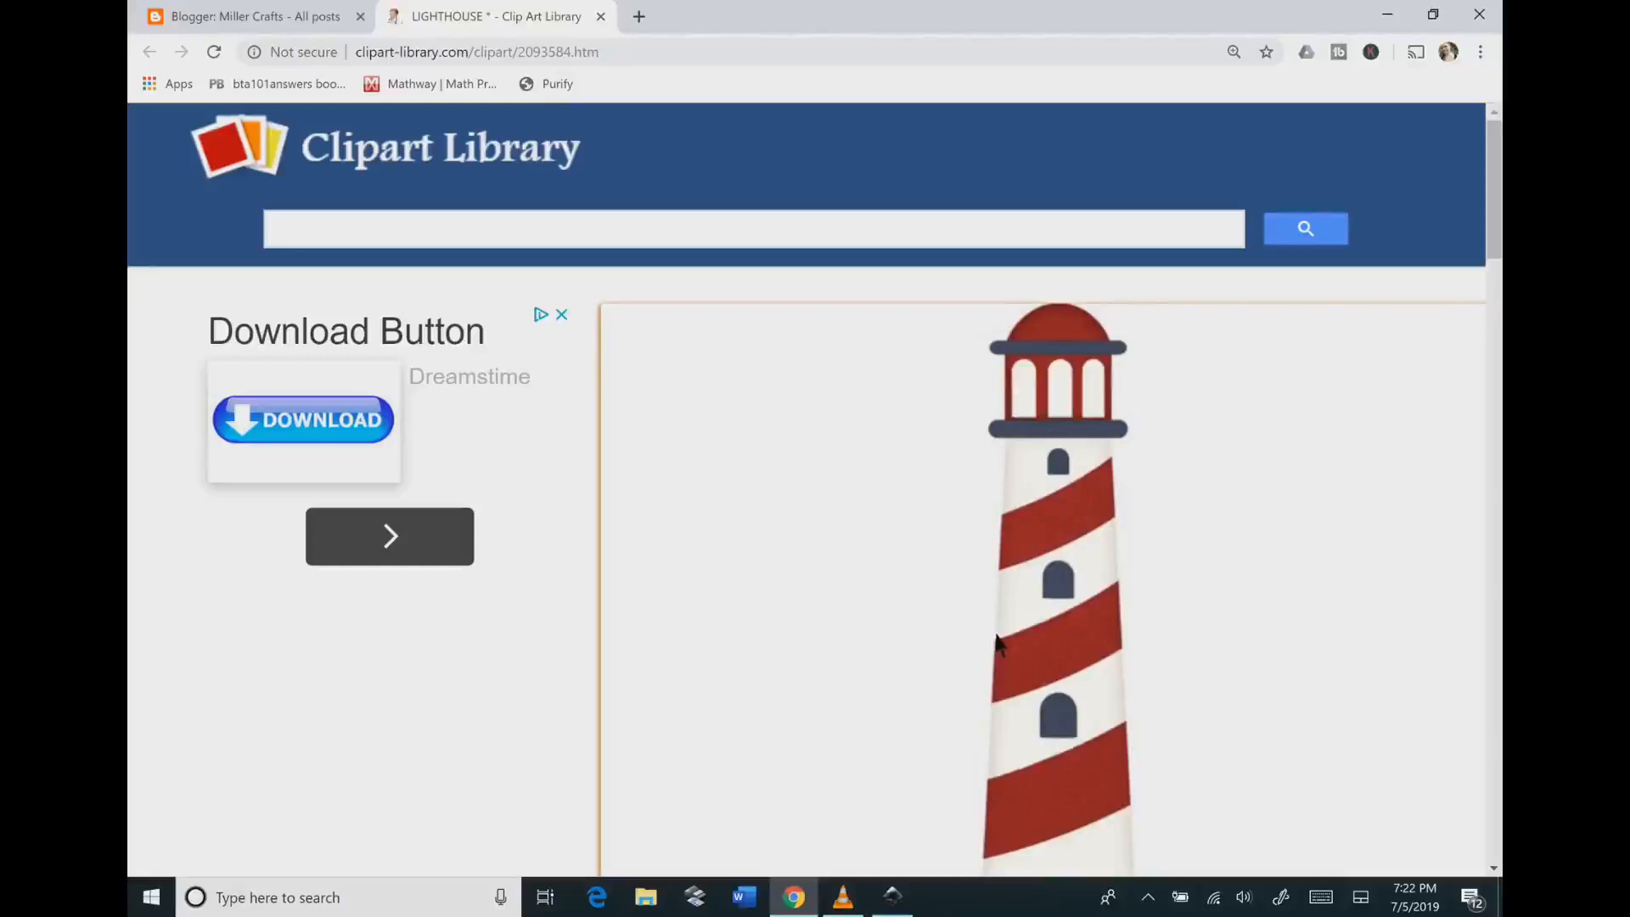
{"action": "mouse_move", "coordinate": [967, 639]}
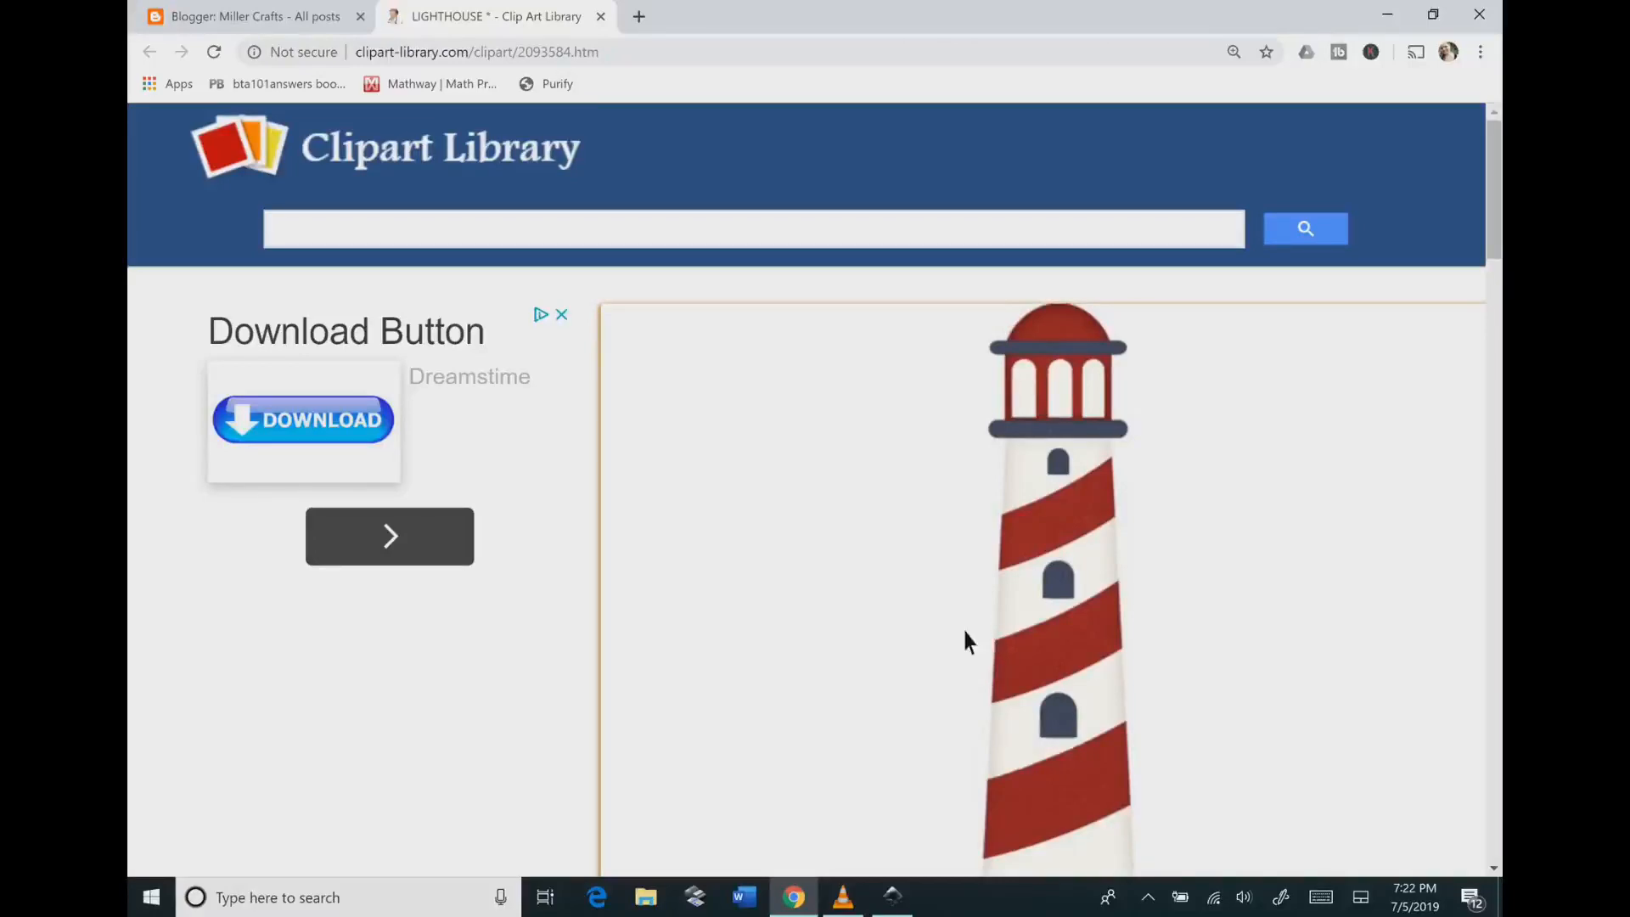
{"action": "scroll", "scroll_direction": "down", "scroll_amount": 3}
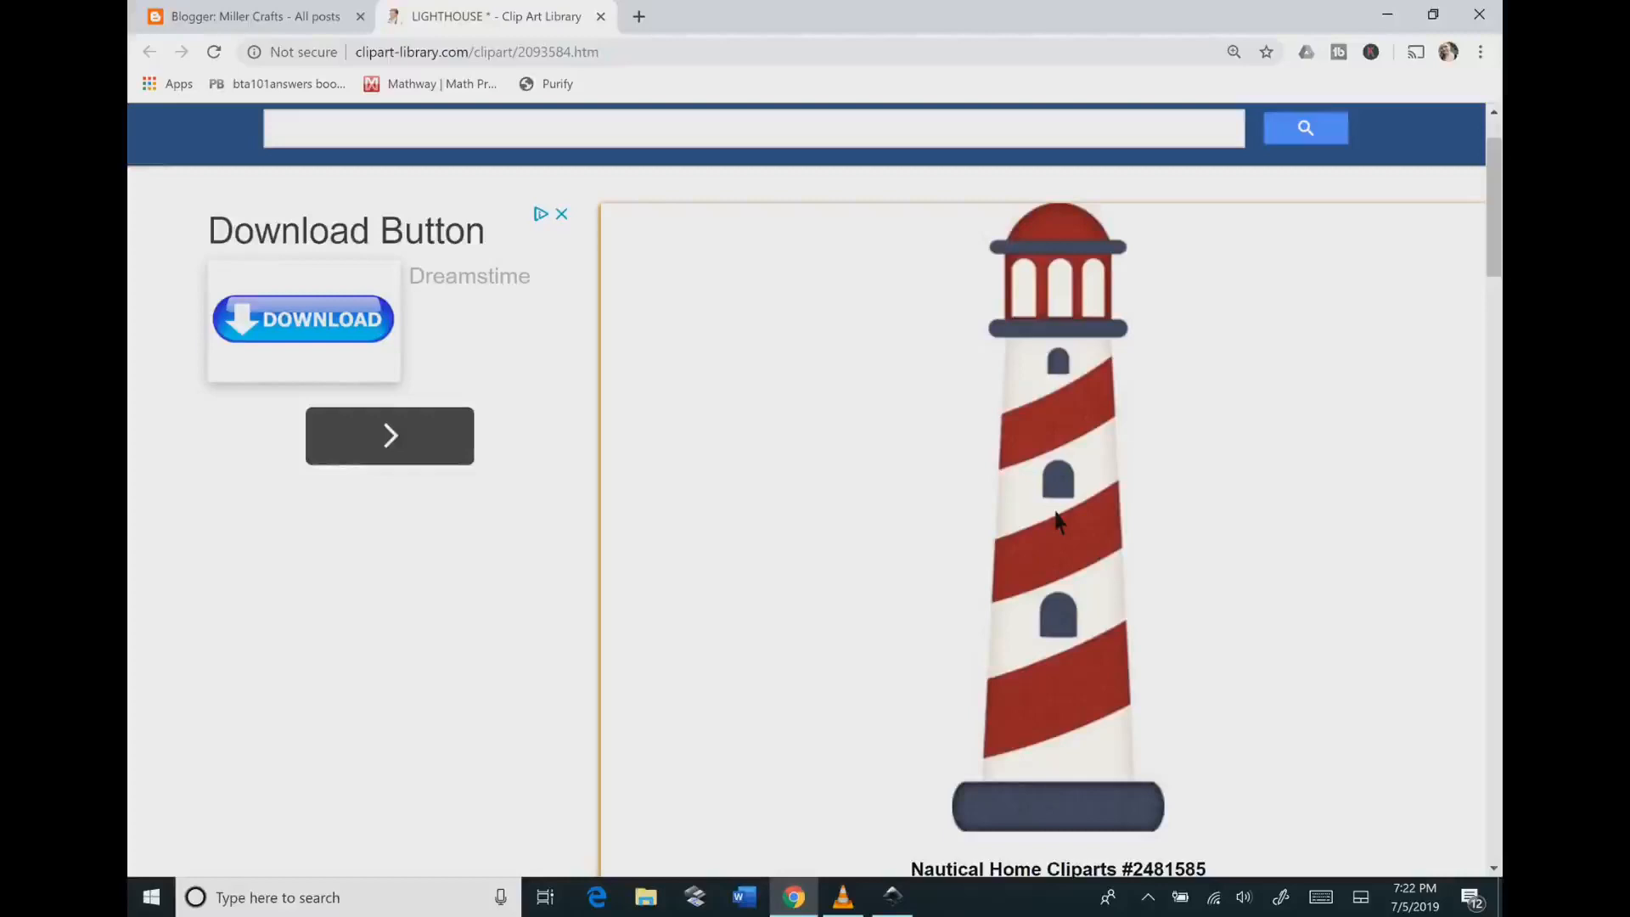
{"action": "right_click", "coordinate": [1058, 523]}
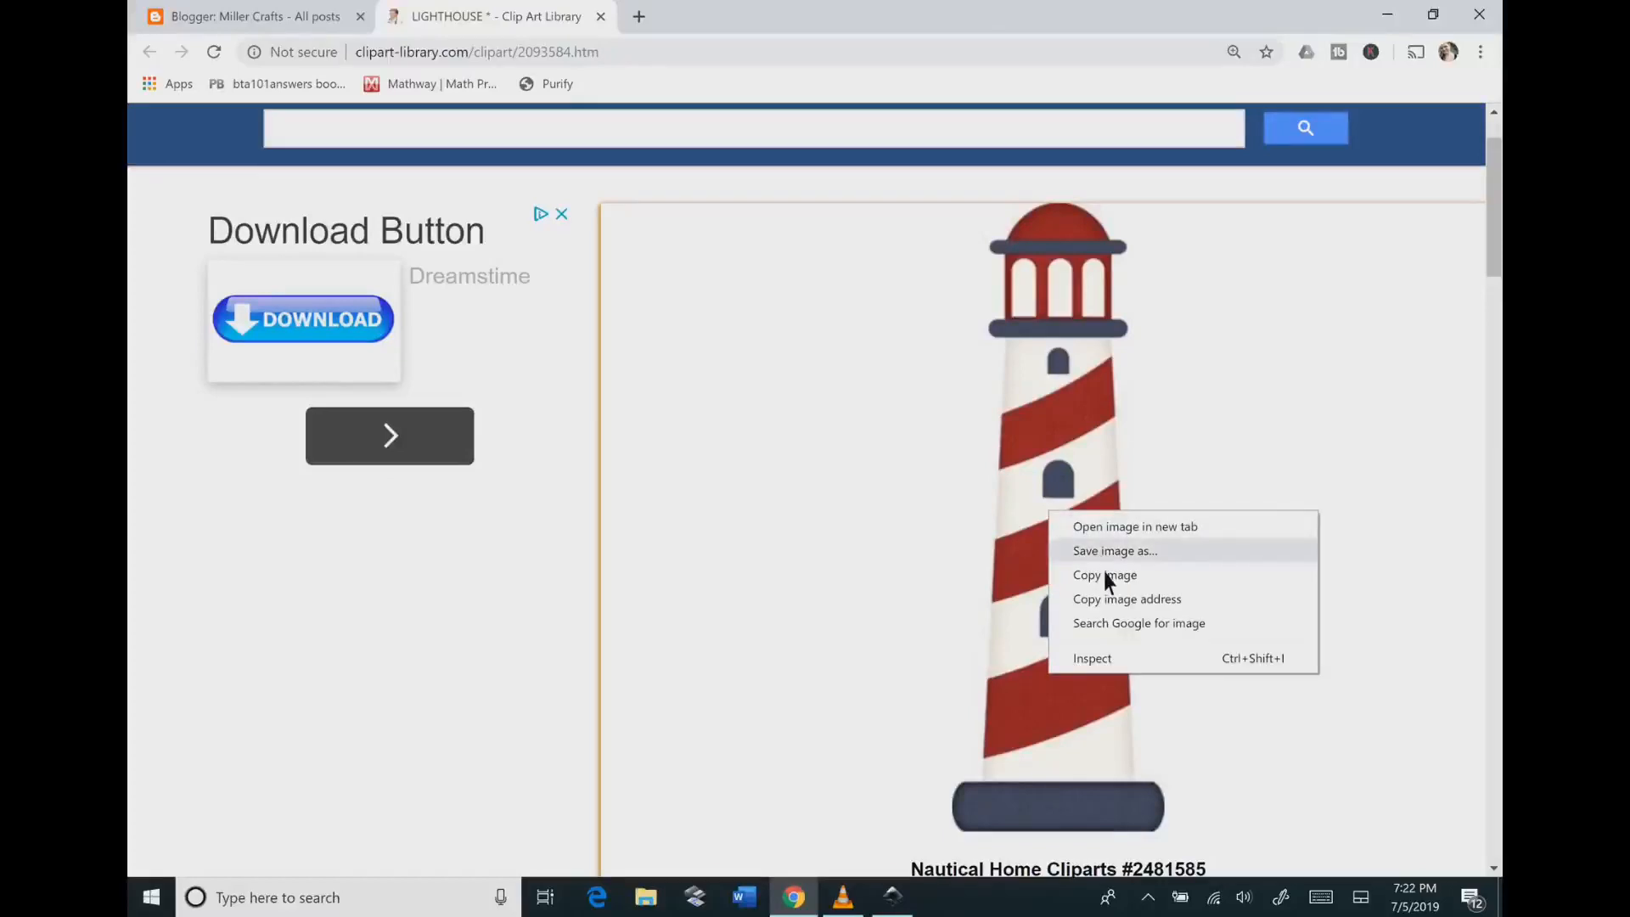
{"action": "mouse_move", "coordinate": [1104, 575]}
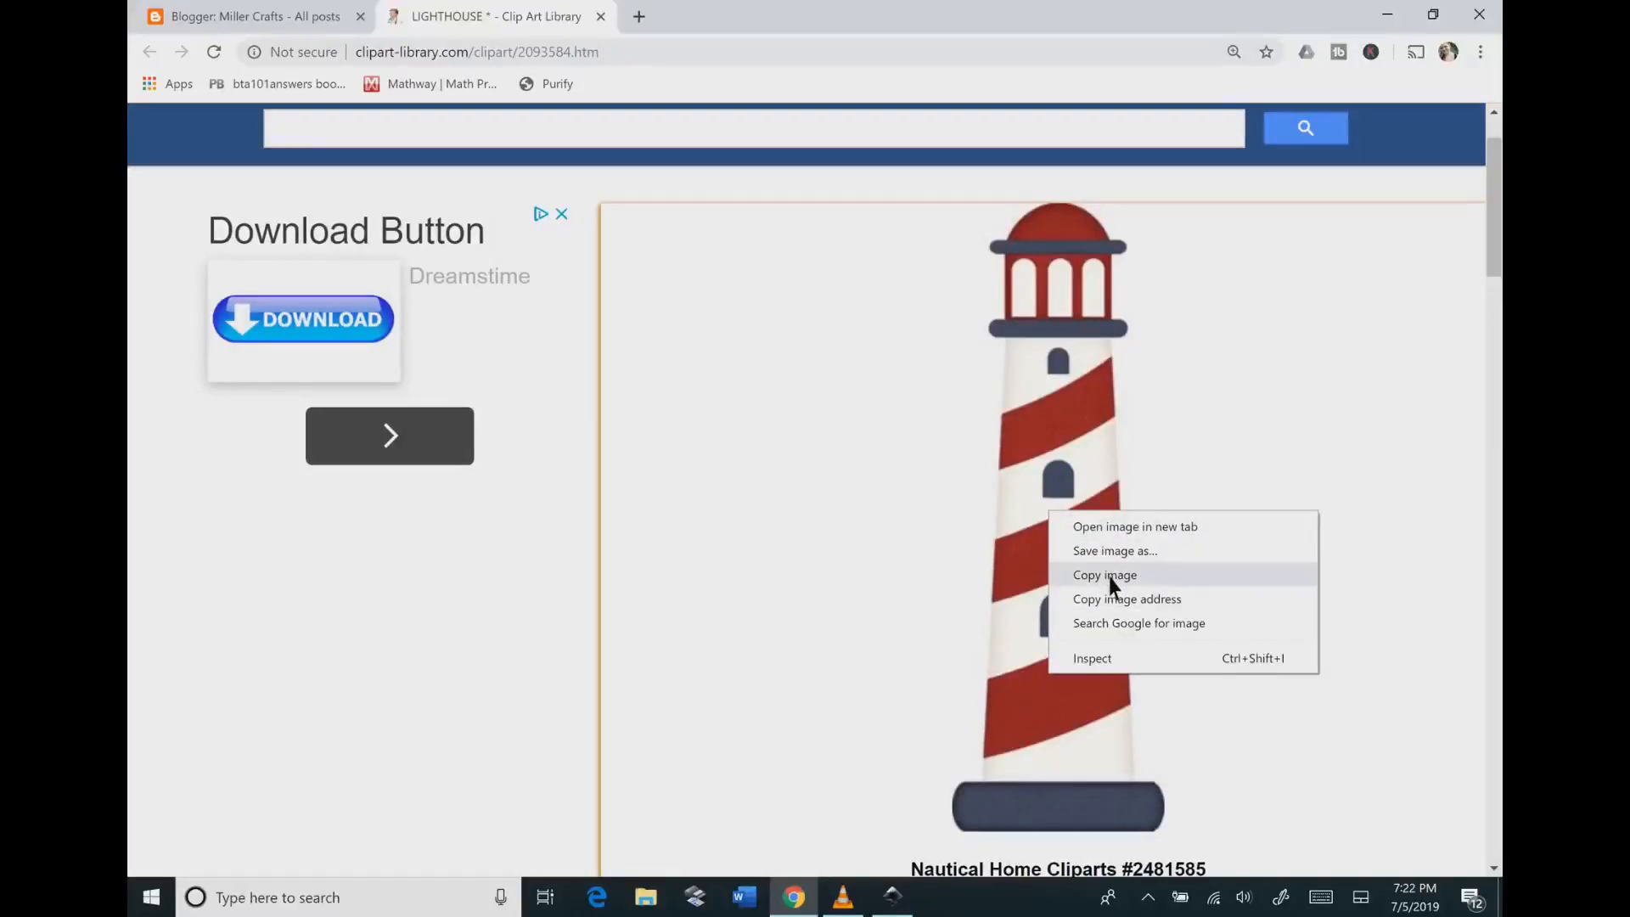
{"action": "left_click", "coordinate": [1104, 575]}
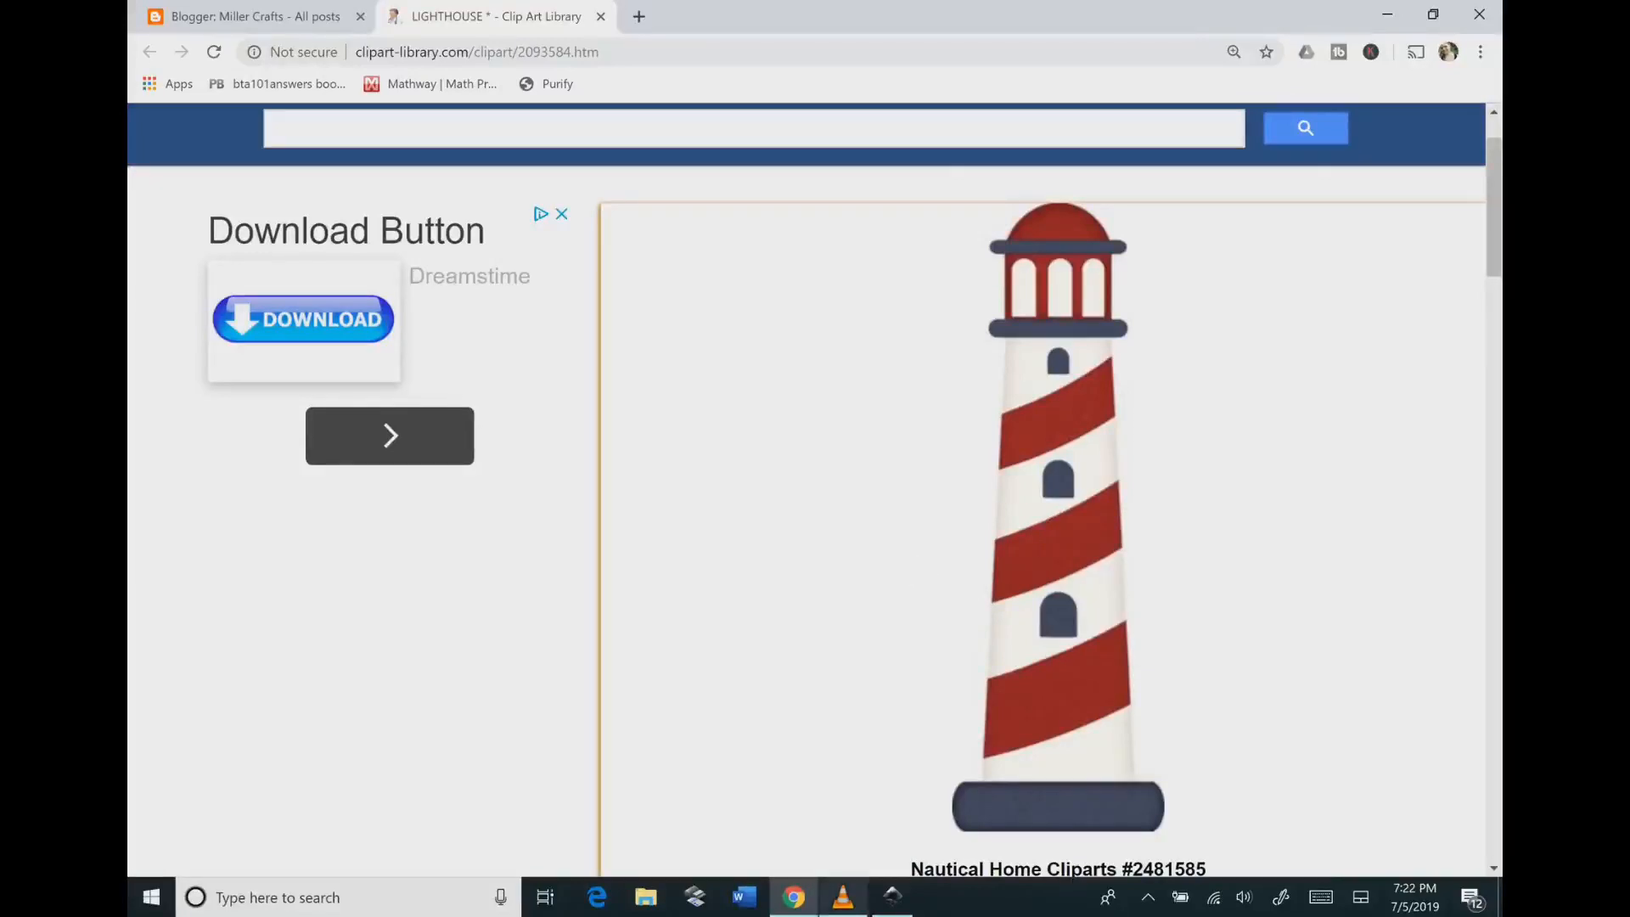
Step: Paste the copied lighthouse into the new Inkscape document as a 169×500 embedded image
{"action": "left_click", "coordinate": [891, 897]}
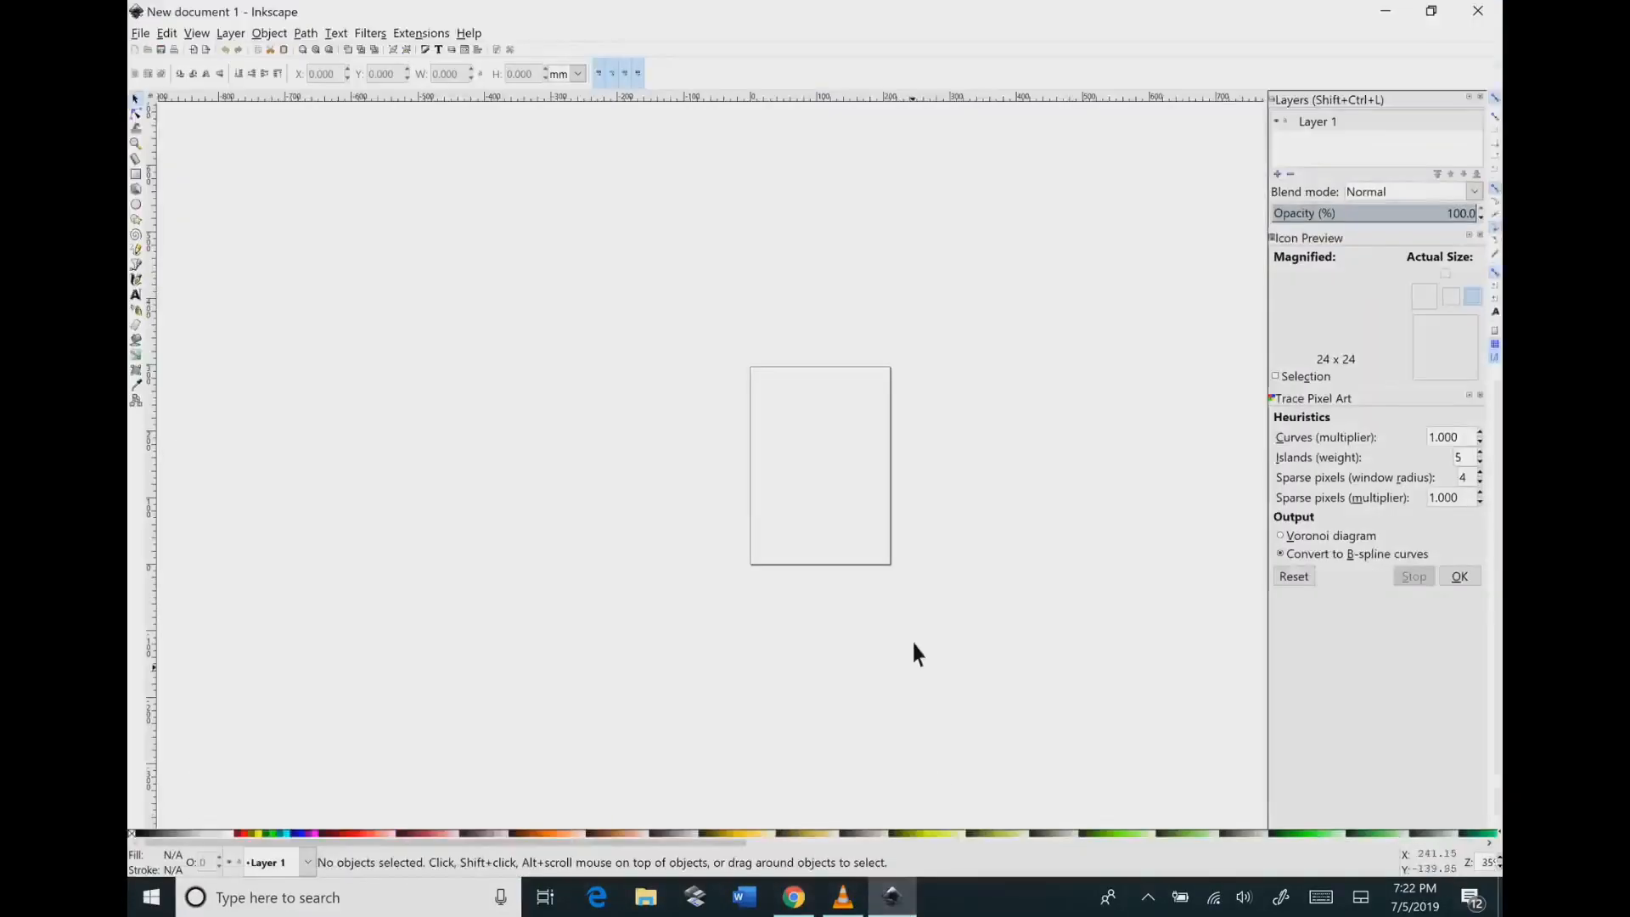
{"action": "right_click", "coordinate": [820, 466]}
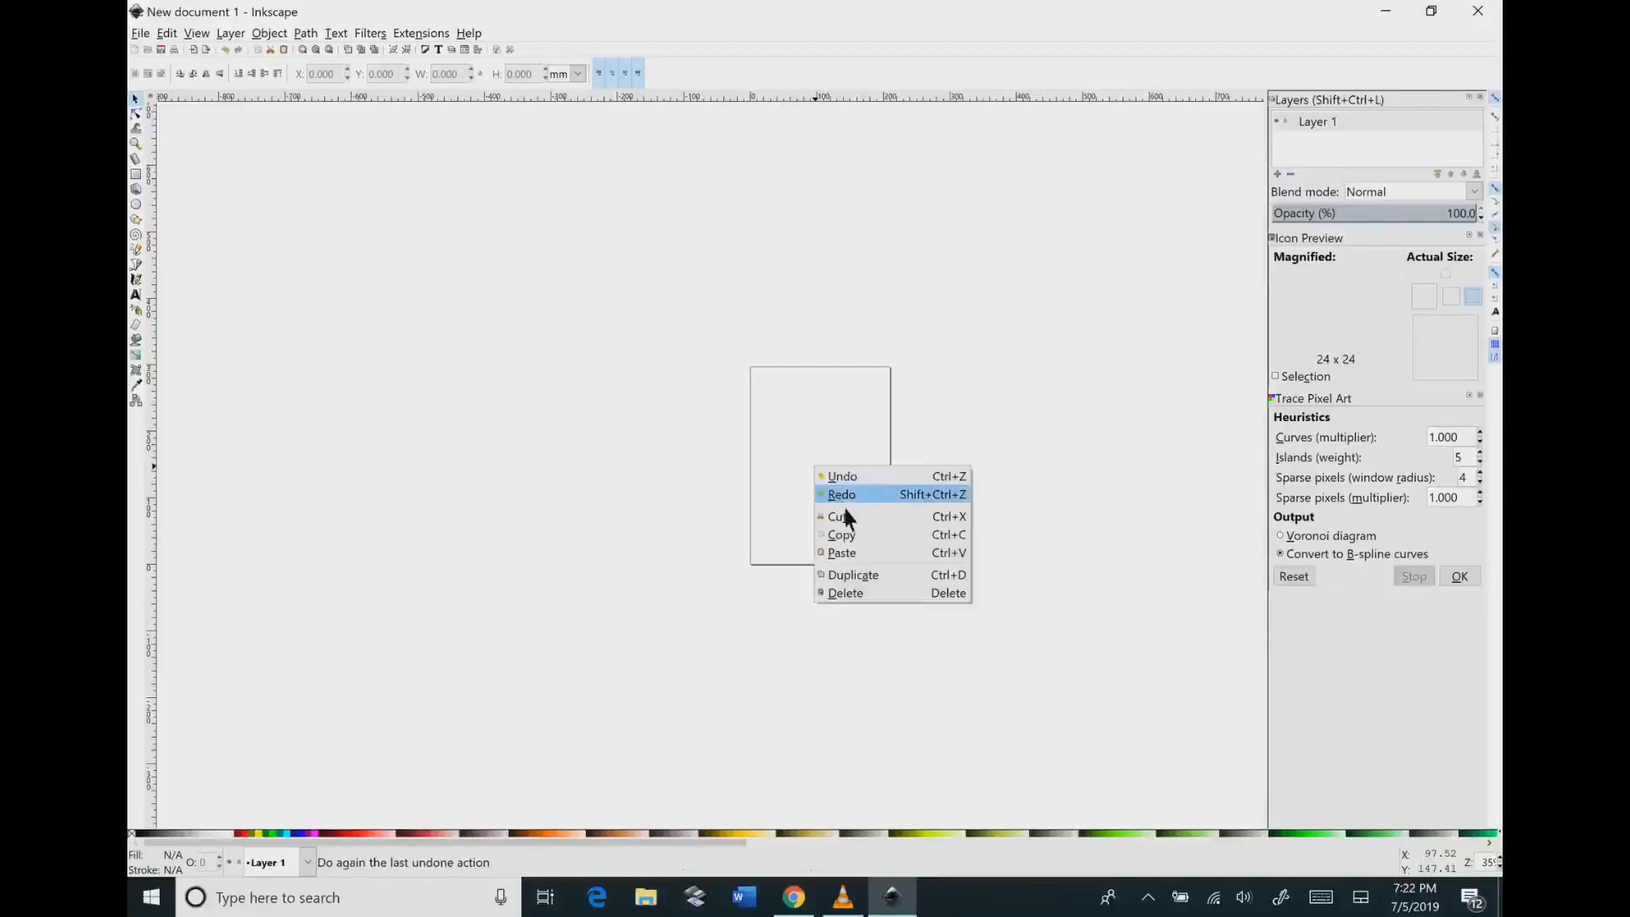
{"action": "left_click", "coordinate": [841, 552]}
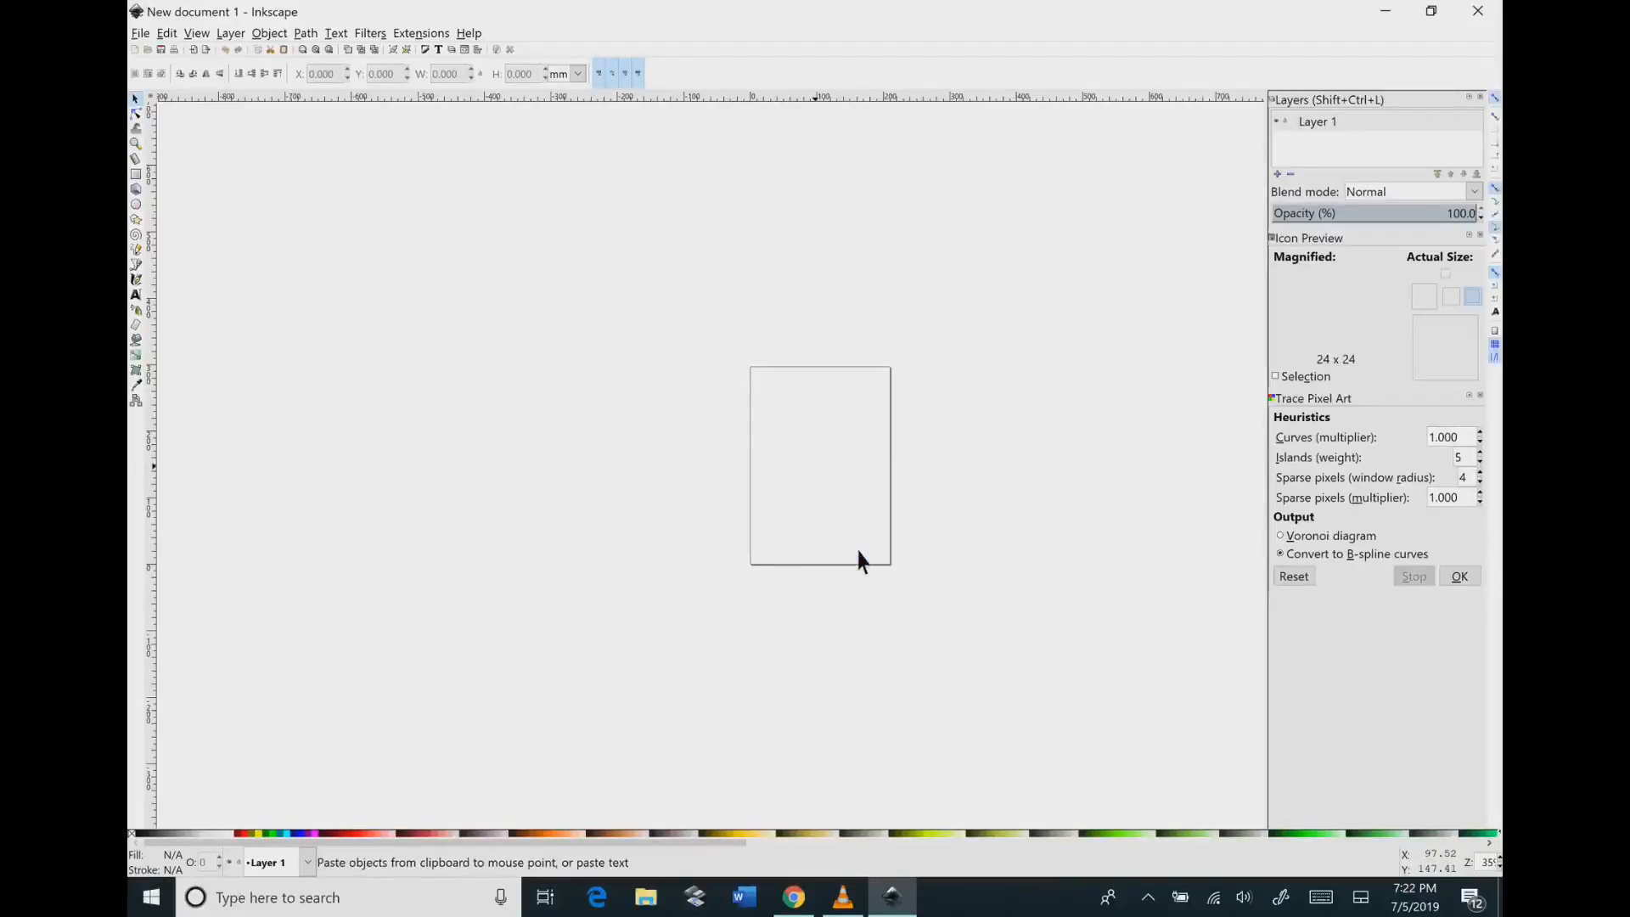
{"action": "key", "text": "ctrl+v"}
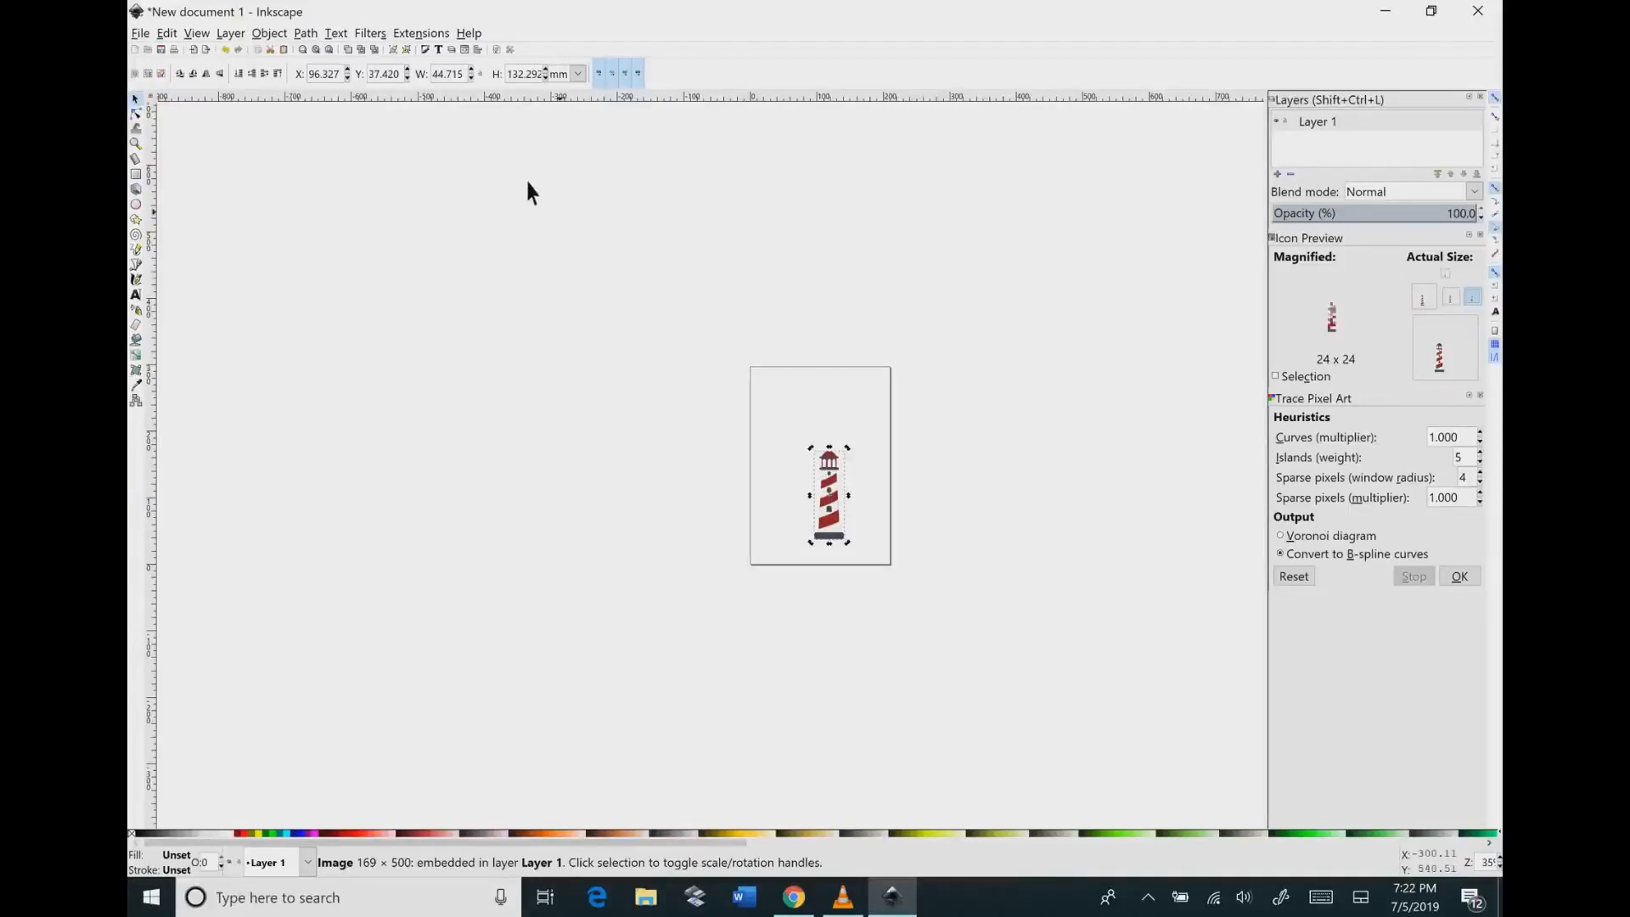
{"action": "mouse_move", "coordinate": [328, 36]}
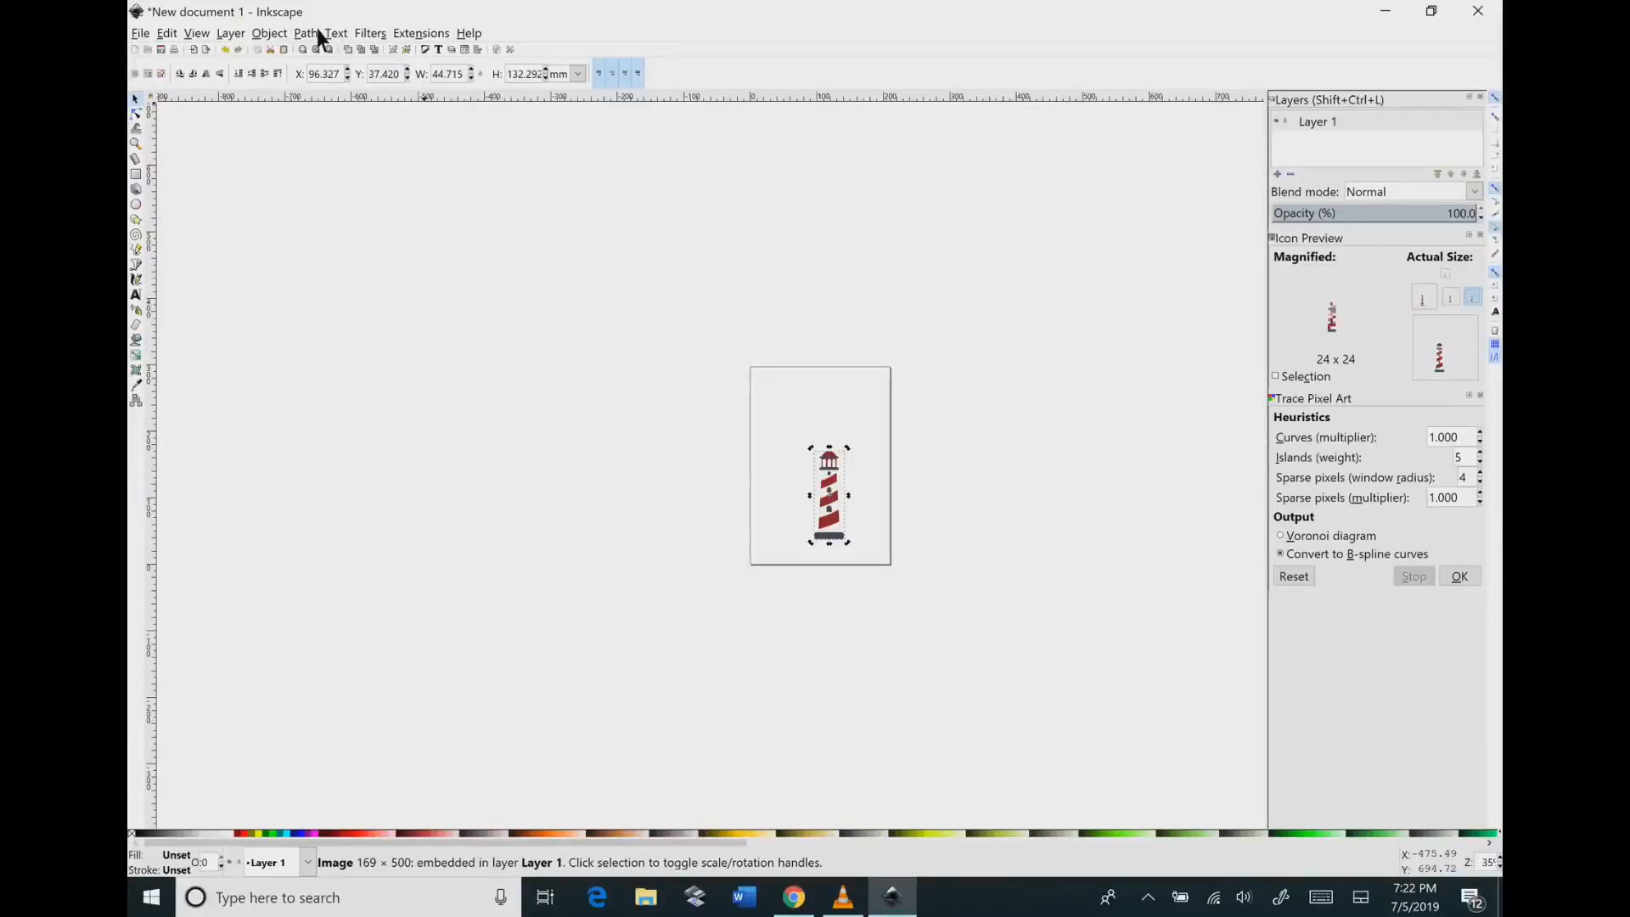
Step: Run Trace Bitmap on the lighthouse using Colors, 3 scans and background removal
{"action": "left_click", "coordinate": [305, 32]}
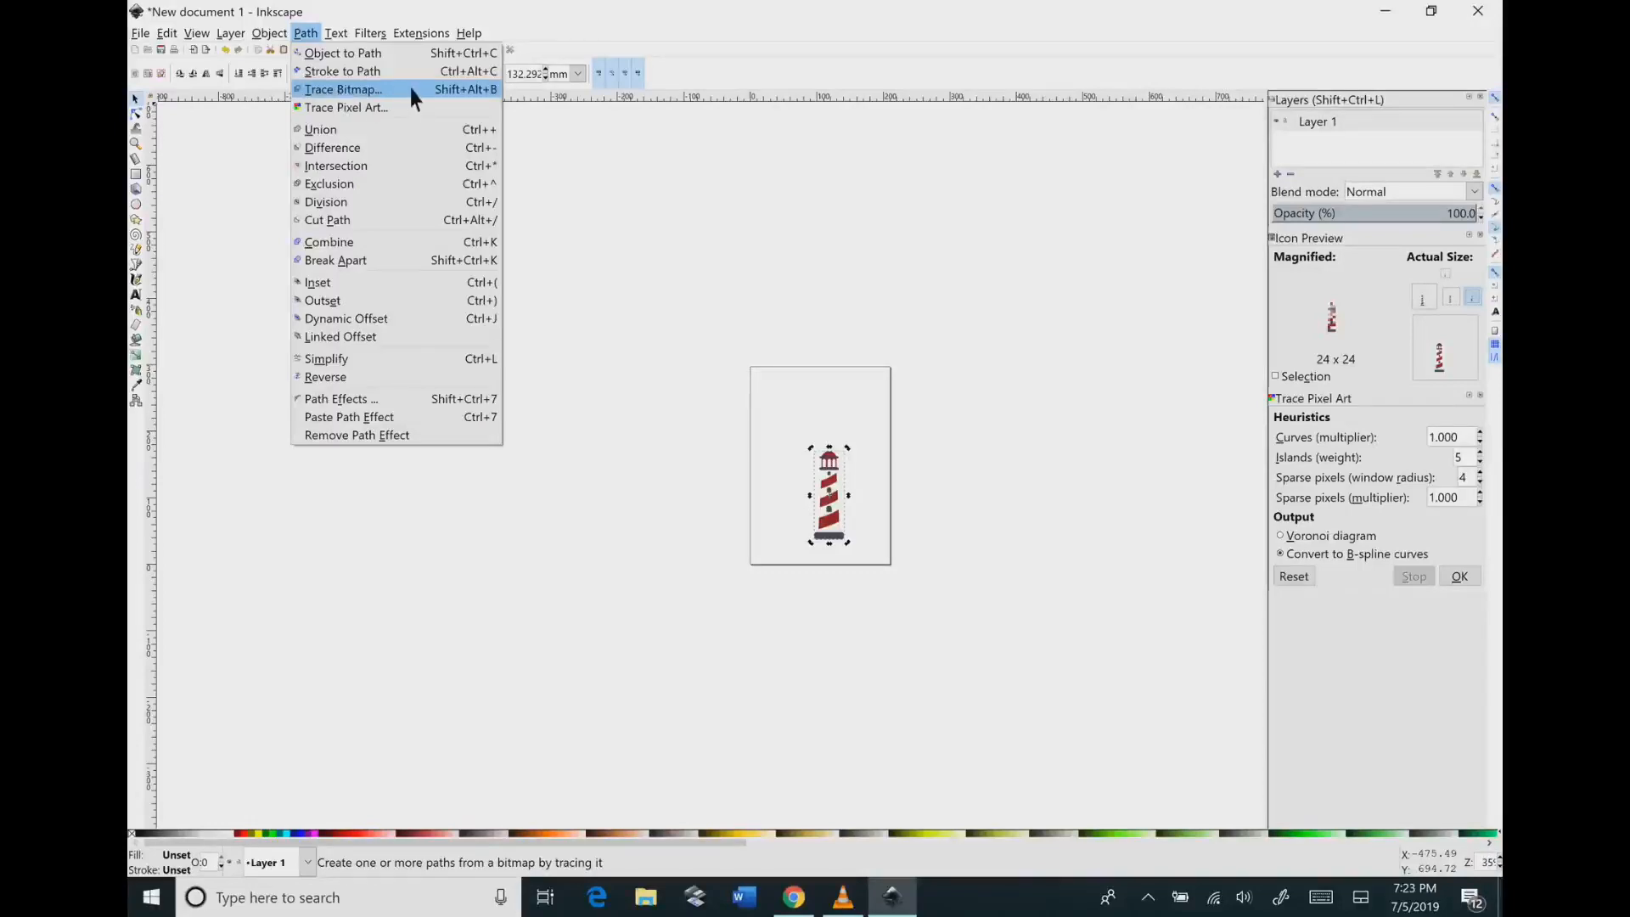
{"action": "left_click", "coordinate": [342, 88]}
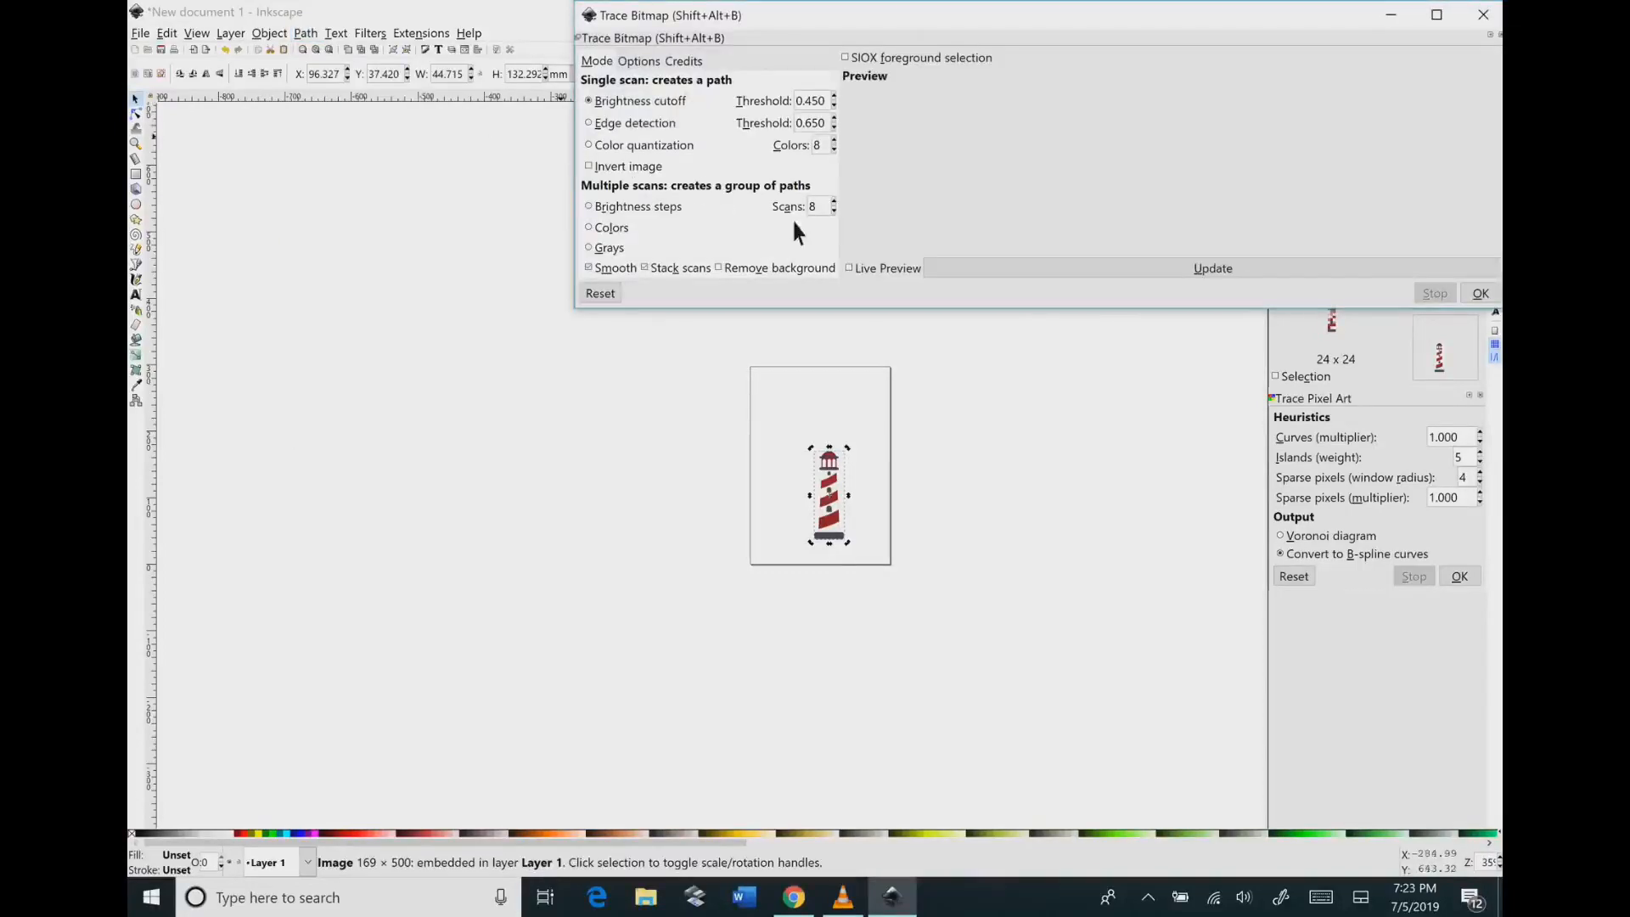
{"action": "left_click", "coordinate": [851, 268]}
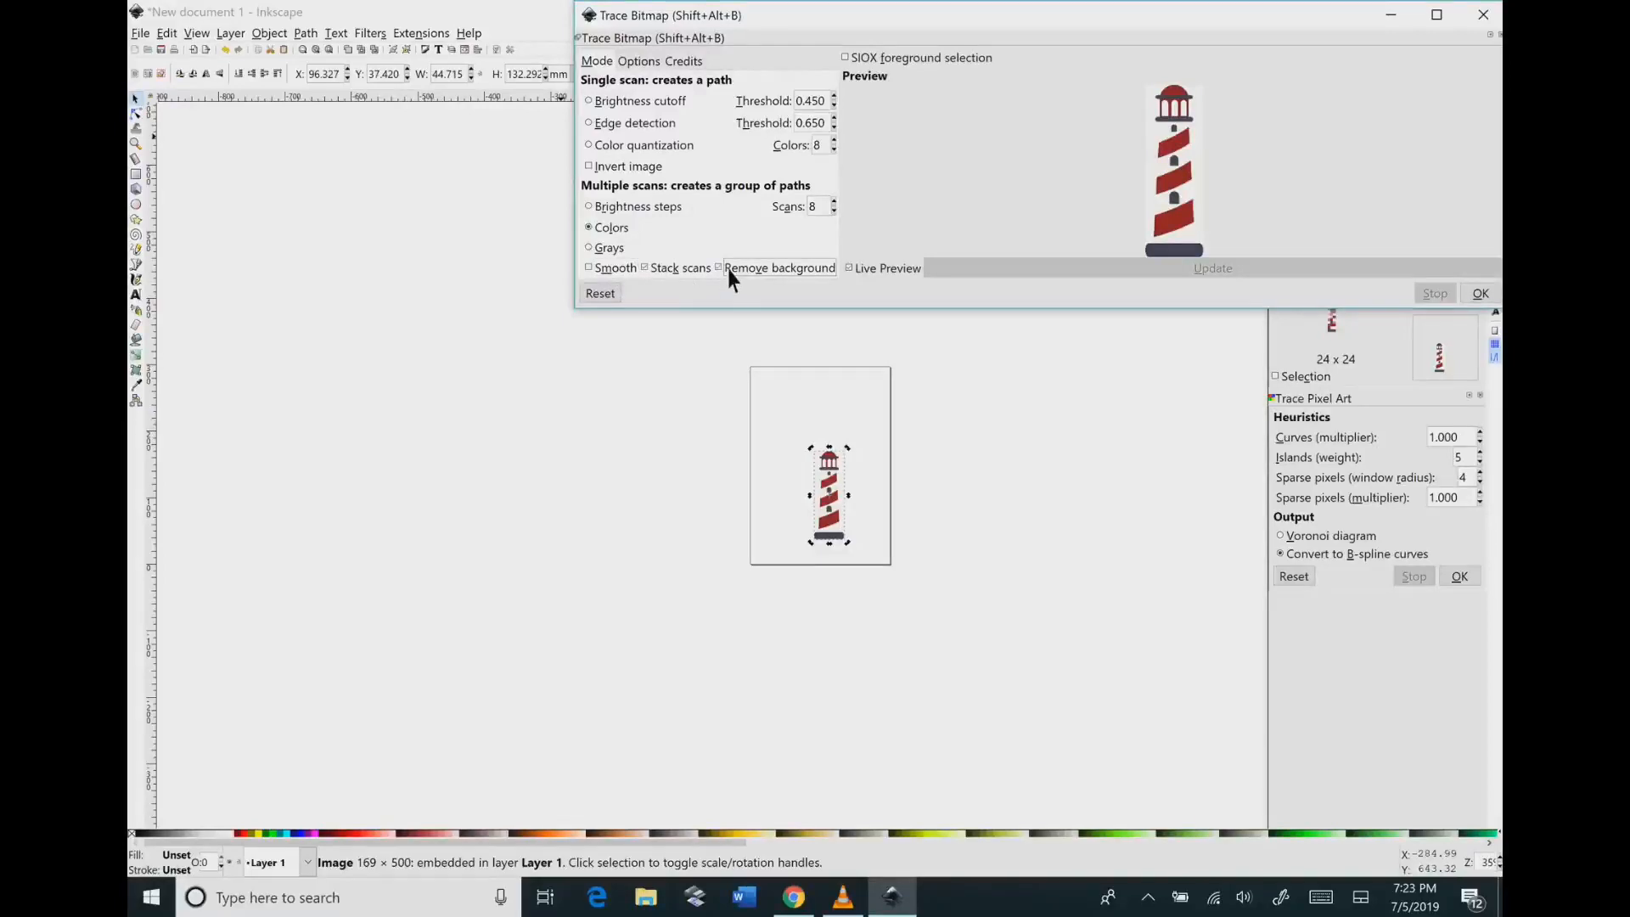
{"action": "mouse_move", "coordinate": [843, 219]}
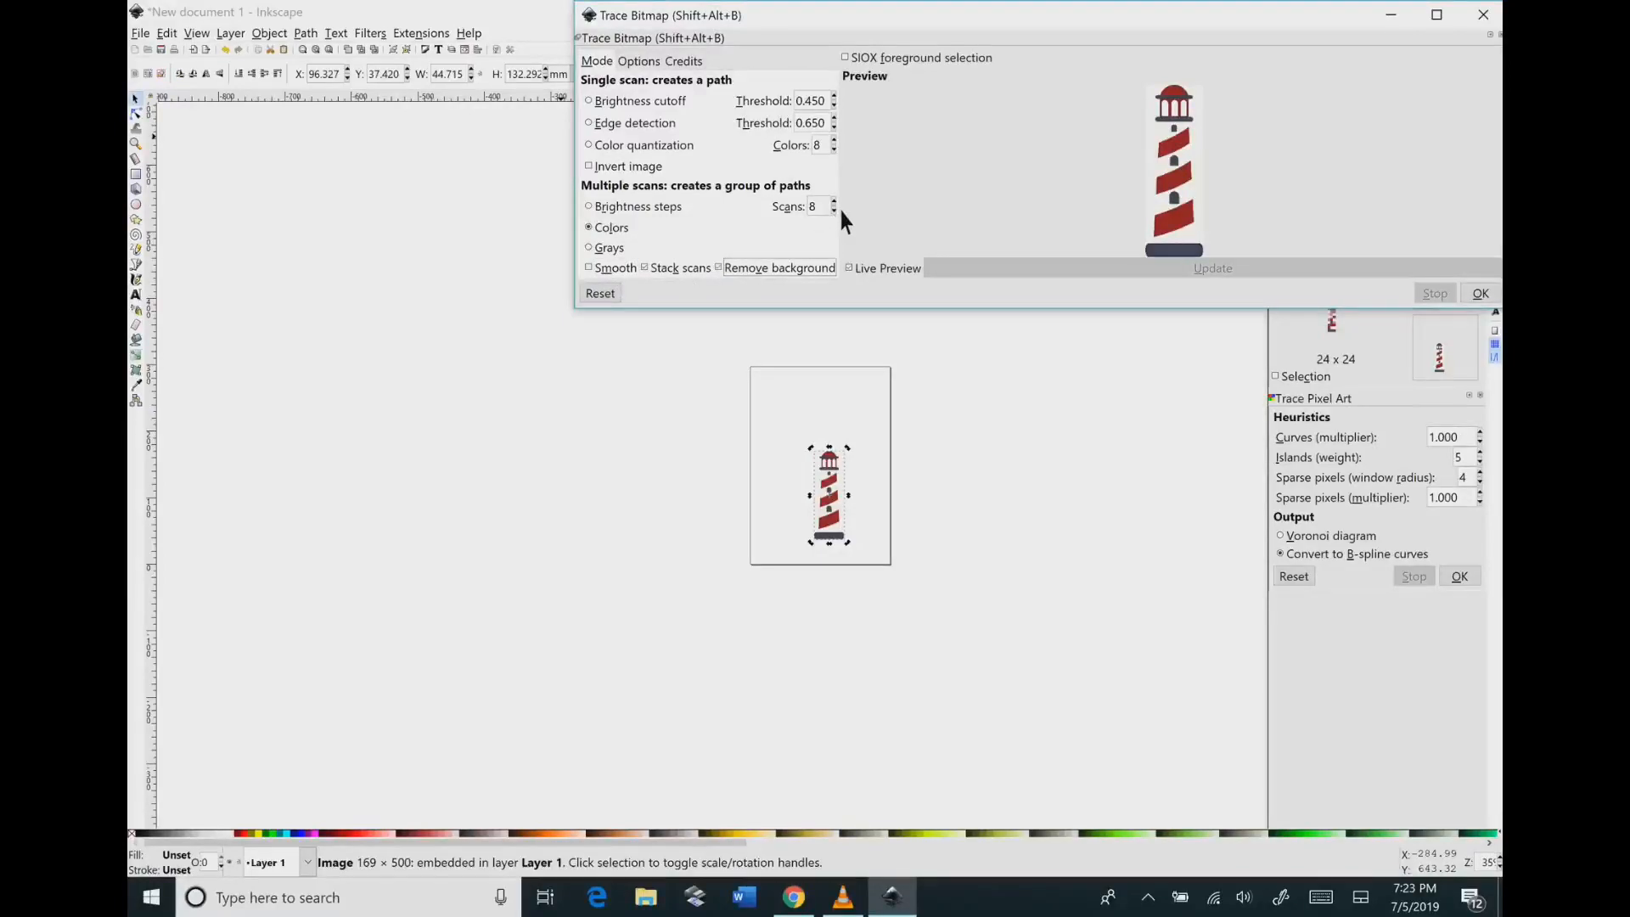
{"action": "left_click", "coordinate": [833, 209]}
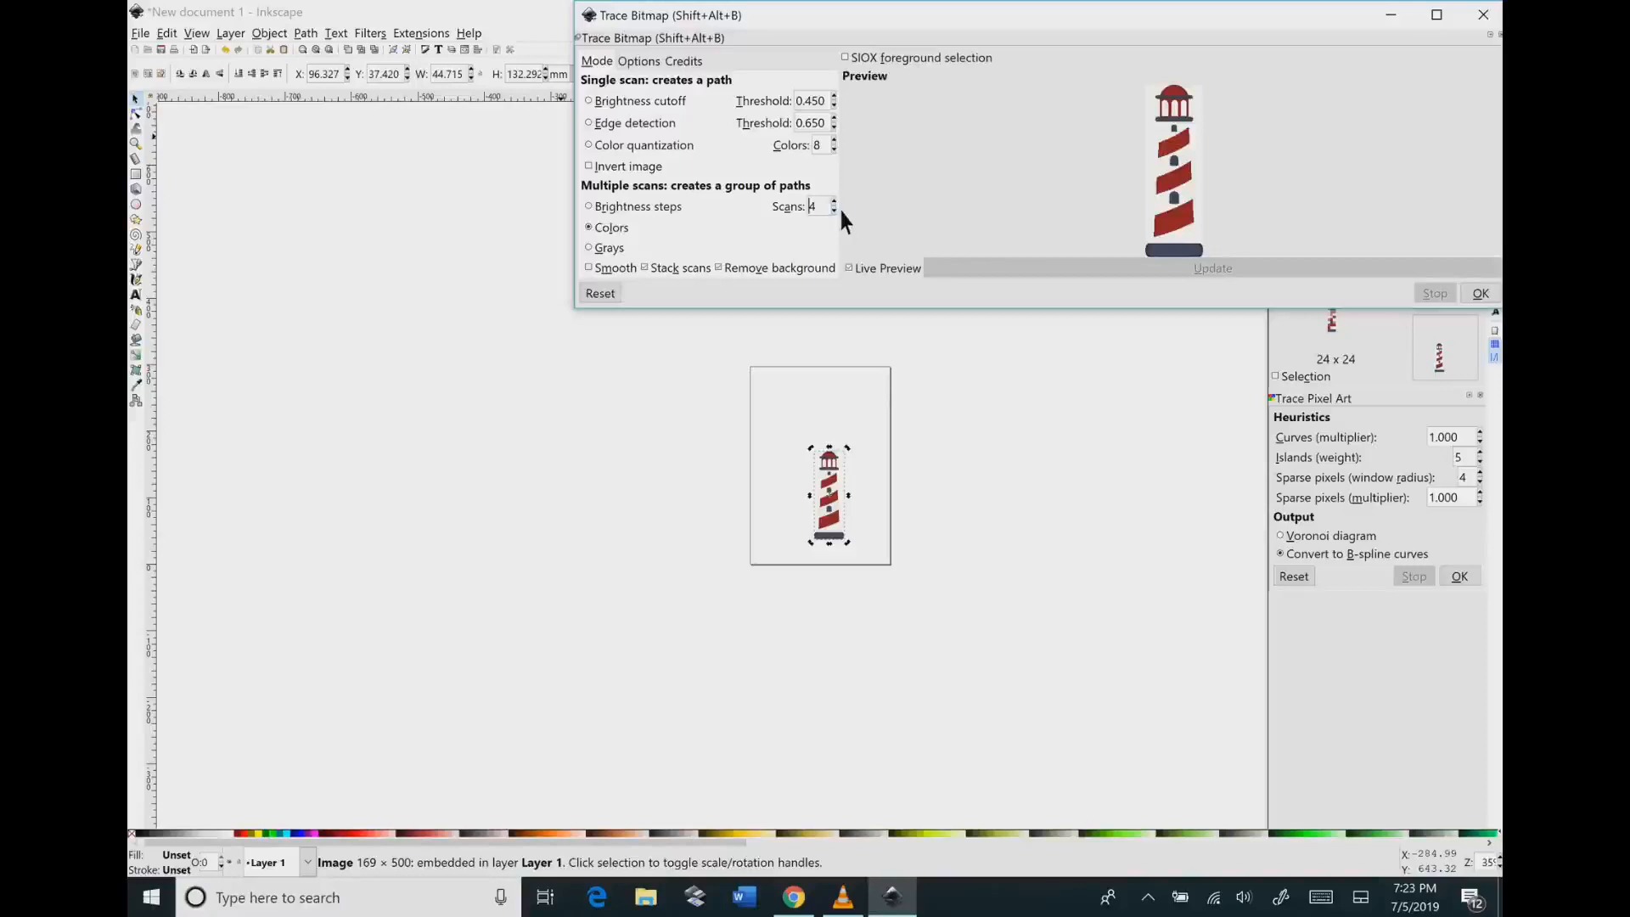
{"action": "left_click", "coordinate": [833, 210]}
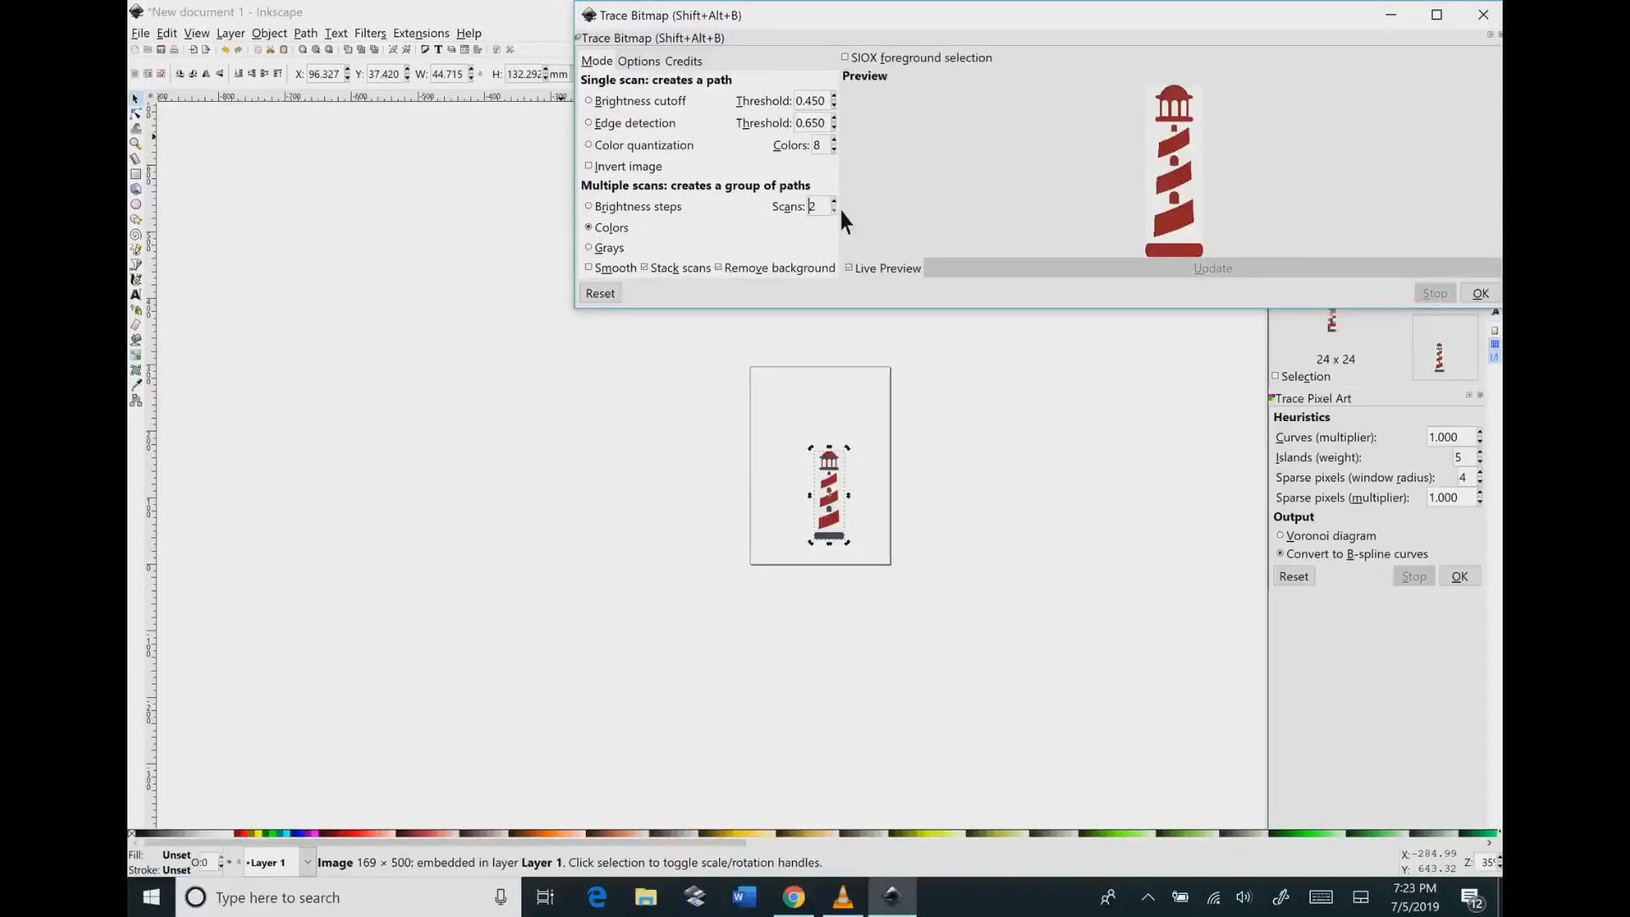
{"action": "mouse_move", "coordinate": [1263, 167]}
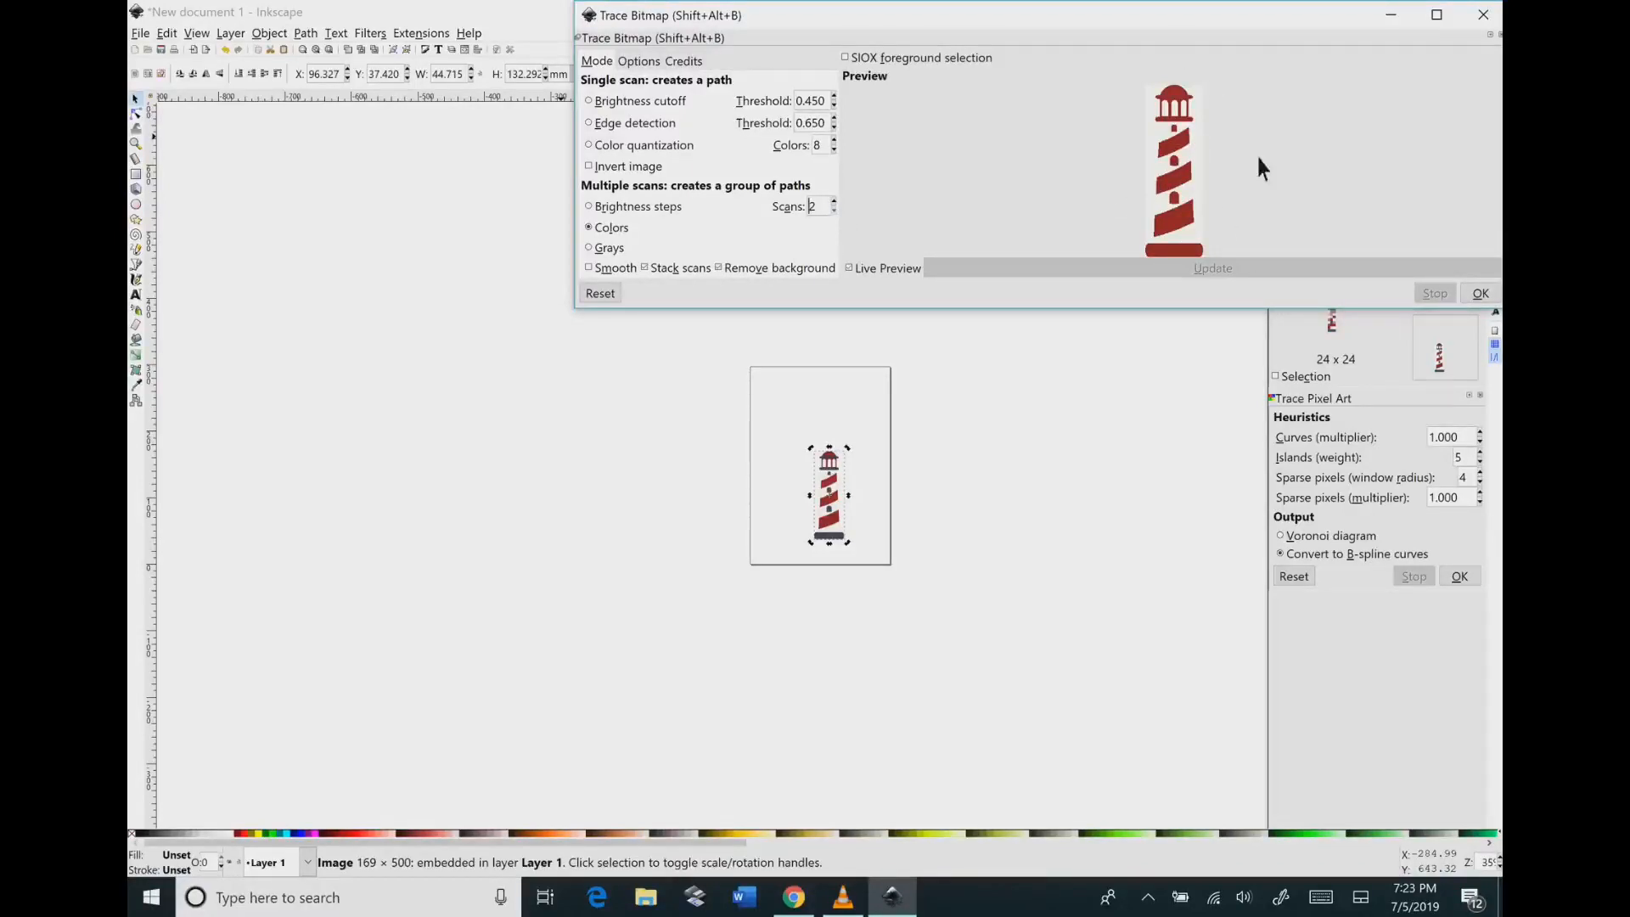
{"action": "left_click", "coordinate": [834, 202]}
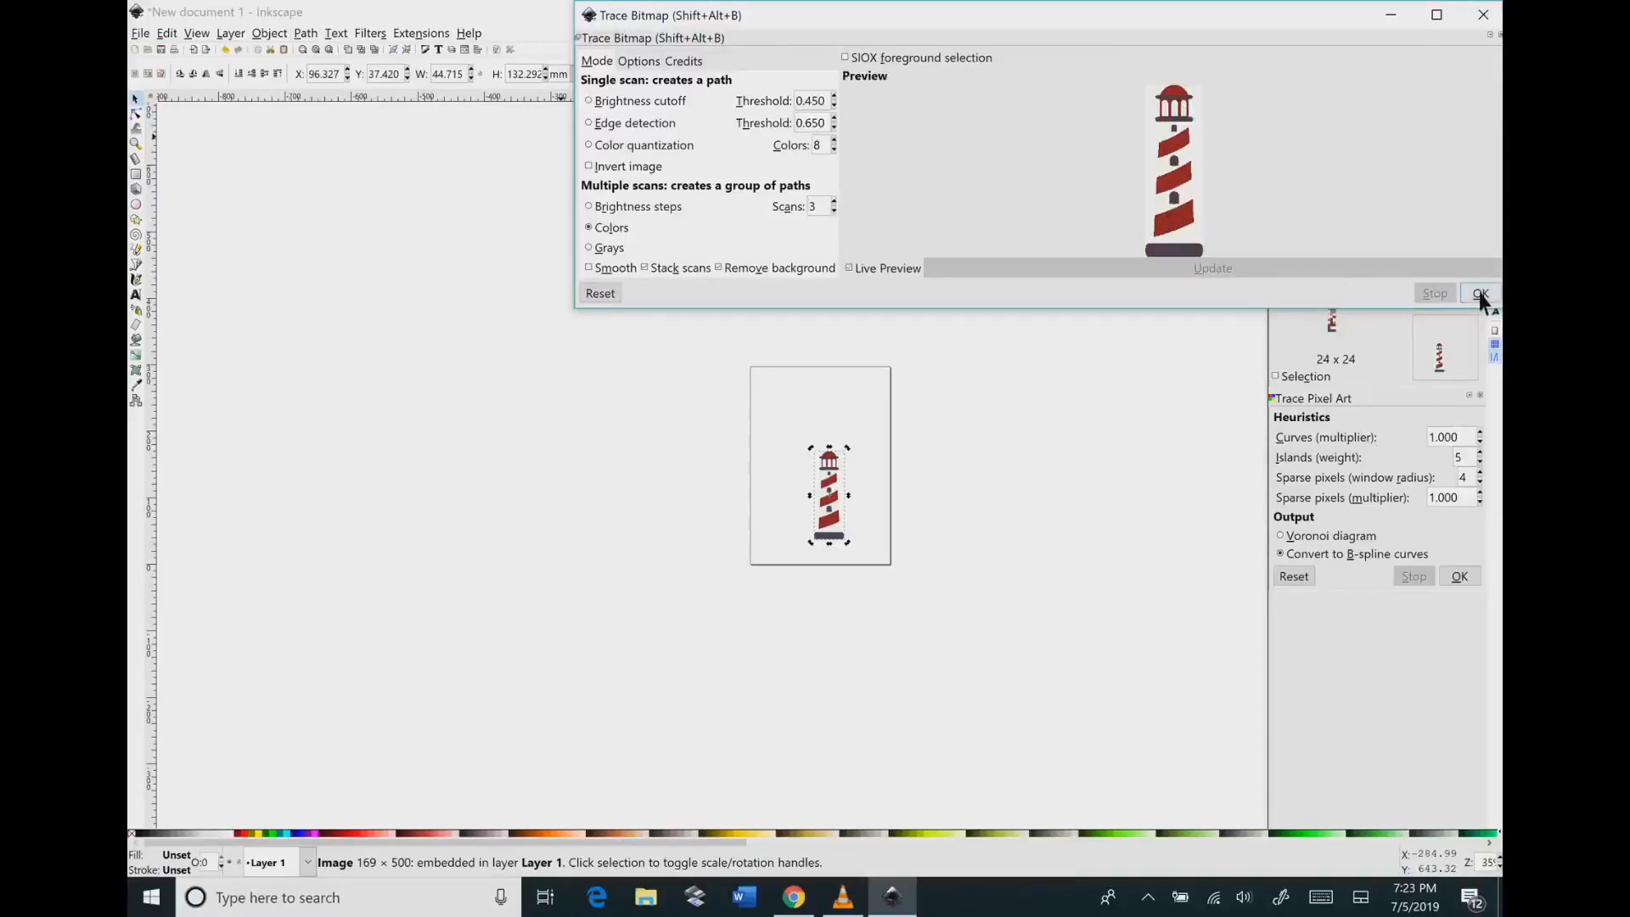
{"action": "left_click", "coordinate": [1481, 292]}
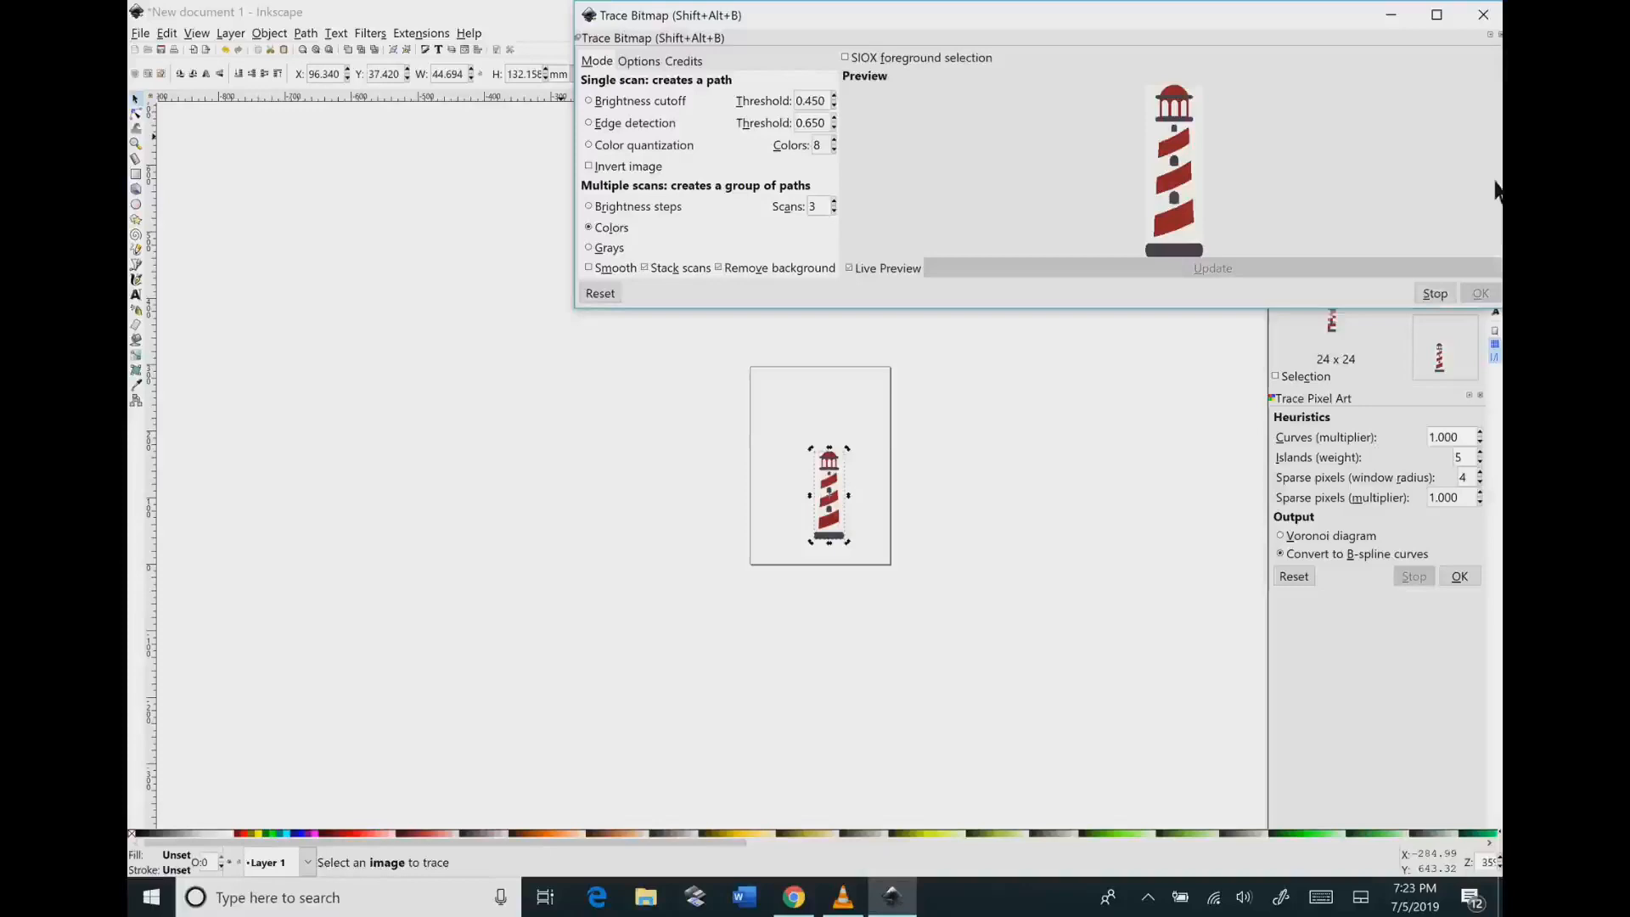
Step: Close Trace Bitmap and select the traced two-colour lighthouse group
{"action": "left_click", "coordinate": [1483, 14]}
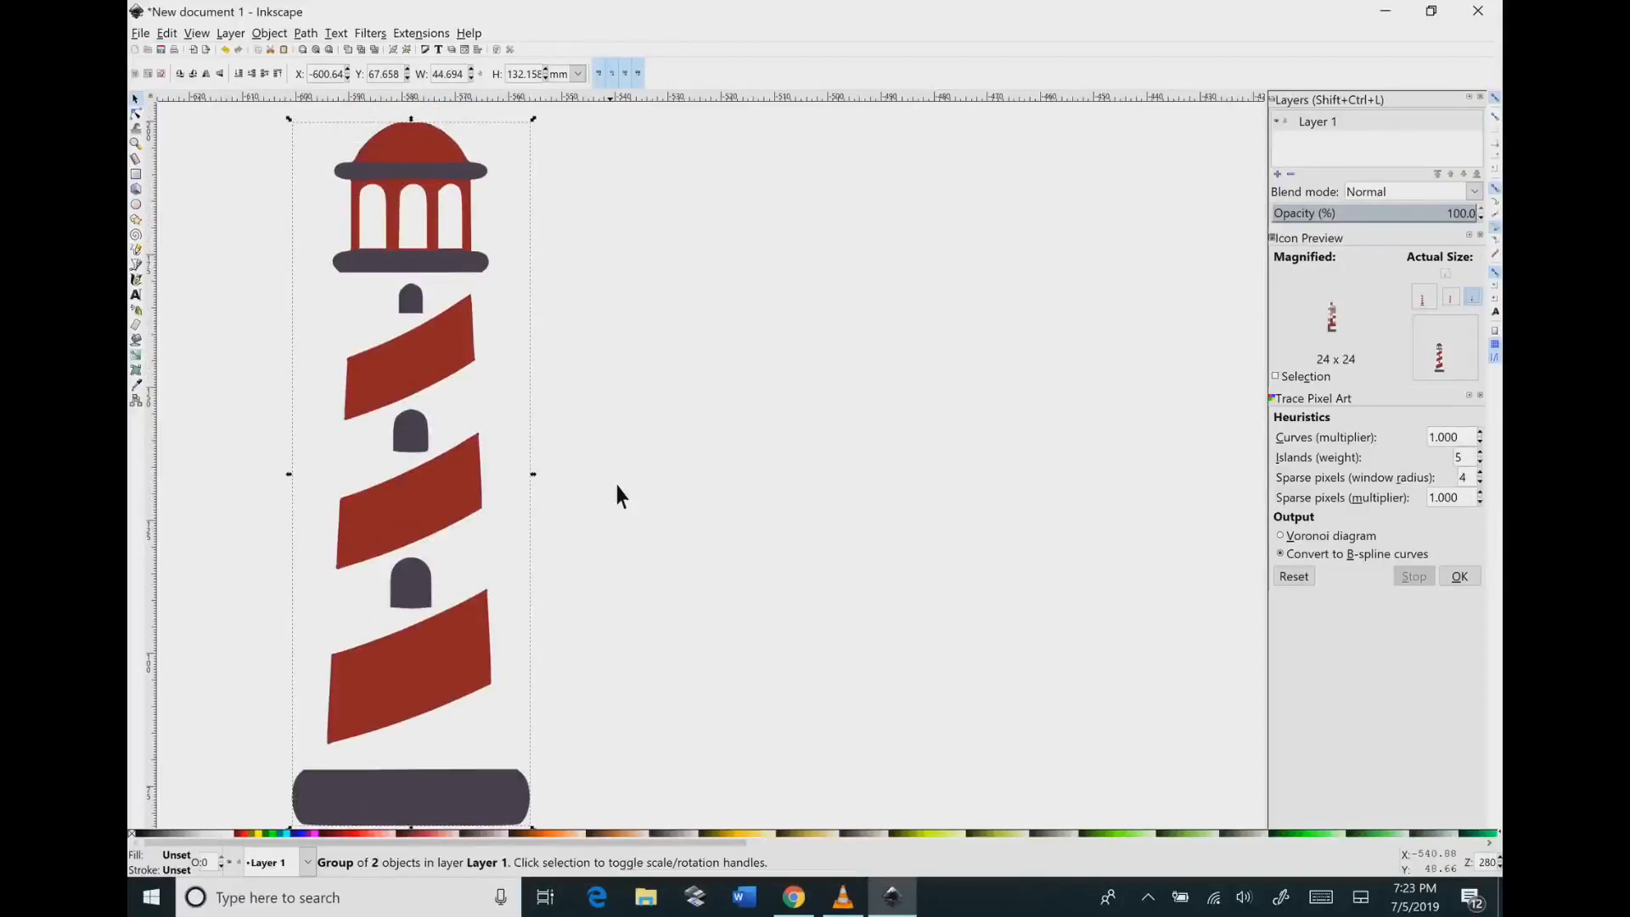
{"action": "mouse_move", "coordinate": [260, 52]}
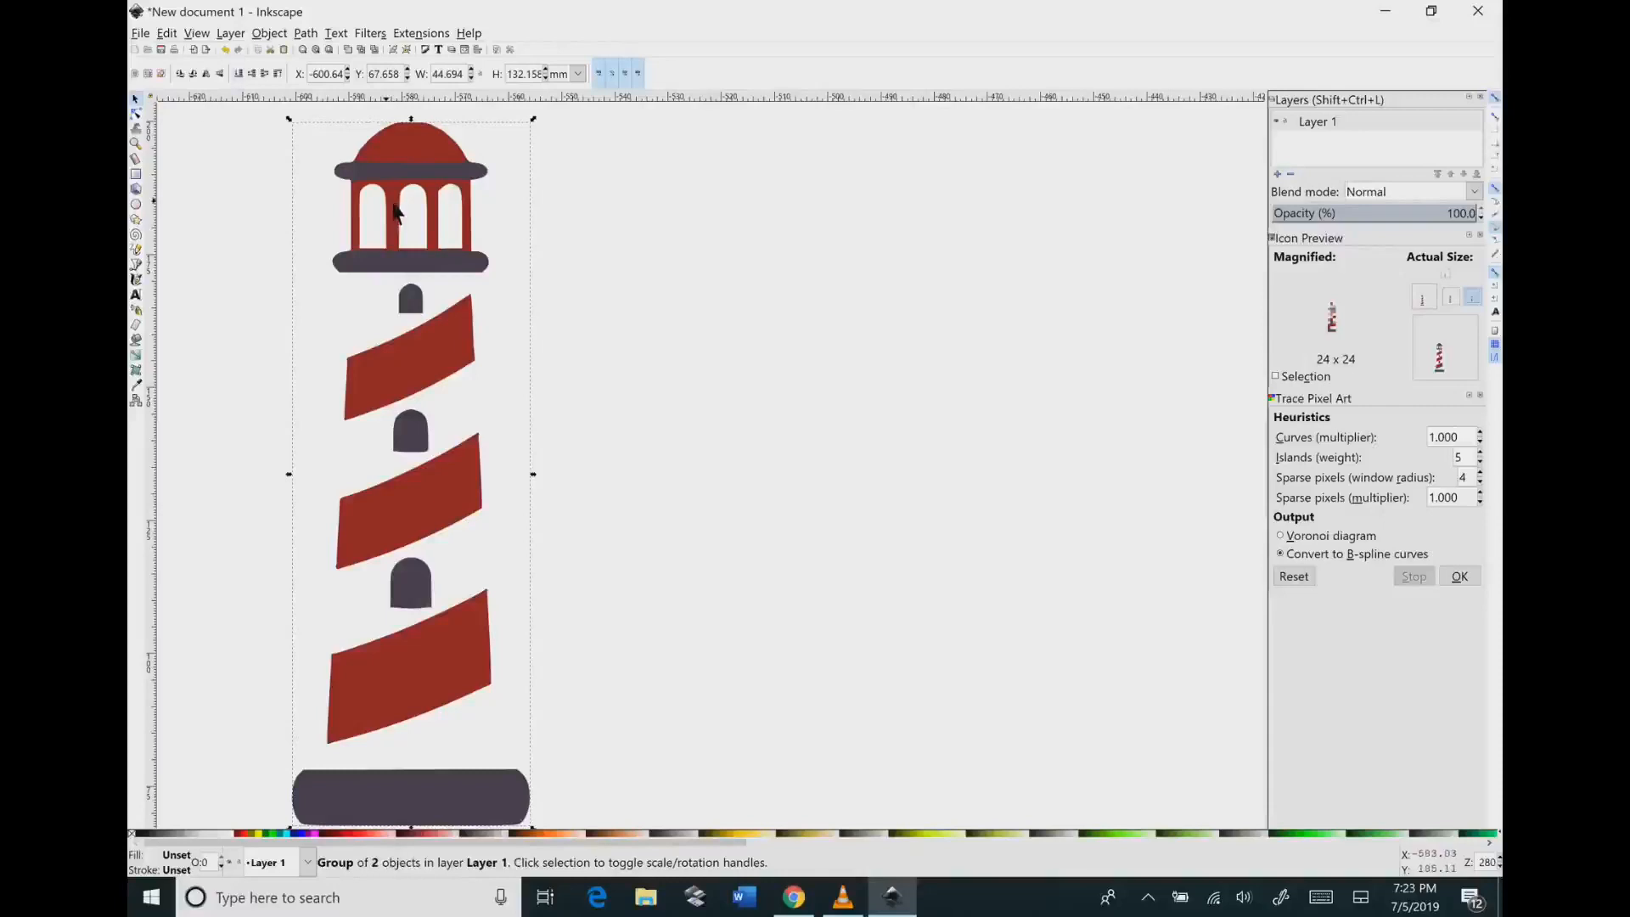
{"action": "left_click", "coordinate": [269, 33]}
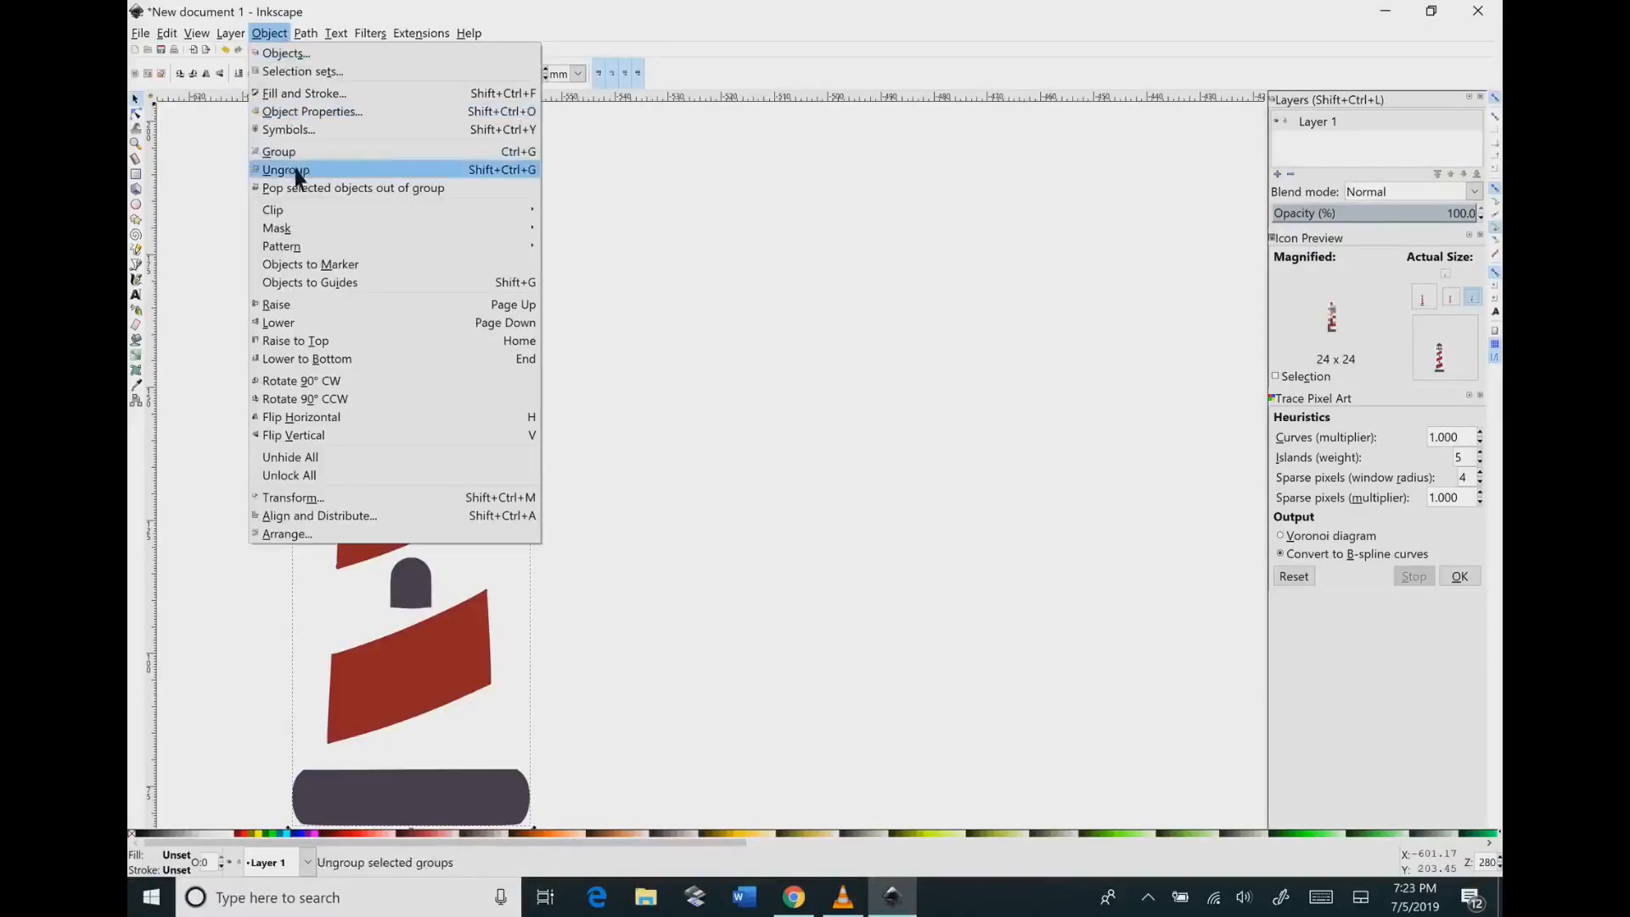
Step: Ungroup the traced lighthouse into separate red and dark grey shapes
{"action": "left_click", "coordinate": [285, 169]}
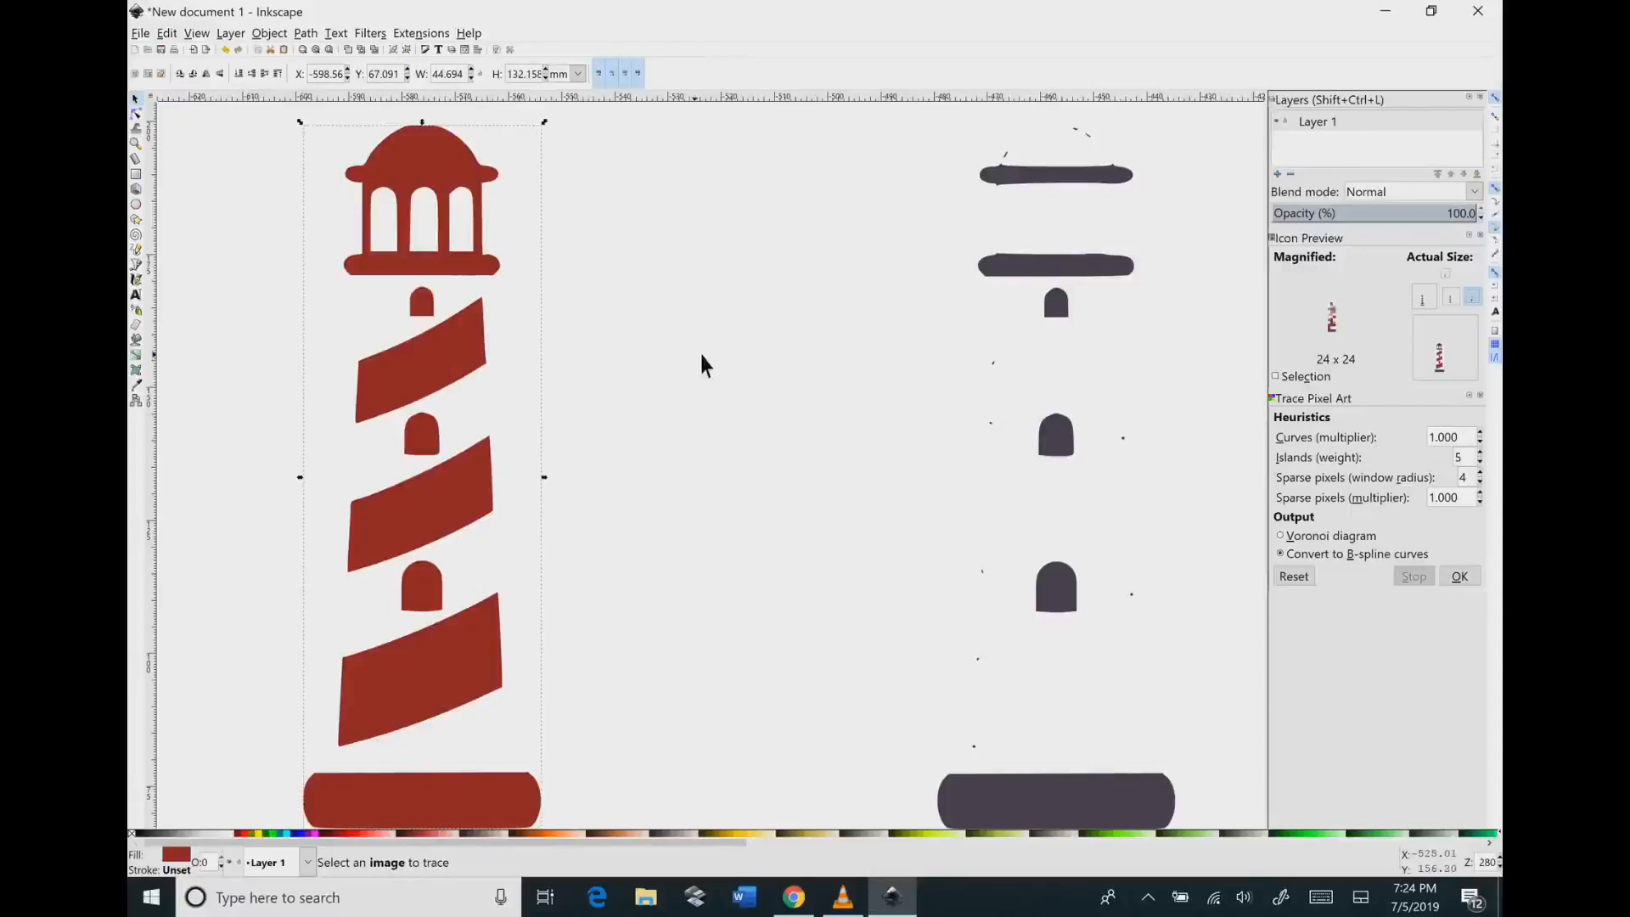
{"action": "mouse_move", "coordinate": [431, 175]}
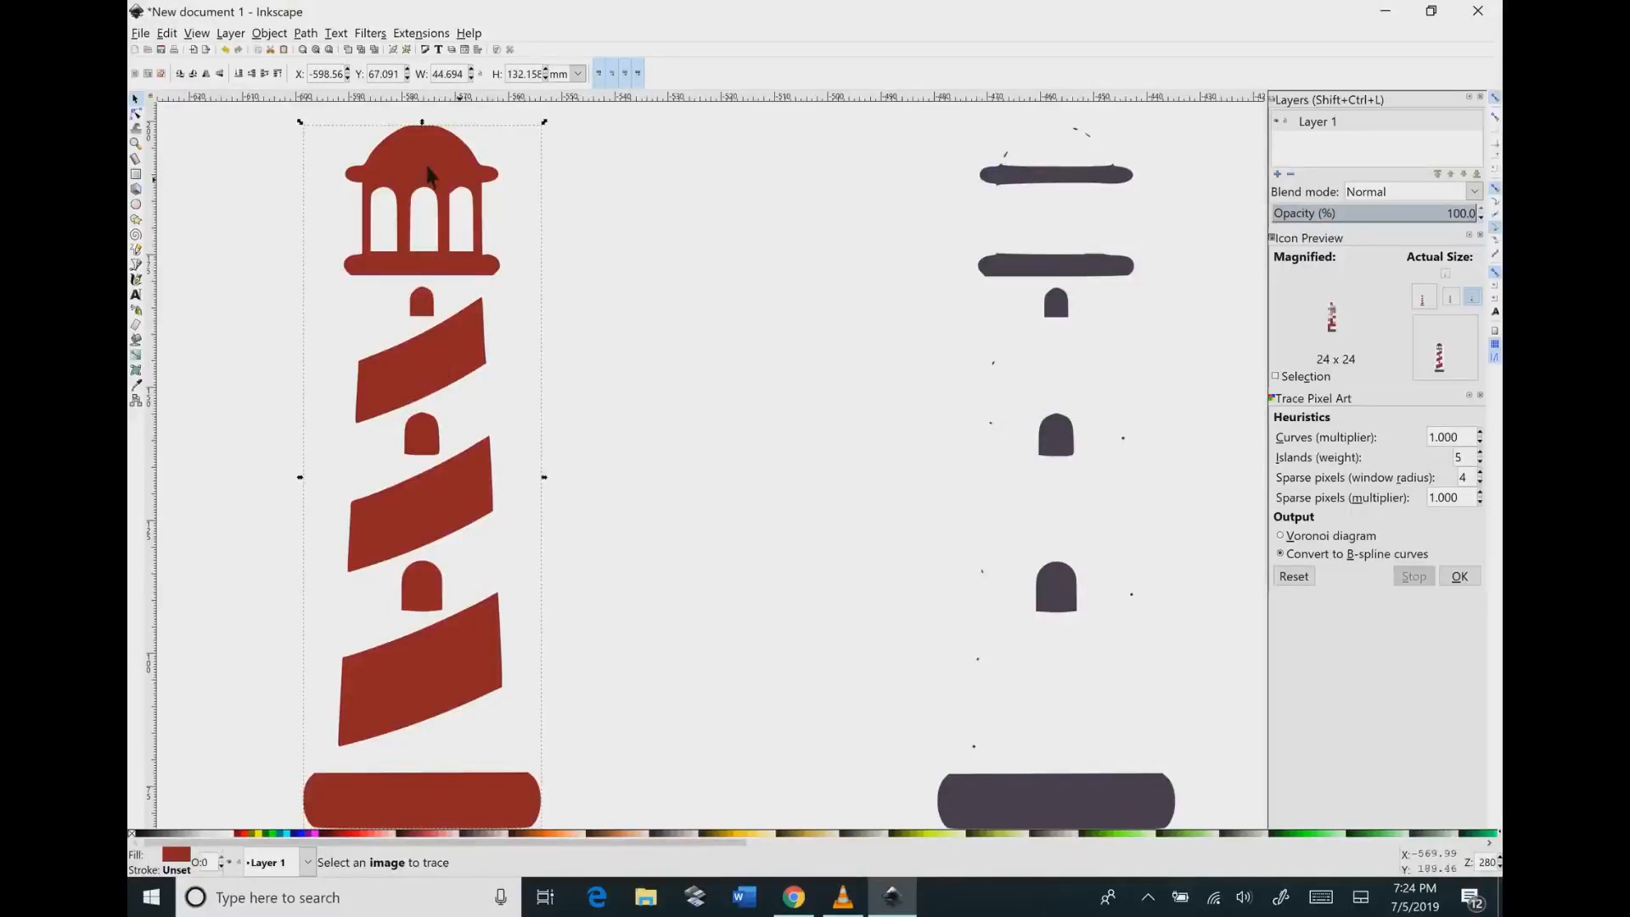
{"action": "mouse_move", "coordinate": [239, 42]}
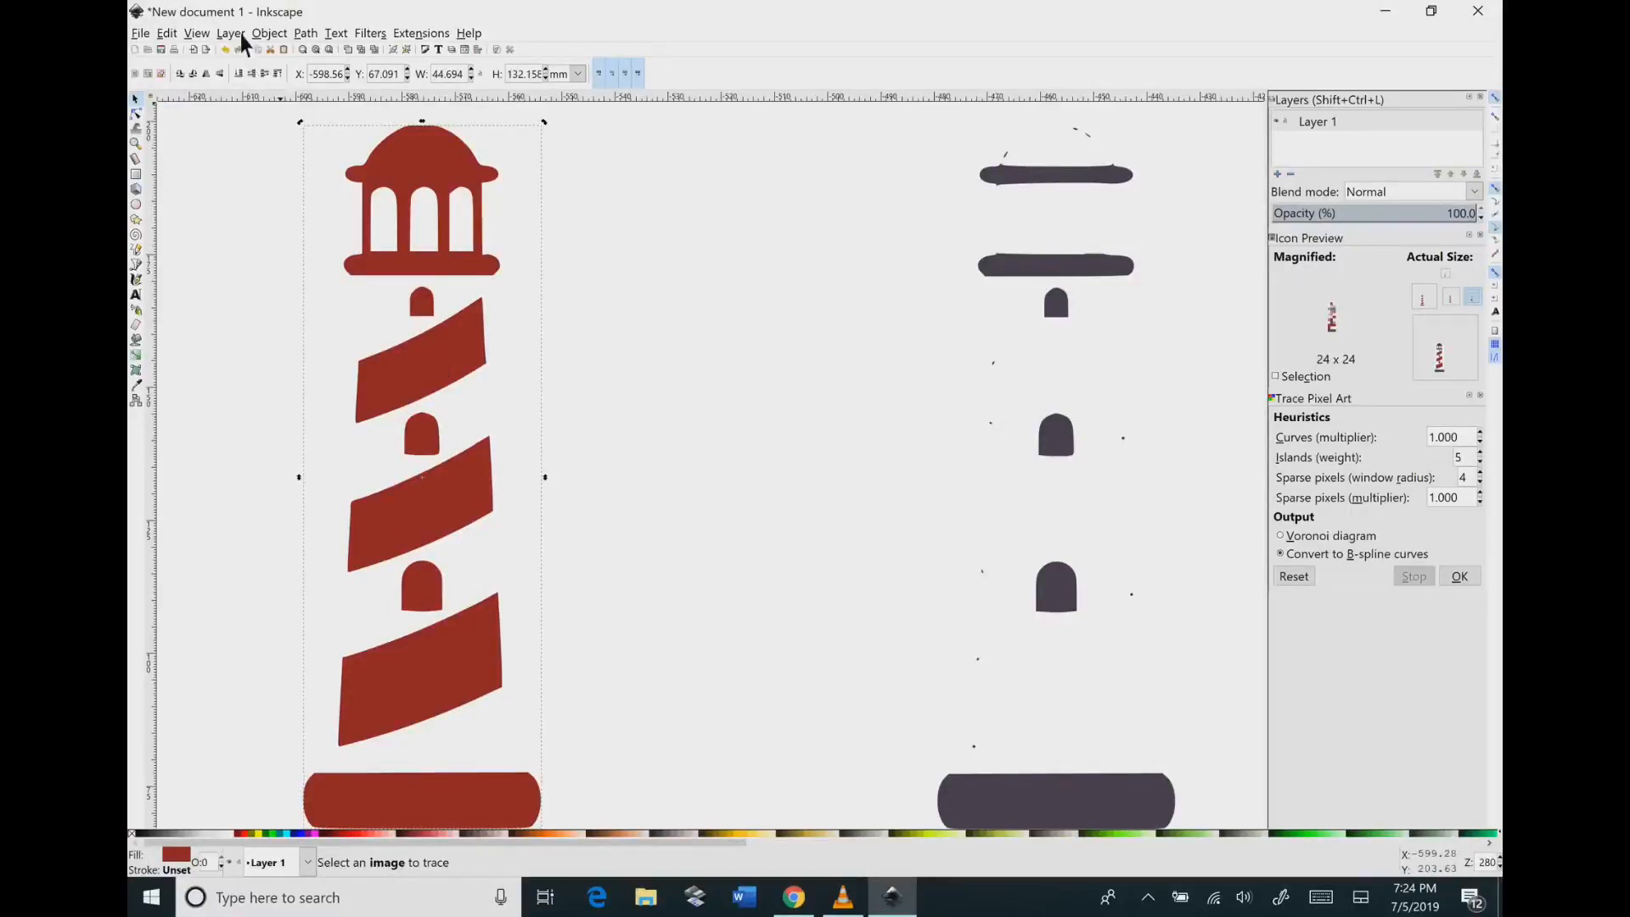
Step: Duplicate the current layer as Layer 1 copy, creating a second red lighthouse
{"action": "left_click", "coordinate": [231, 32]}
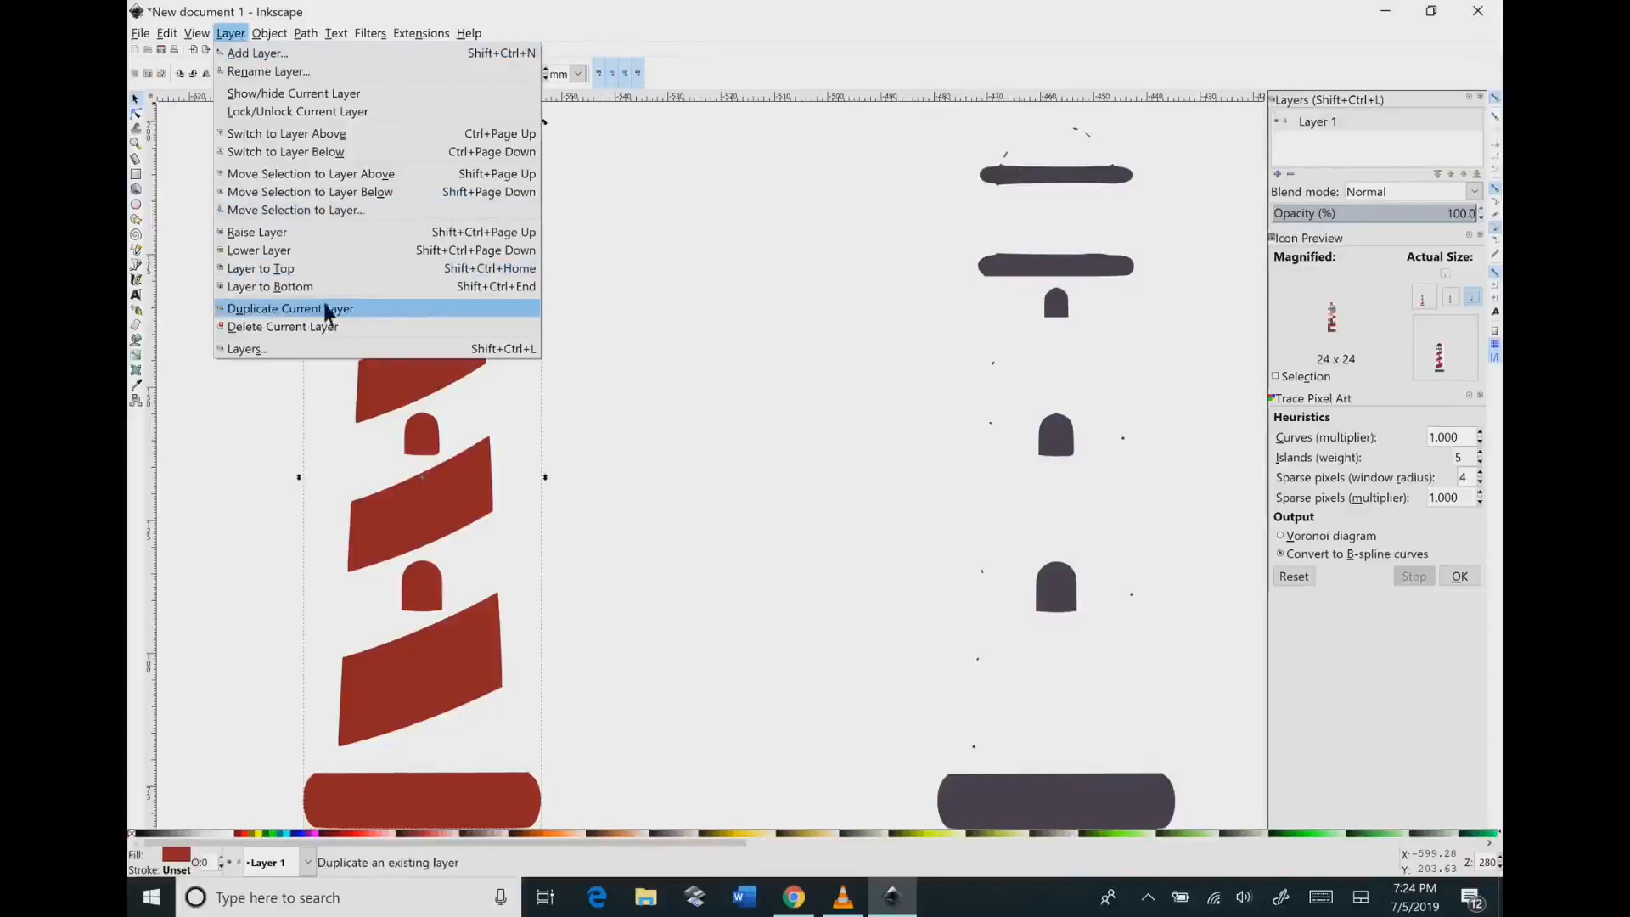
{"action": "mouse_move", "coordinate": [270, 317]}
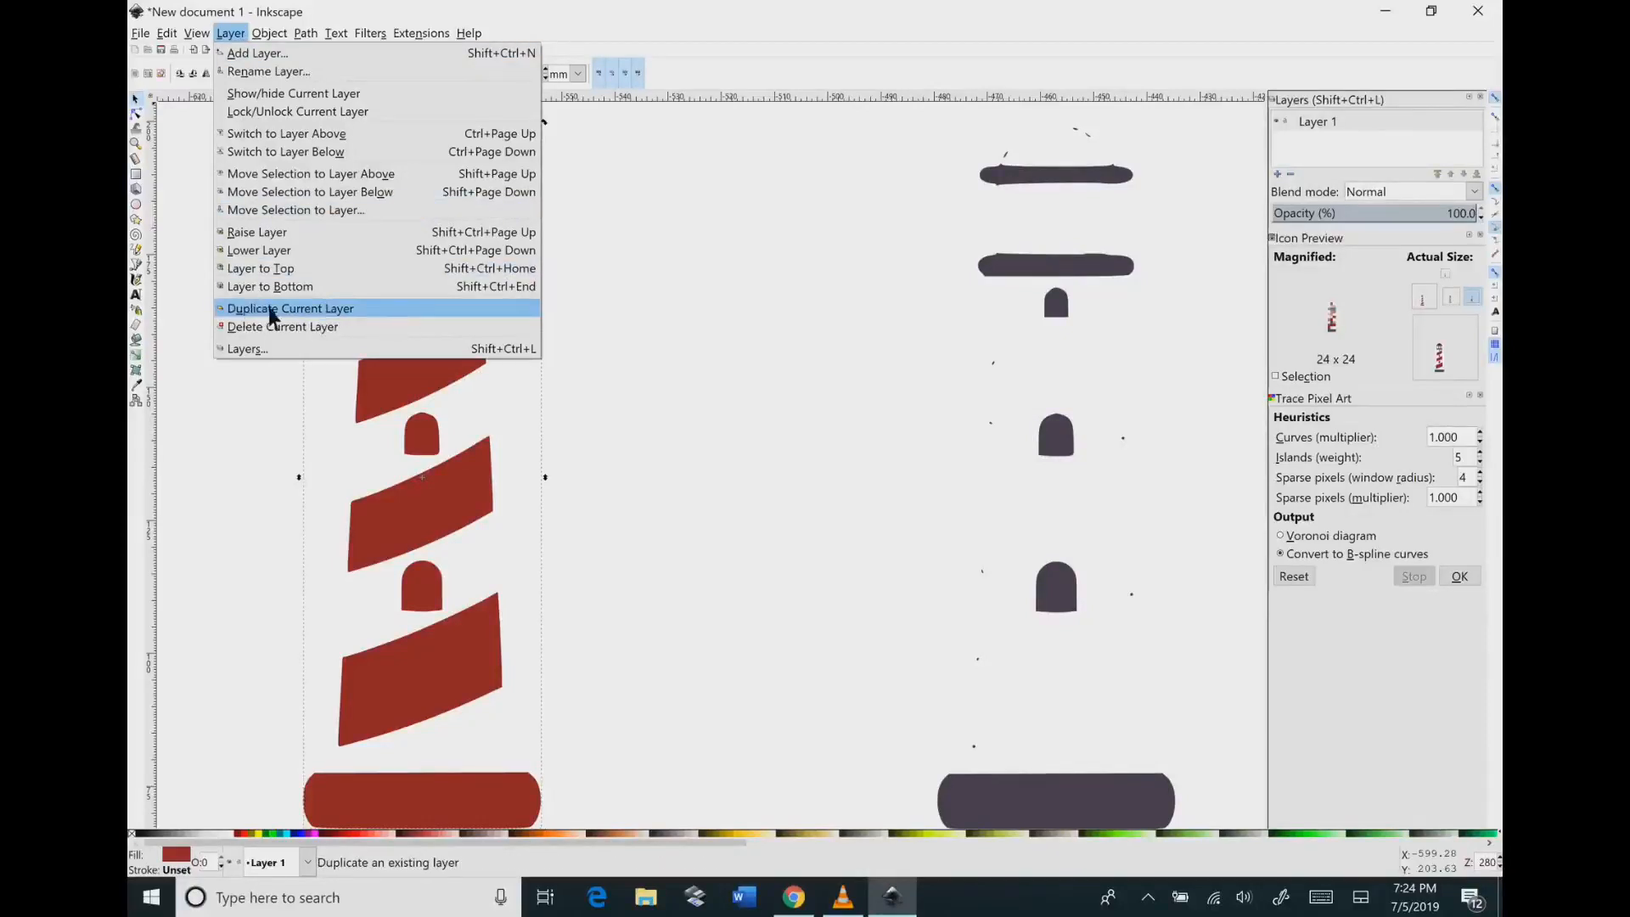
{"action": "mouse_move", "coordinate": [411, 317]}
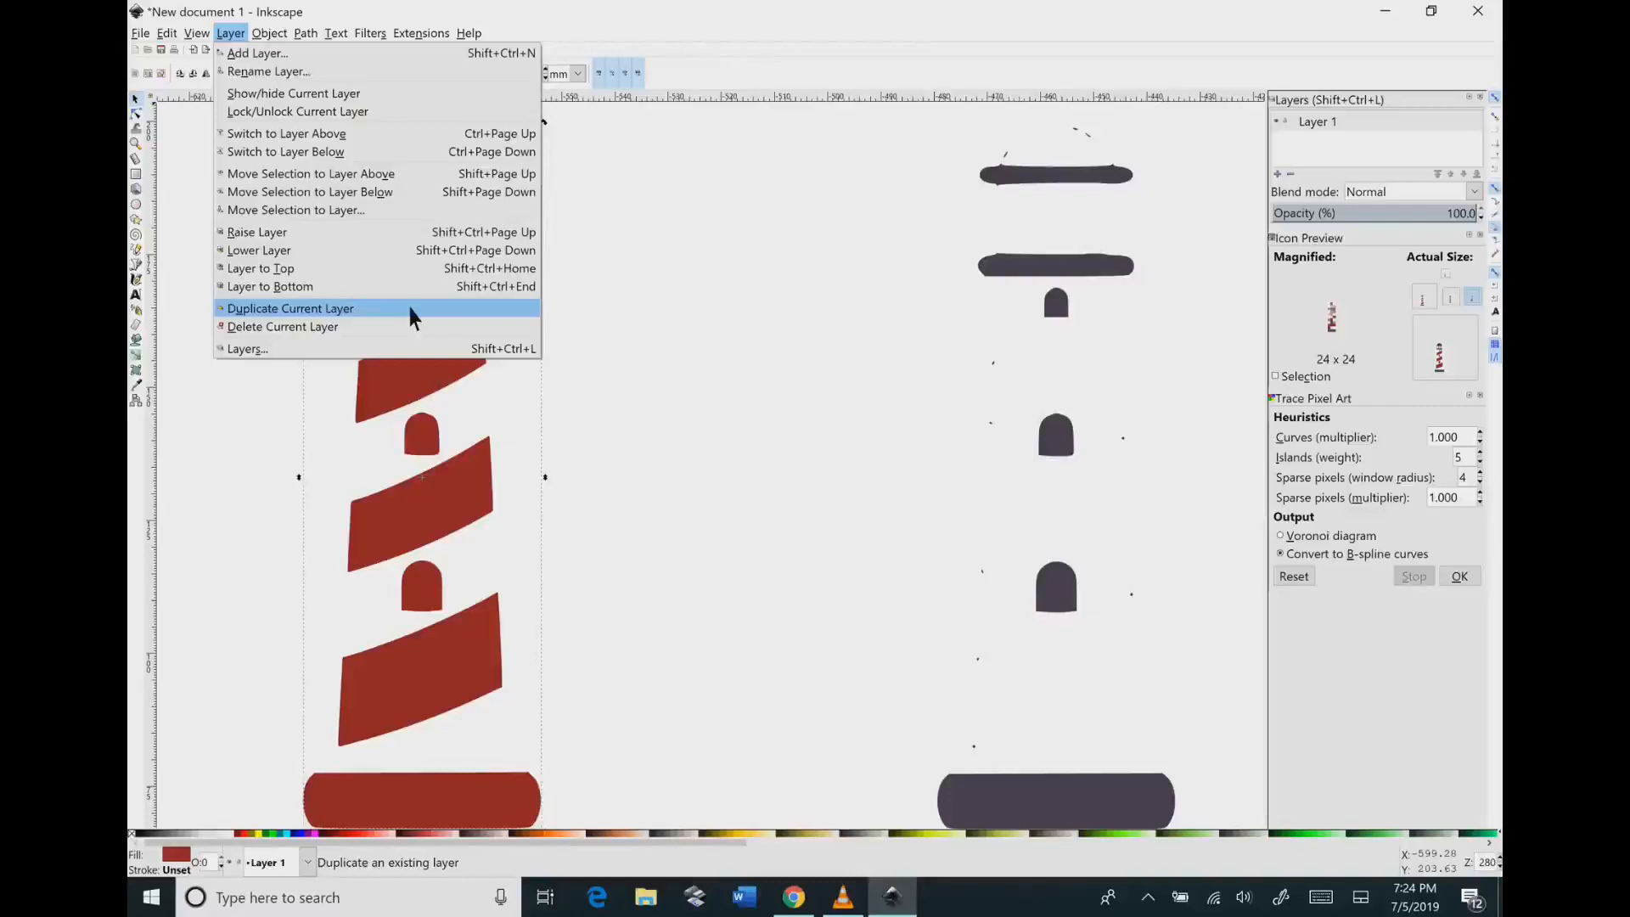
{"action": "left_click", "coordinate": [290, 307]}
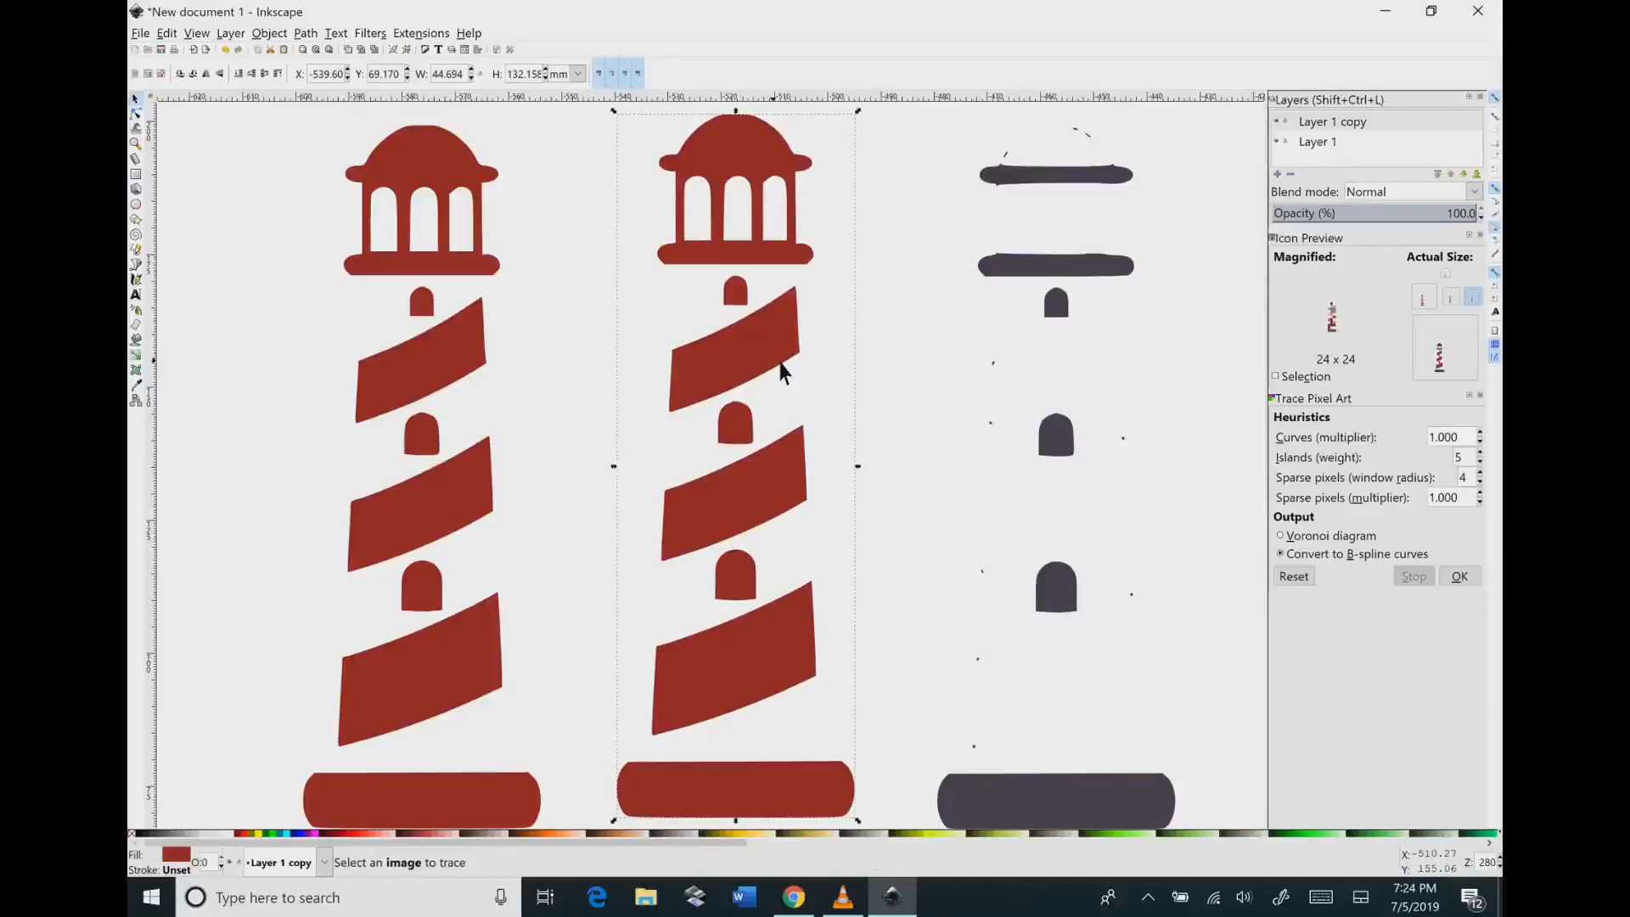
{"action": "left_click", "coordinate": [305, 32]}
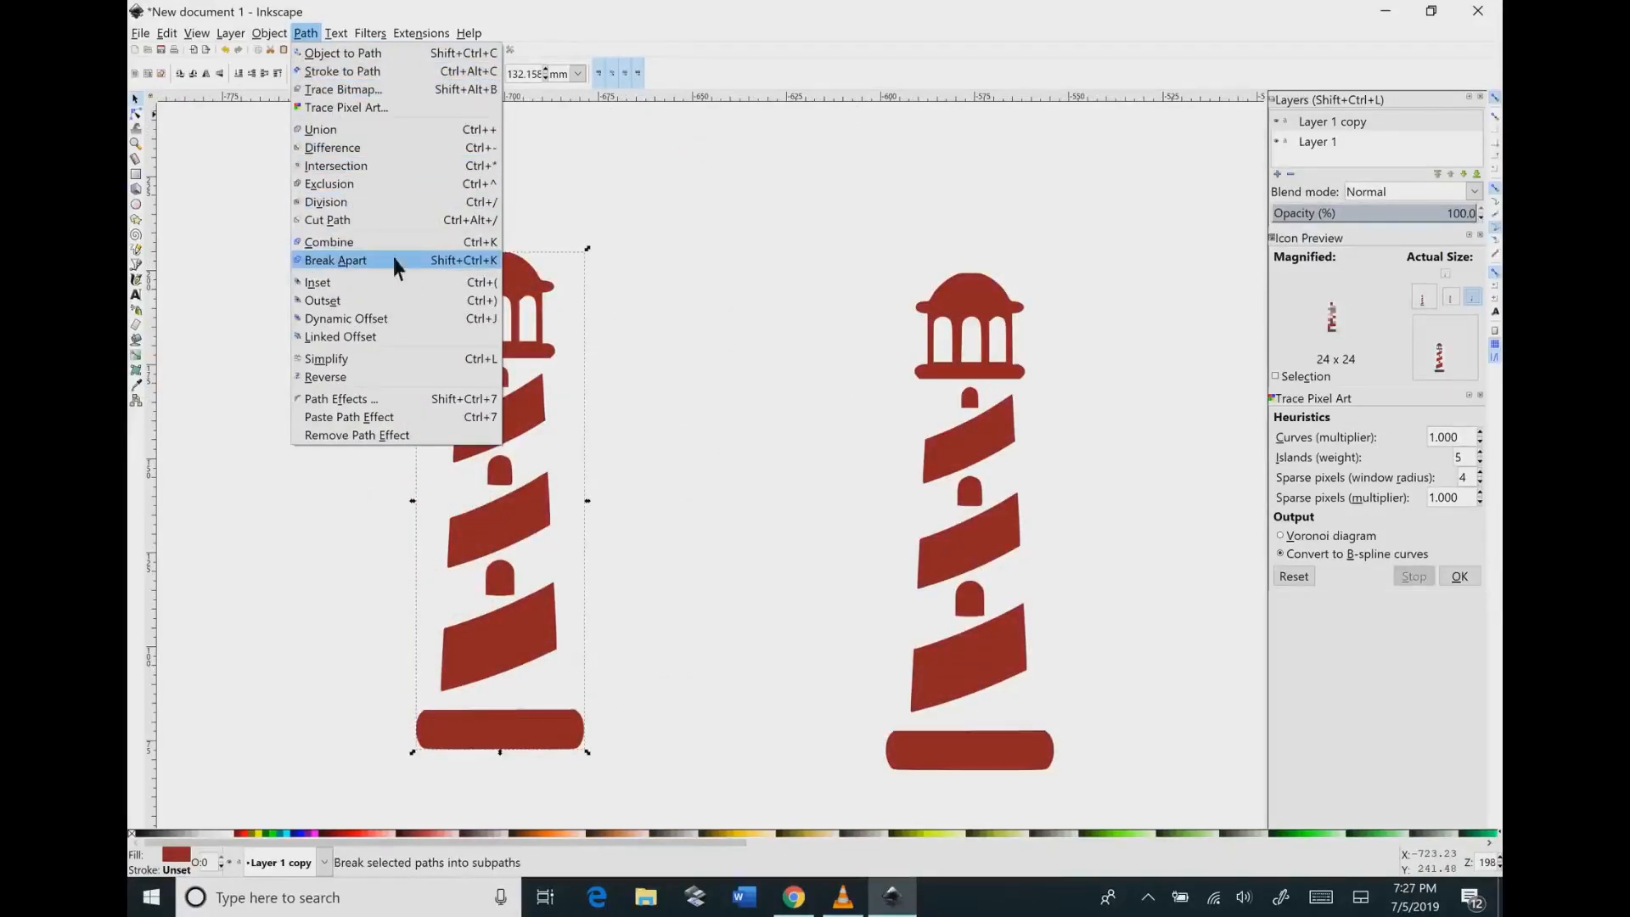
Step: Break apart the copied red lighthouse and union it into one 93-node path
{"action": "left_click", "coordinate": [337, 260]}
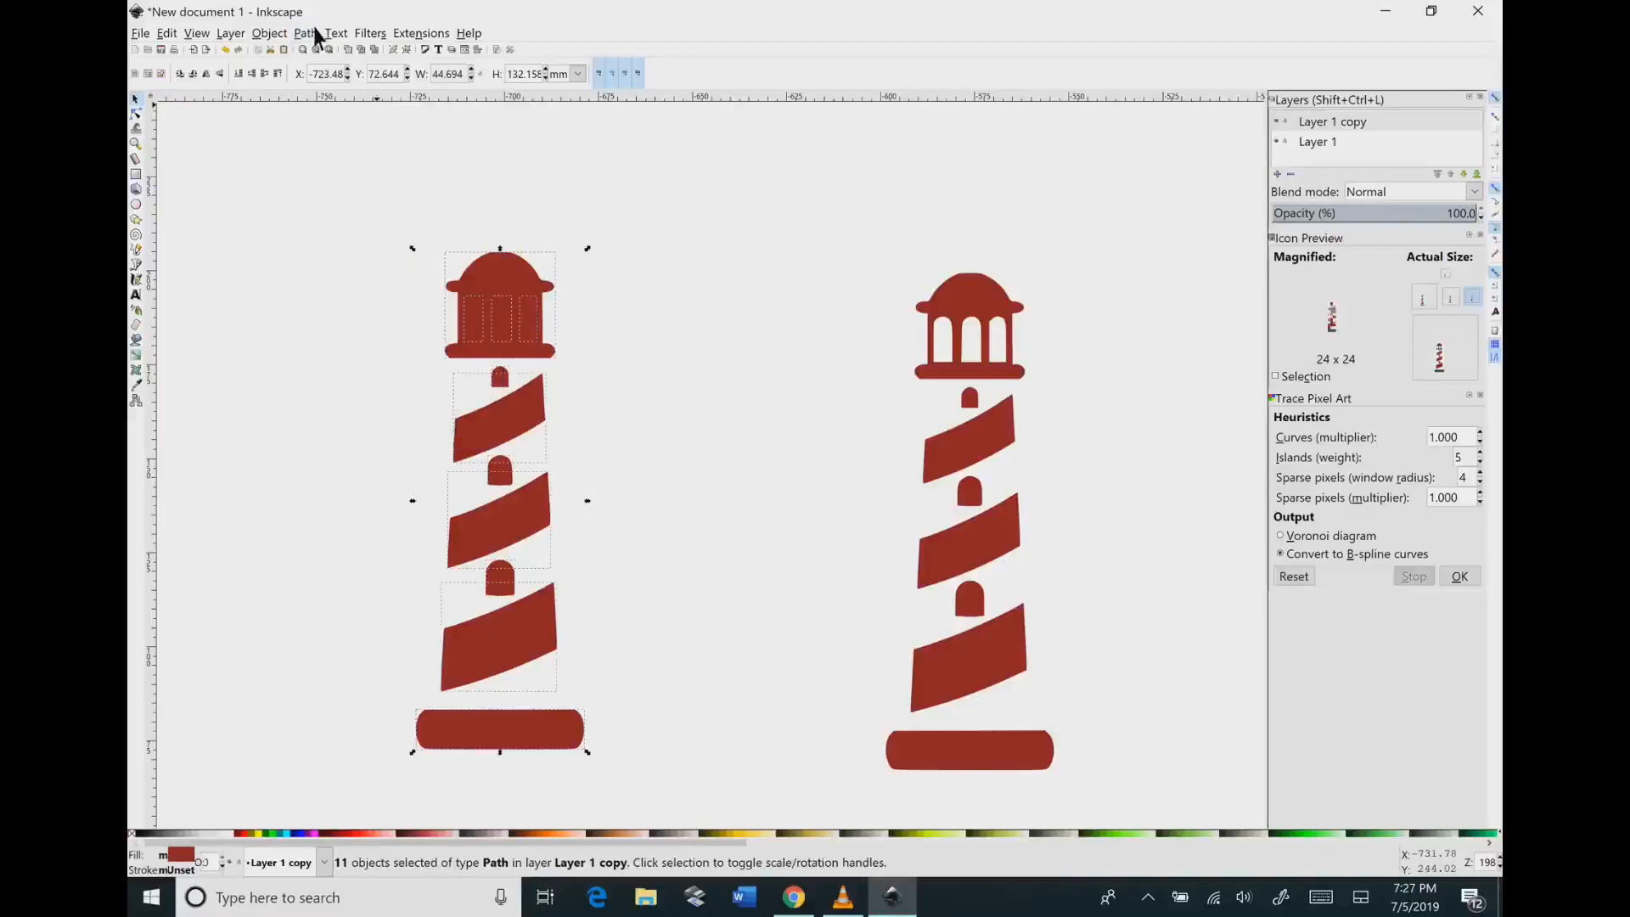
{"action": "left_click", "coordinate": [306, 32]}
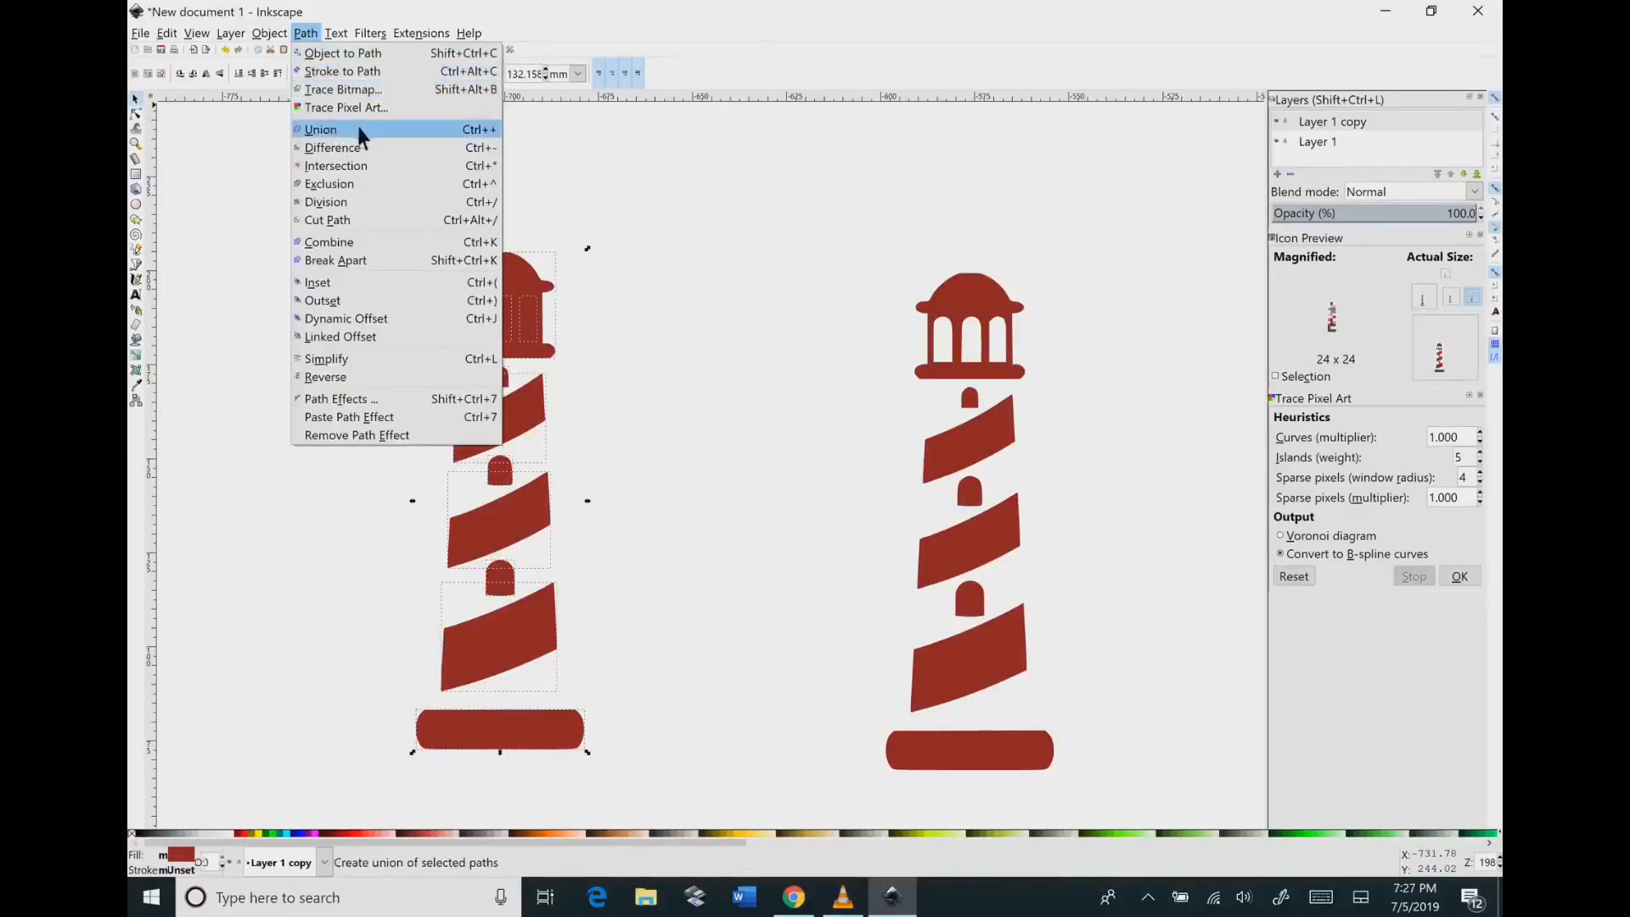
{"action": "left_click", "coordinate": [320, 129]}
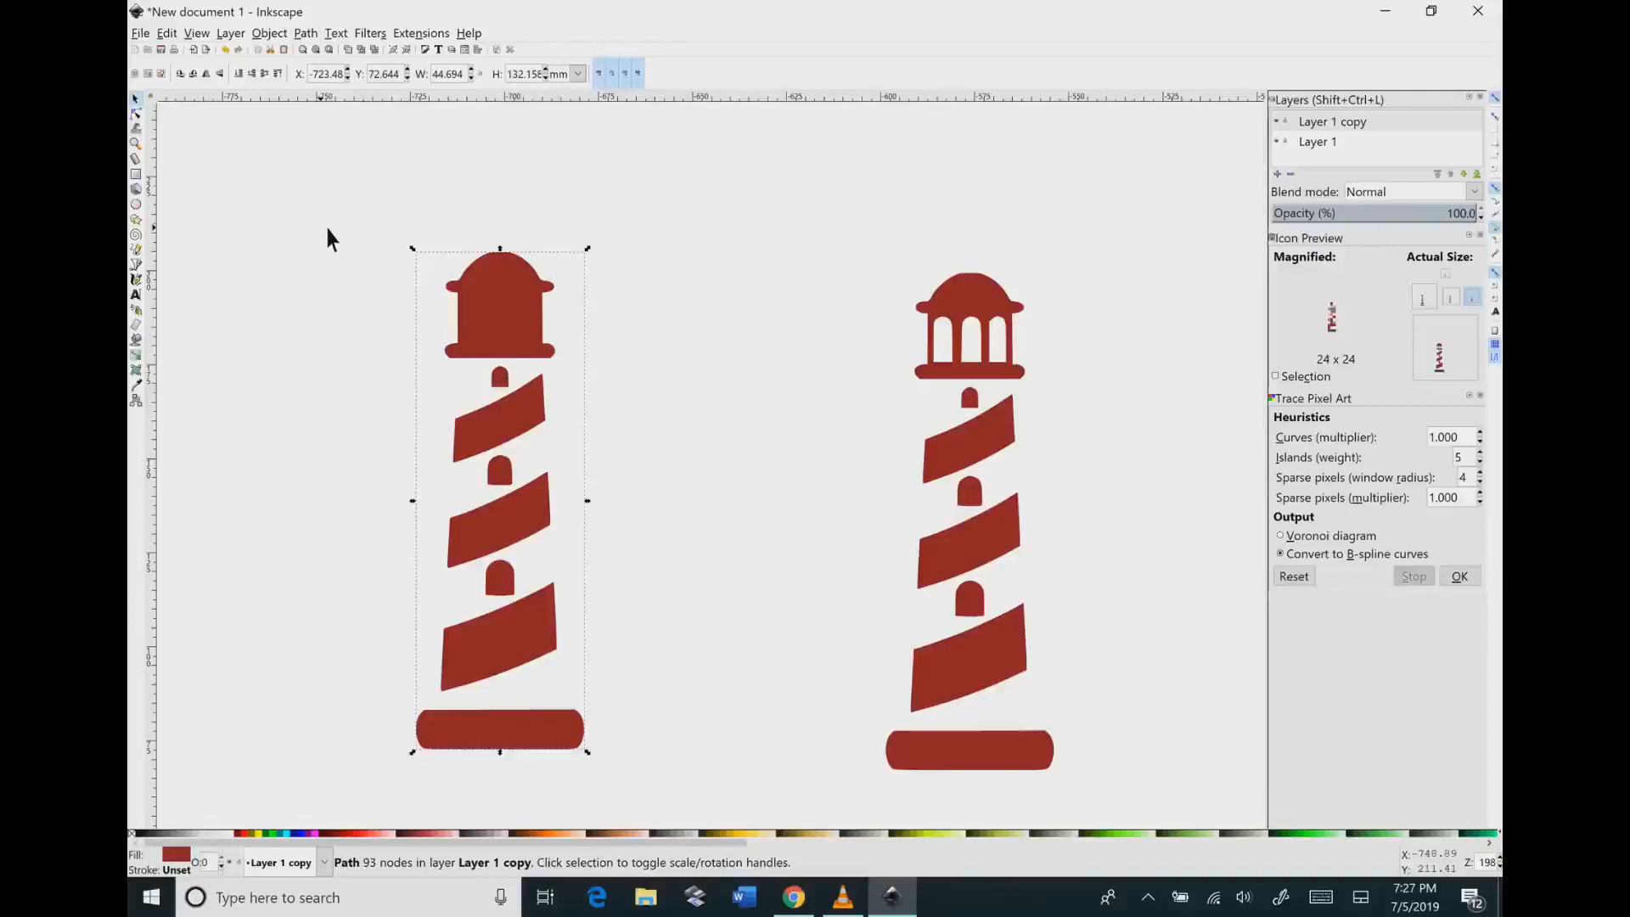
{"action": "mouse_move", "coordinate": [139, 279]}
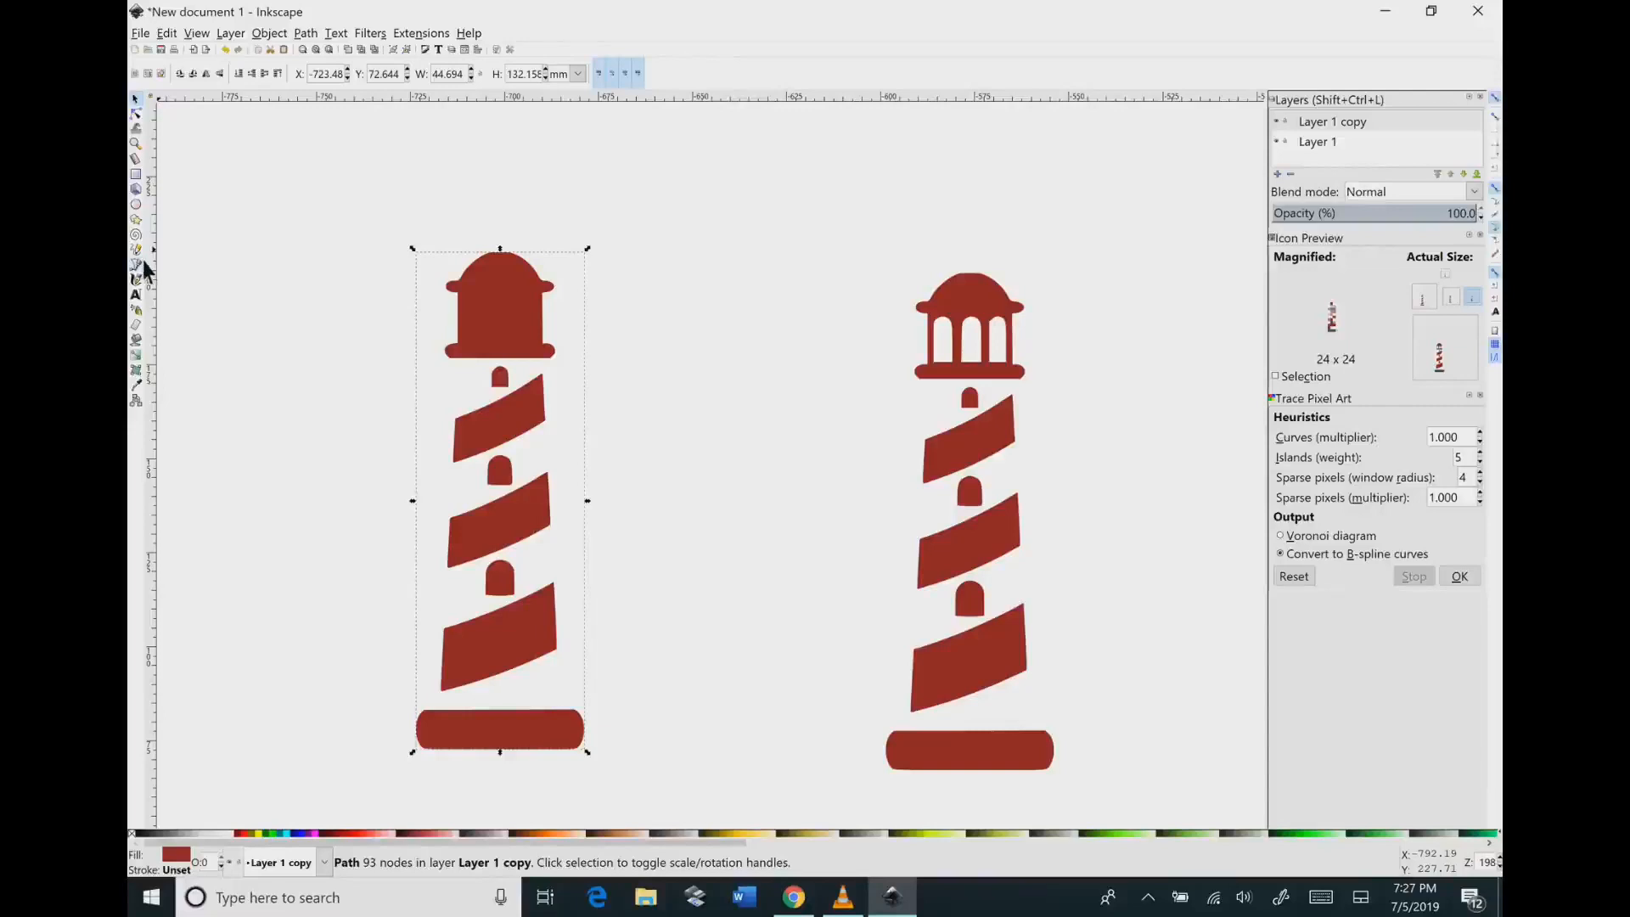
{"action": "mouse_move", "coordinate": [136, 265]}
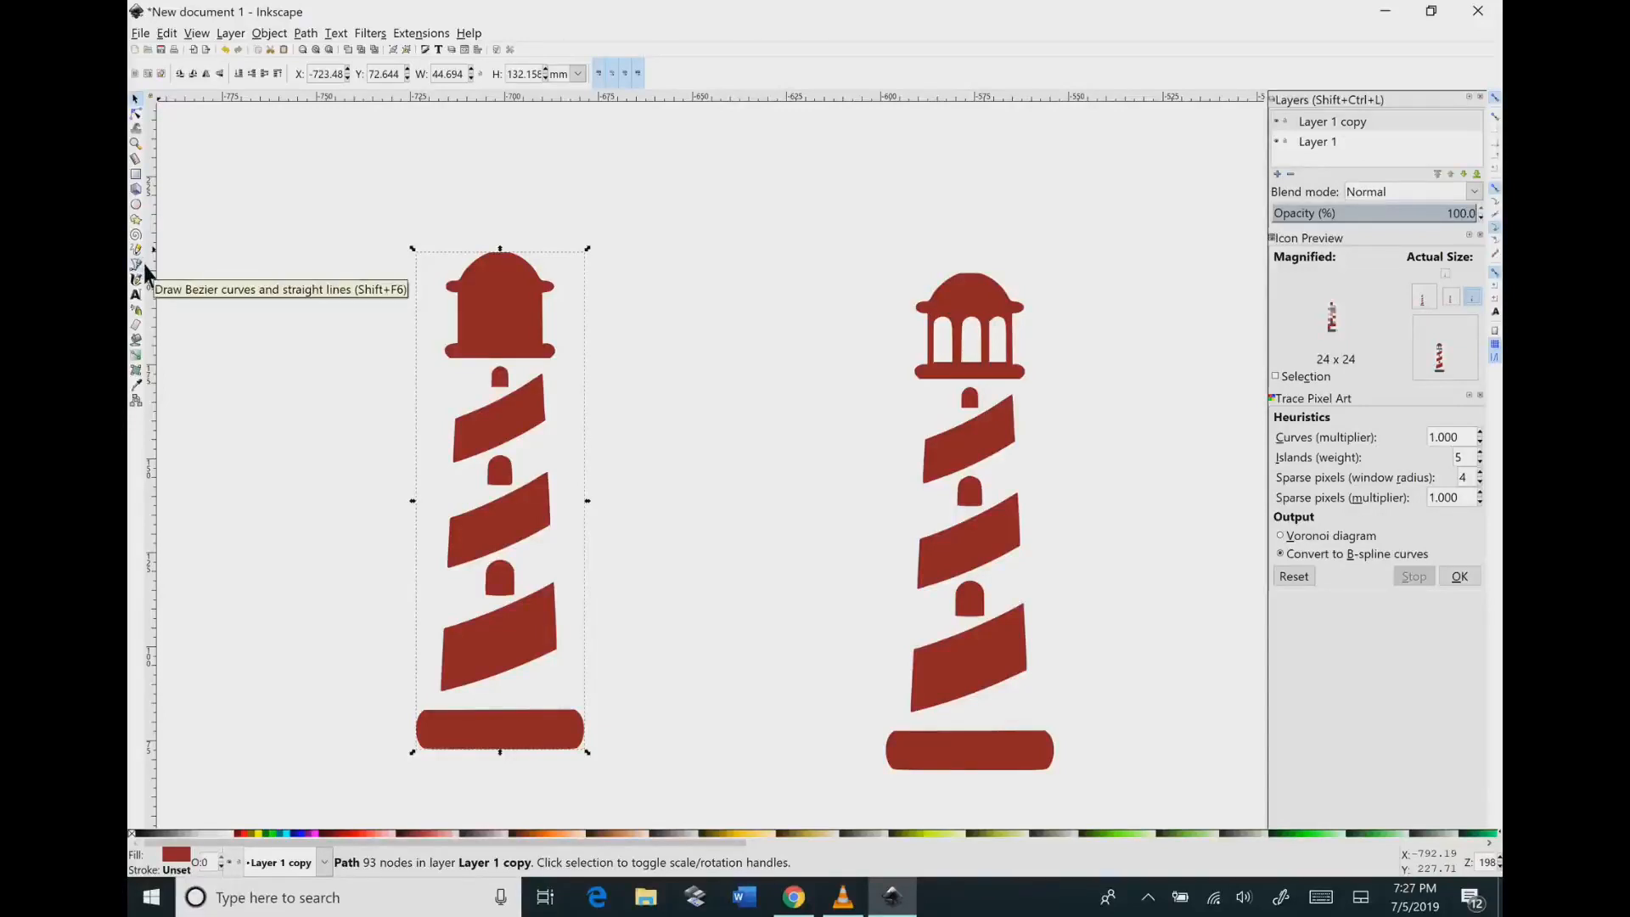
Step: Start drawing a Bezier outline path along the copied tower's left edge
{"action": "left_click", "coordinate": [136, 264]}
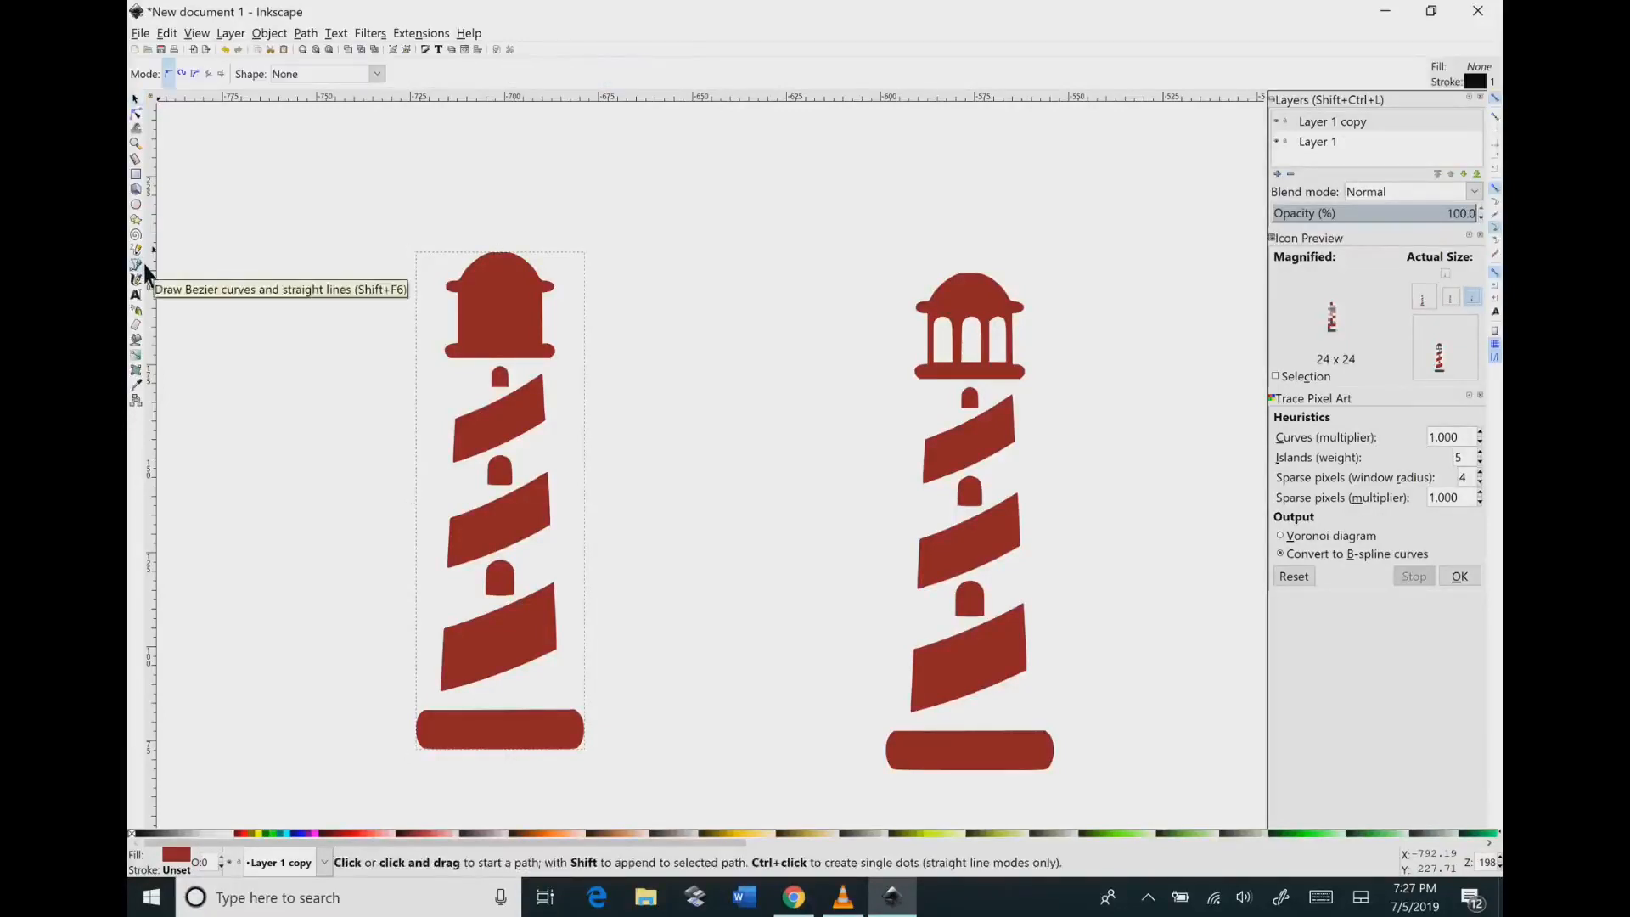
{"action": "mouse_move", "coordinate": [442, 389]}
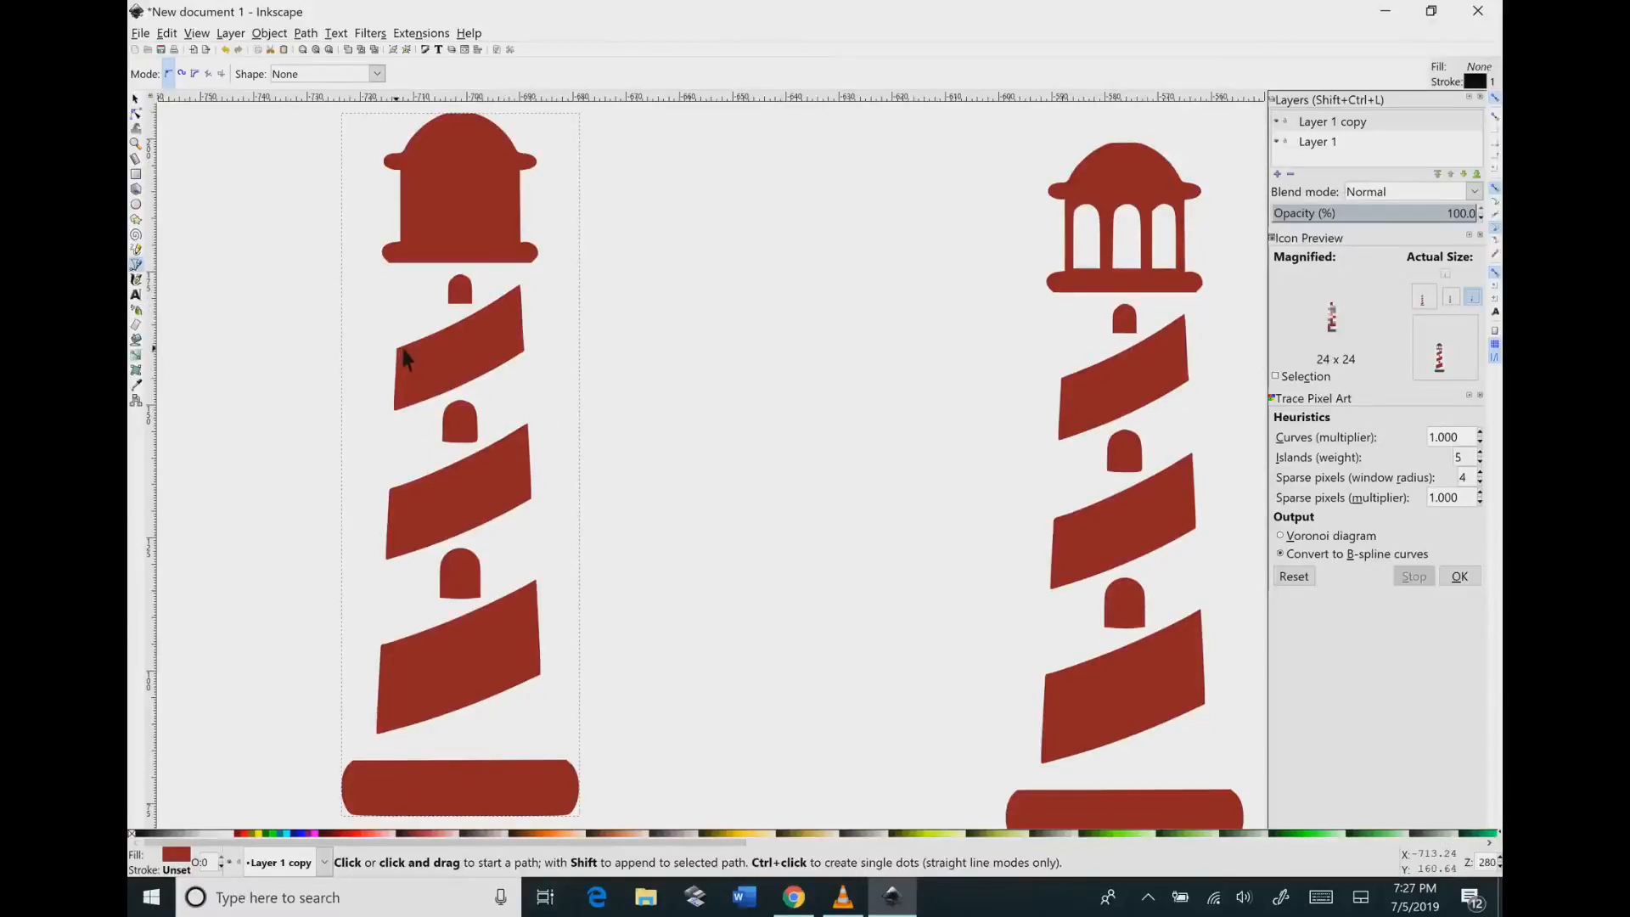
{"action": "left_click", "coordinate": [397, 348]}
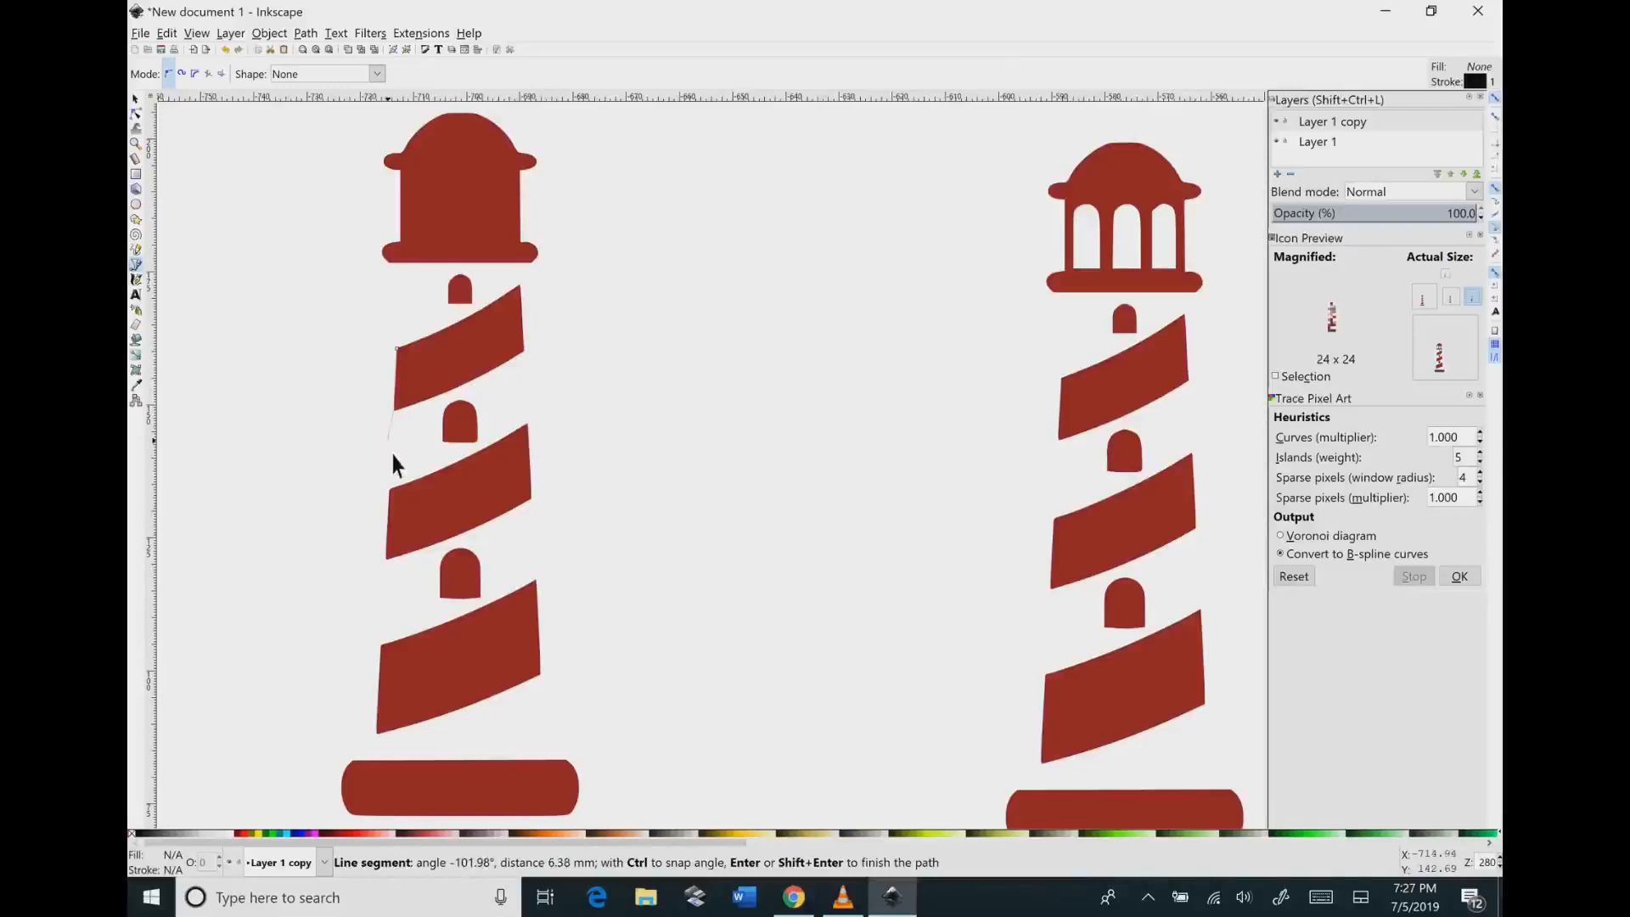
{"action": "mouse_move", "coordinate": [403, 499]}
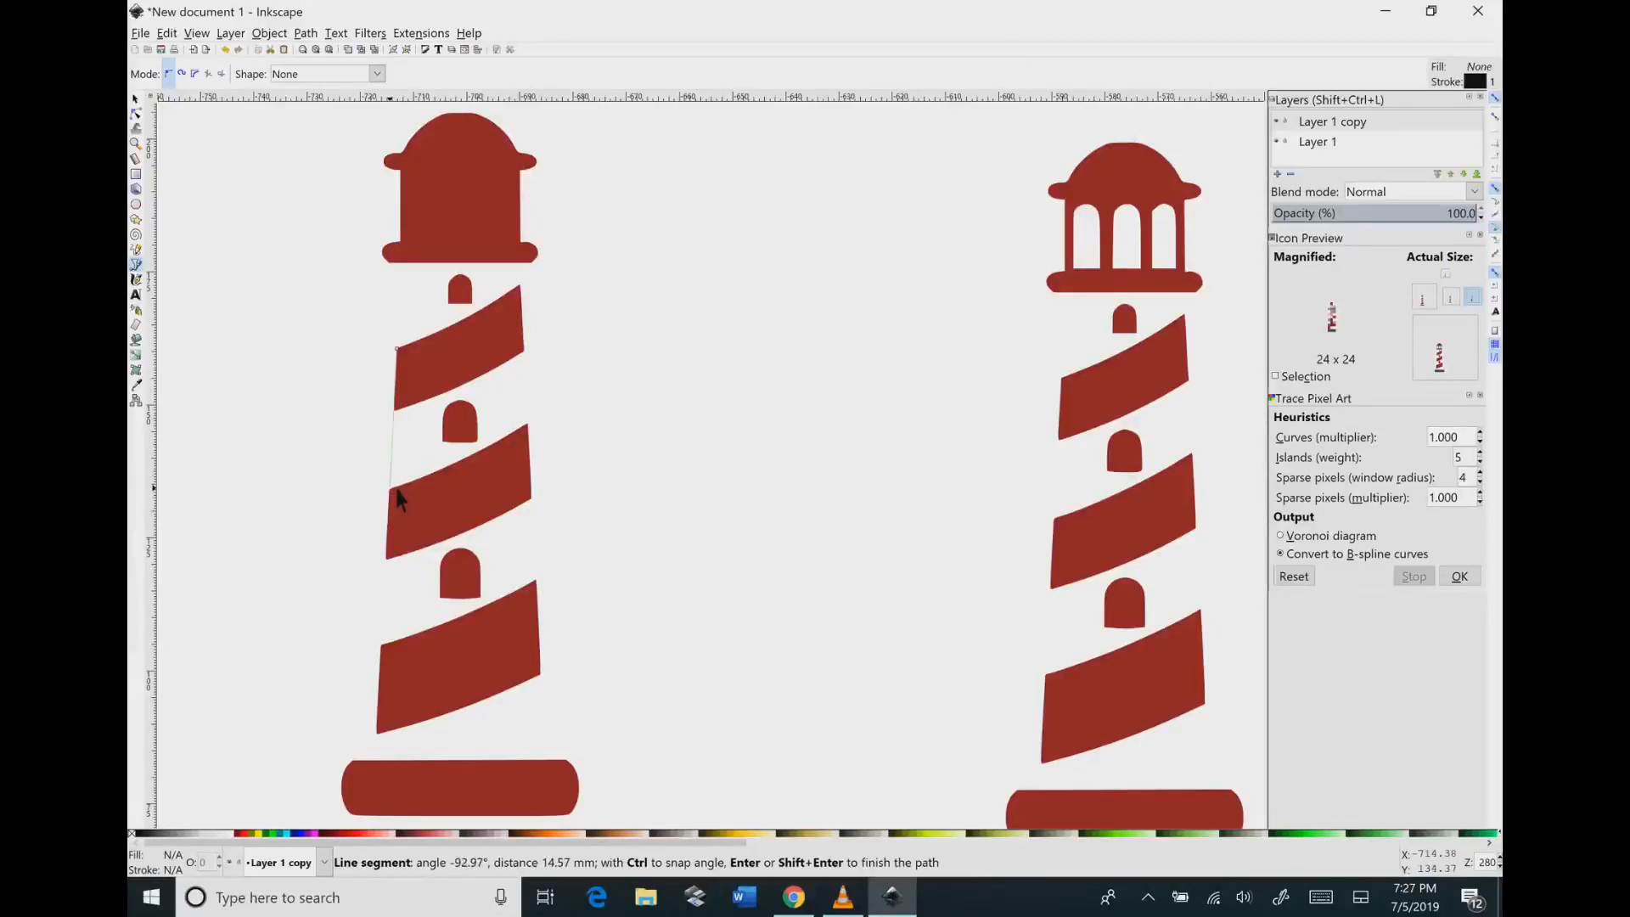
{"action": "mouse_move", "coordinate": [393, 658]}
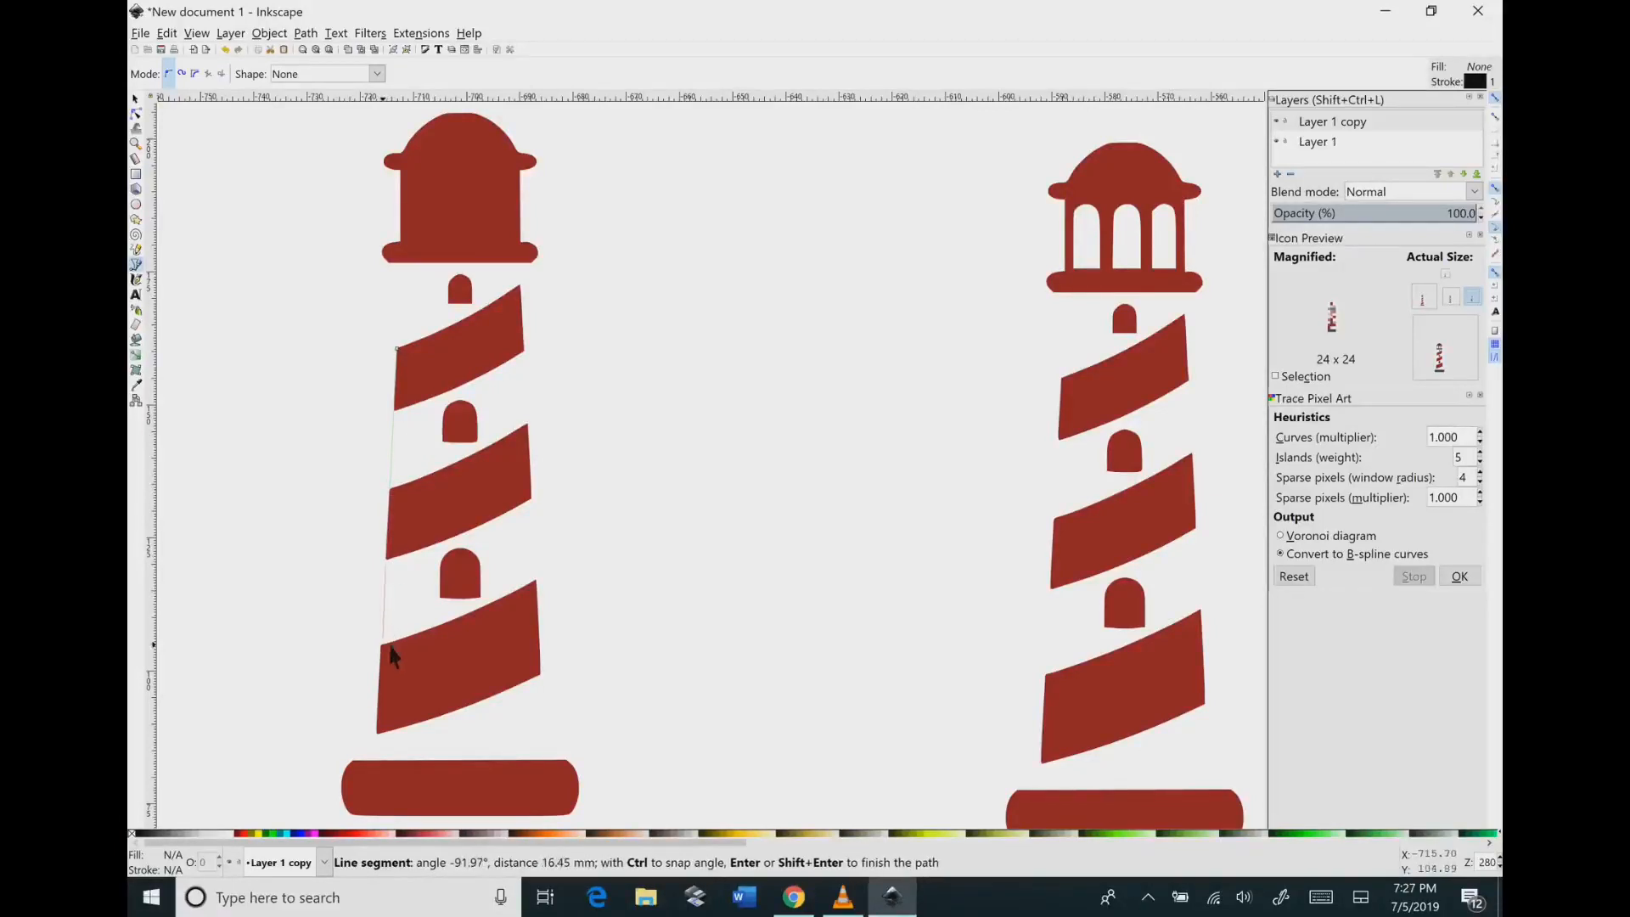
{"action": "mouse_move", "coordinate": [385, 744]}
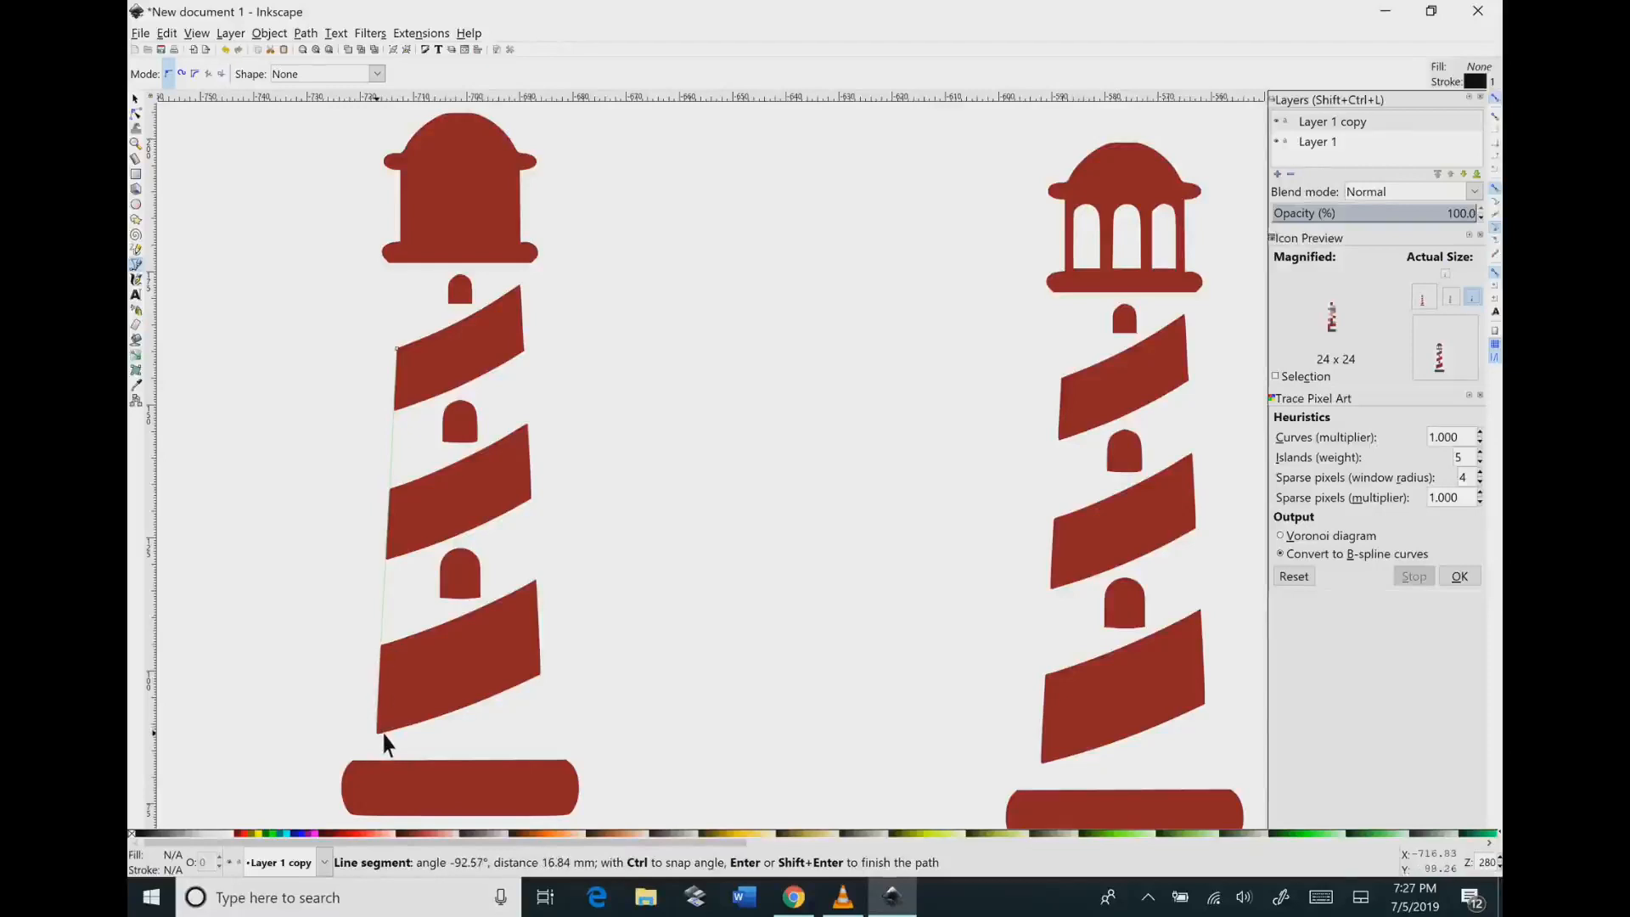
{"action": "mouse_move", "coordinate": [384, 770]}
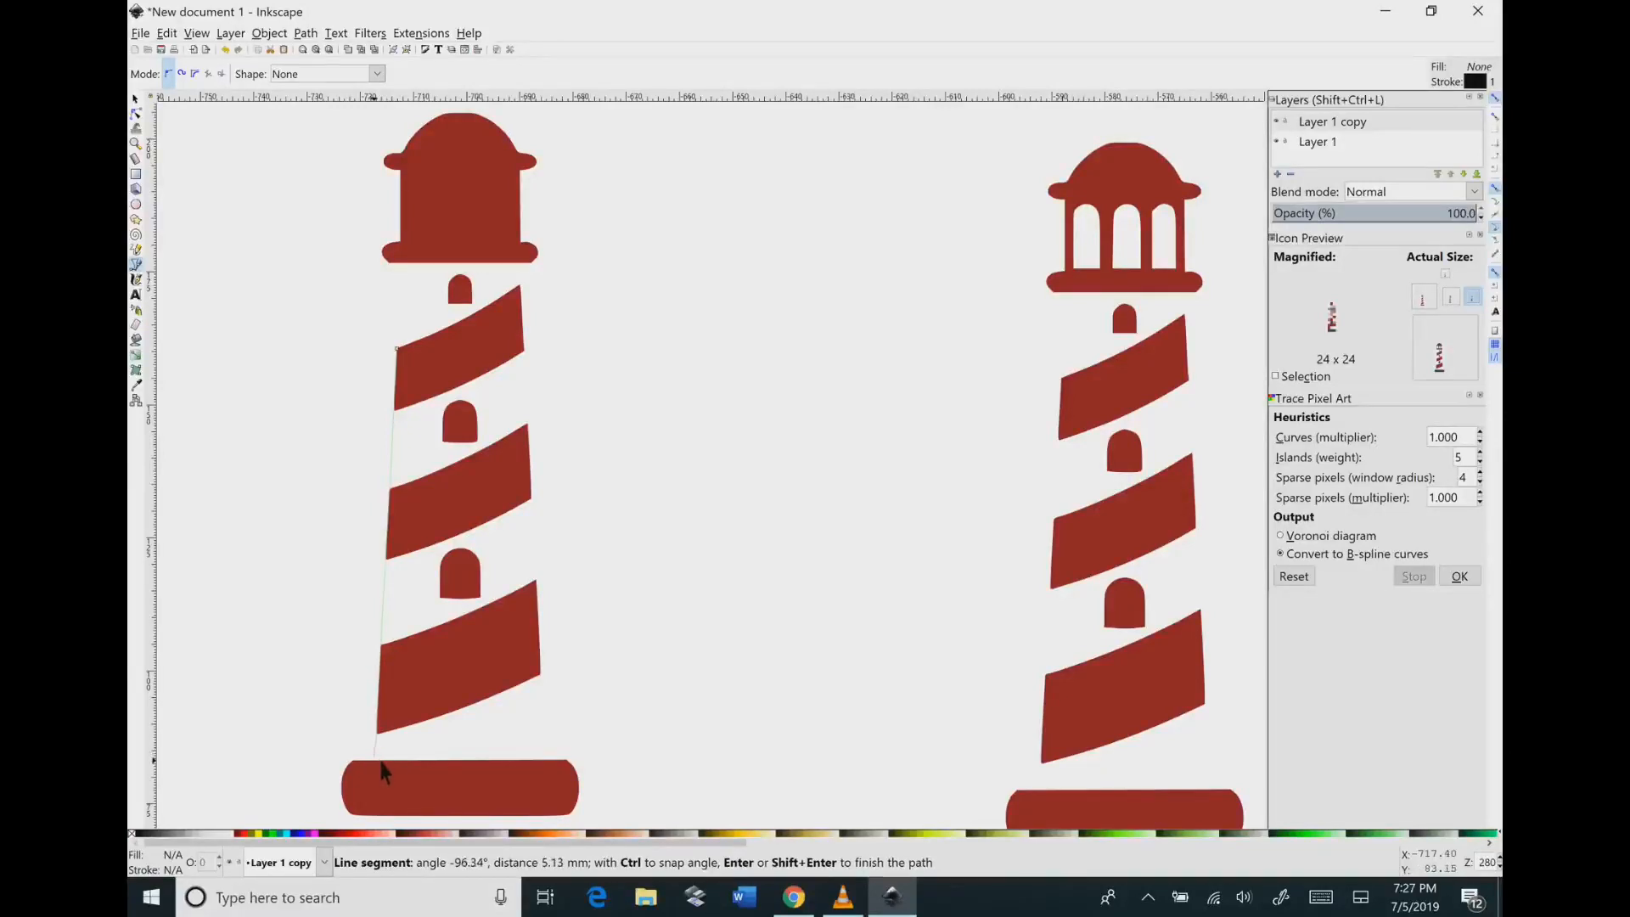
{"action": "mouse_move", "coordinate": [390, 827]}
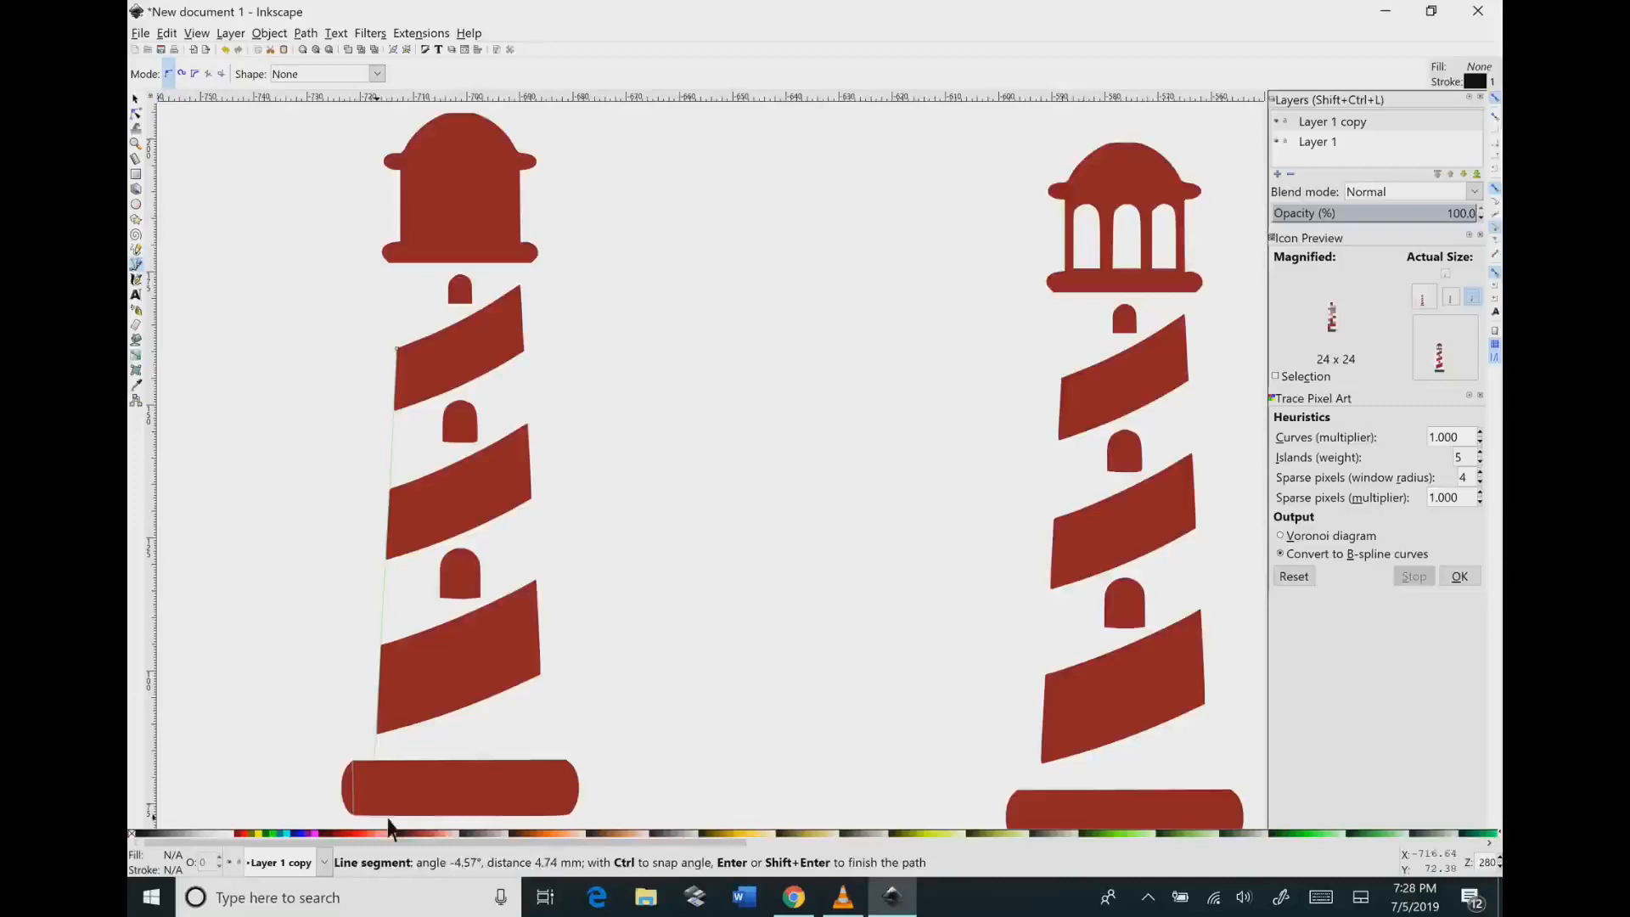
{"action": "mouse_move", "coordinate": [571, 826]}
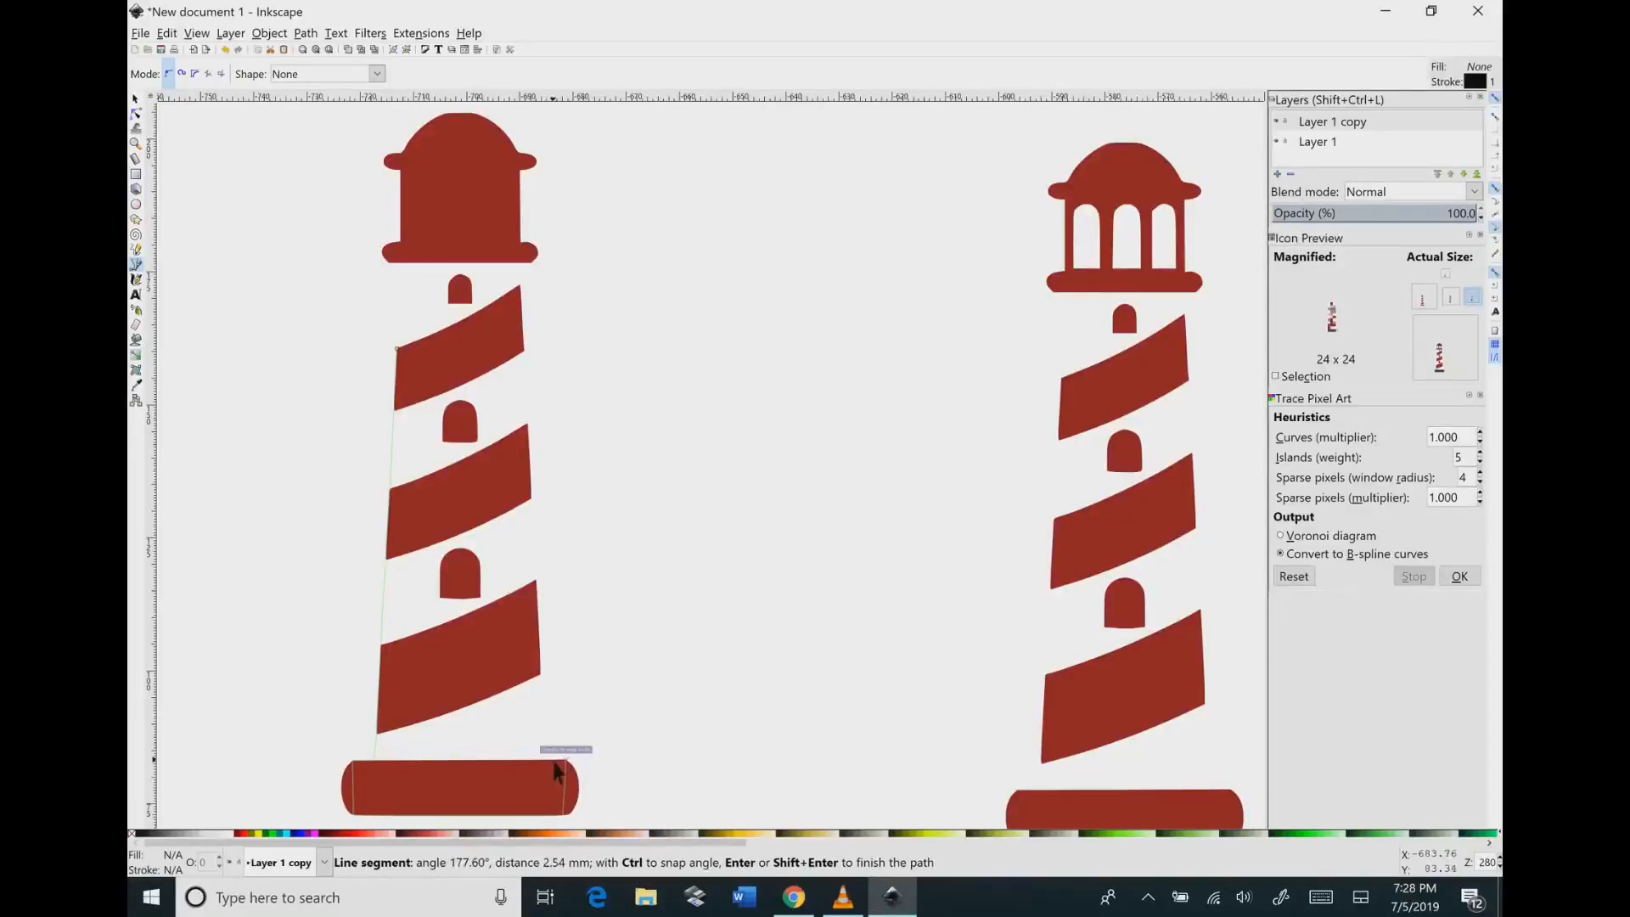
{"action": "mouse_move", "coordinate": [557, 717]}
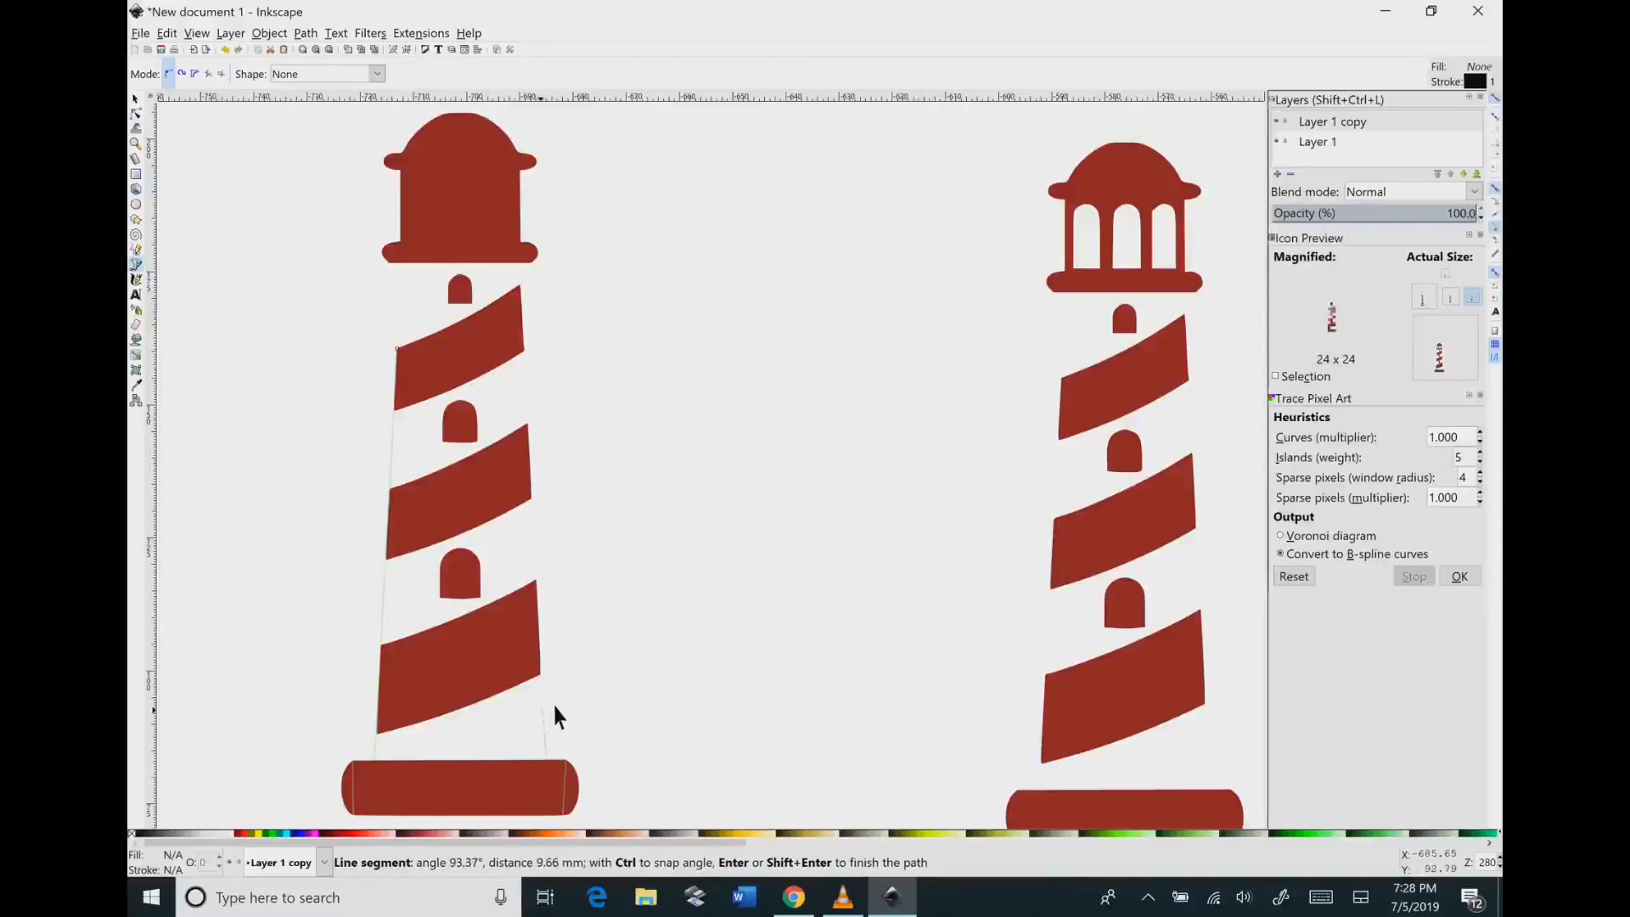
{"action": "mouse_move", "coordinate": [546, 587]}
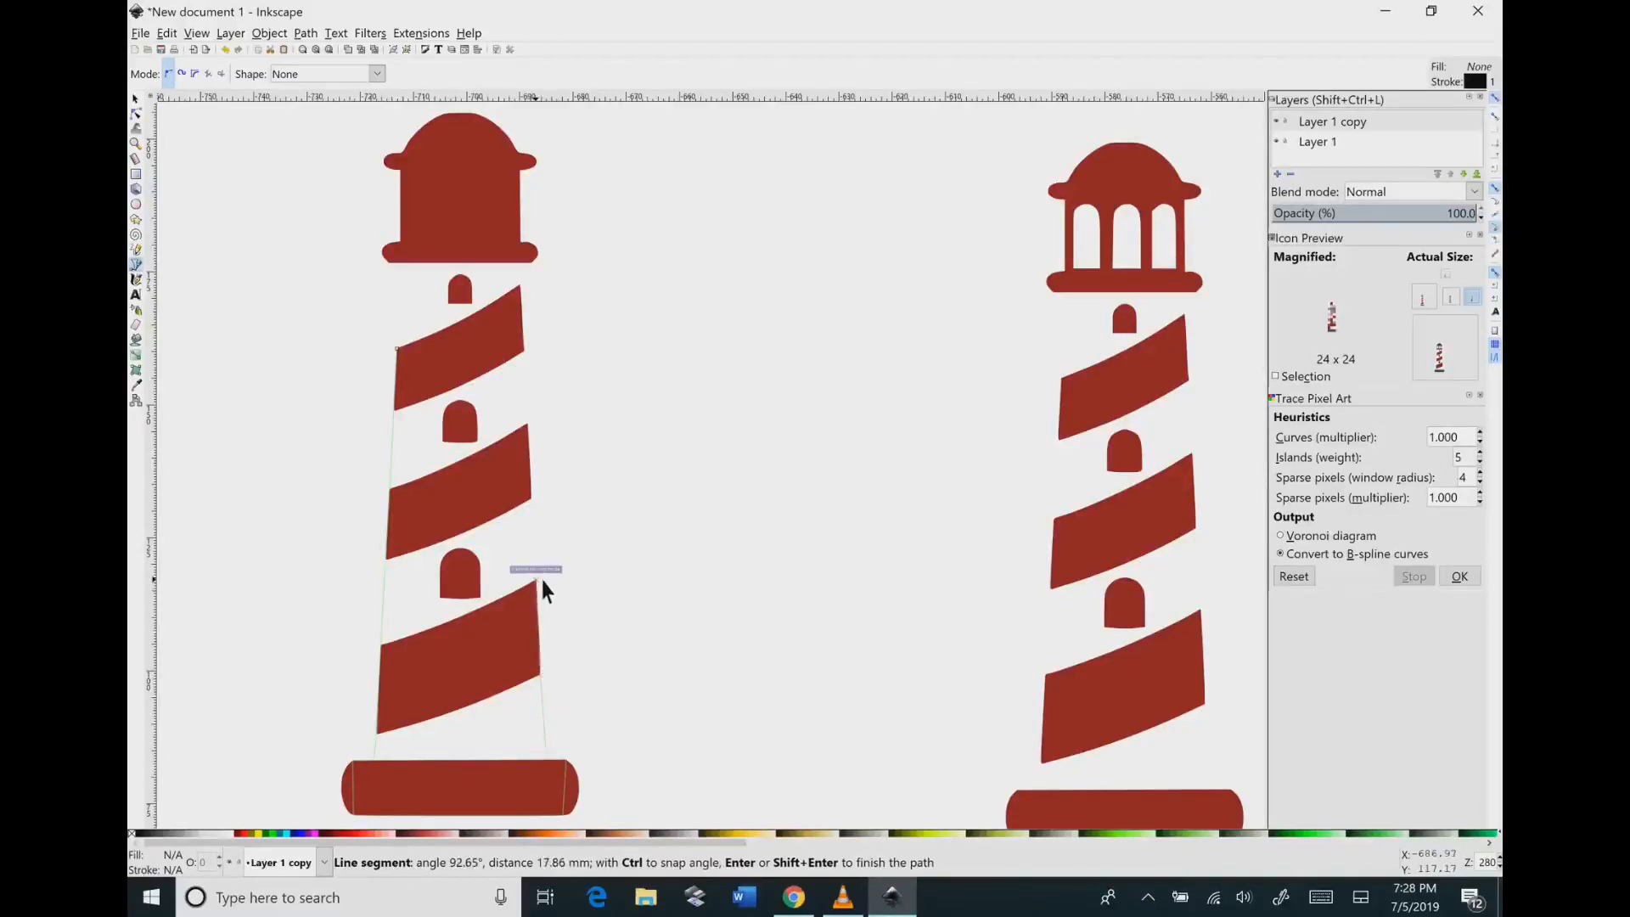
{"action": "mouse_move", "coordinate": [536, 436]}
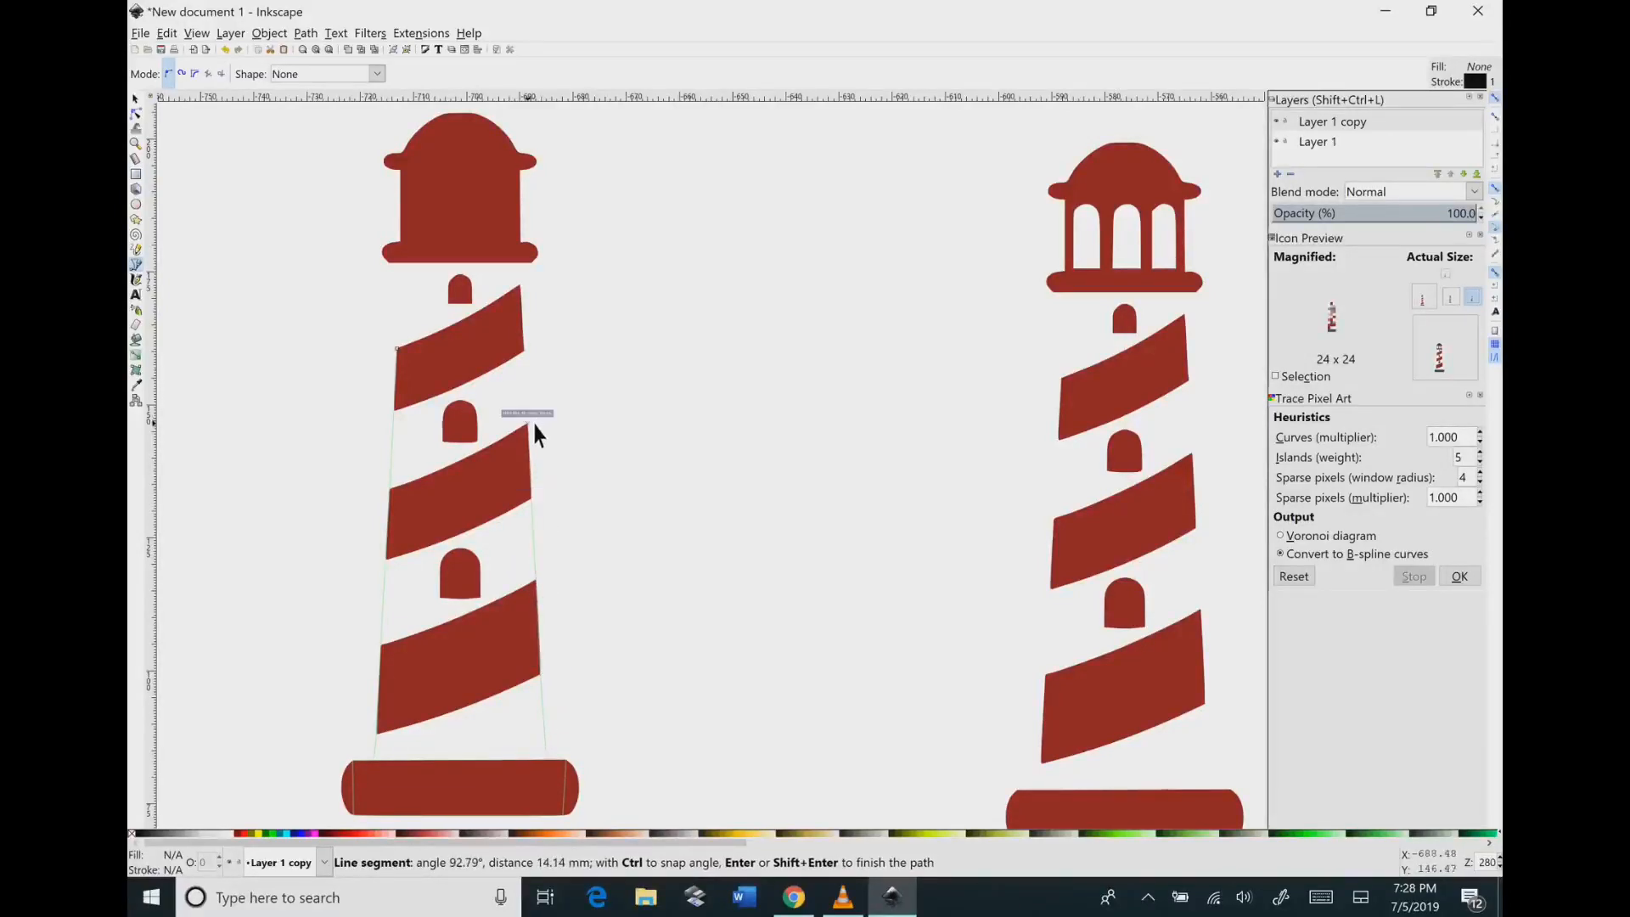
{"action": "mouse_move", "coordinate": [528, 291]}
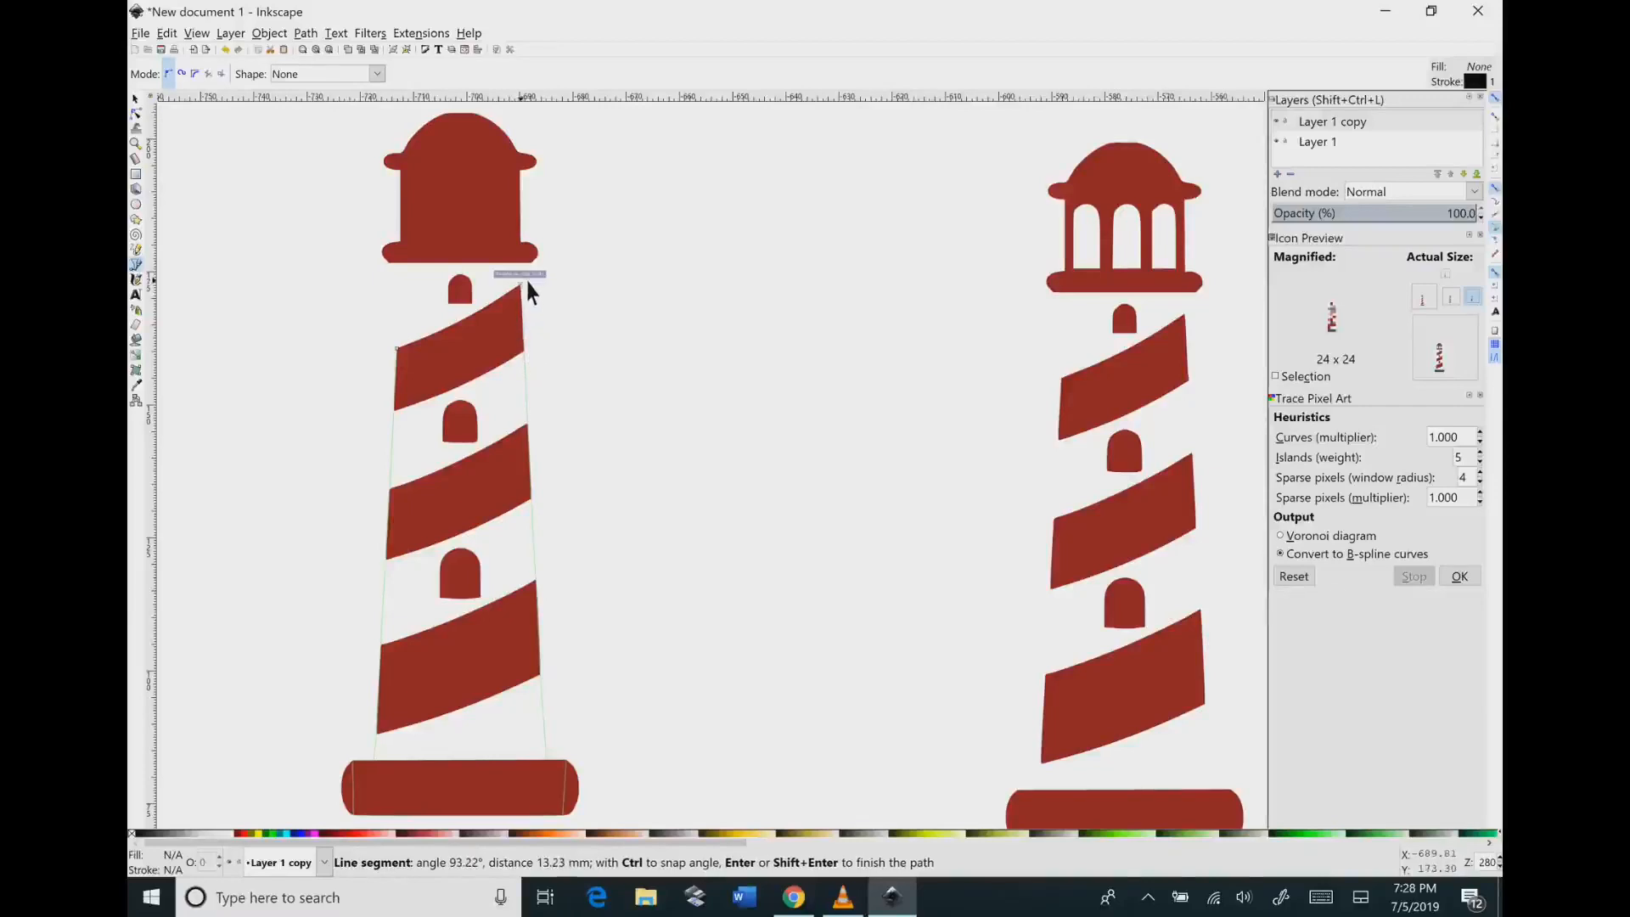
{"action": "mouse_move", "coordinate": [525, 268]}
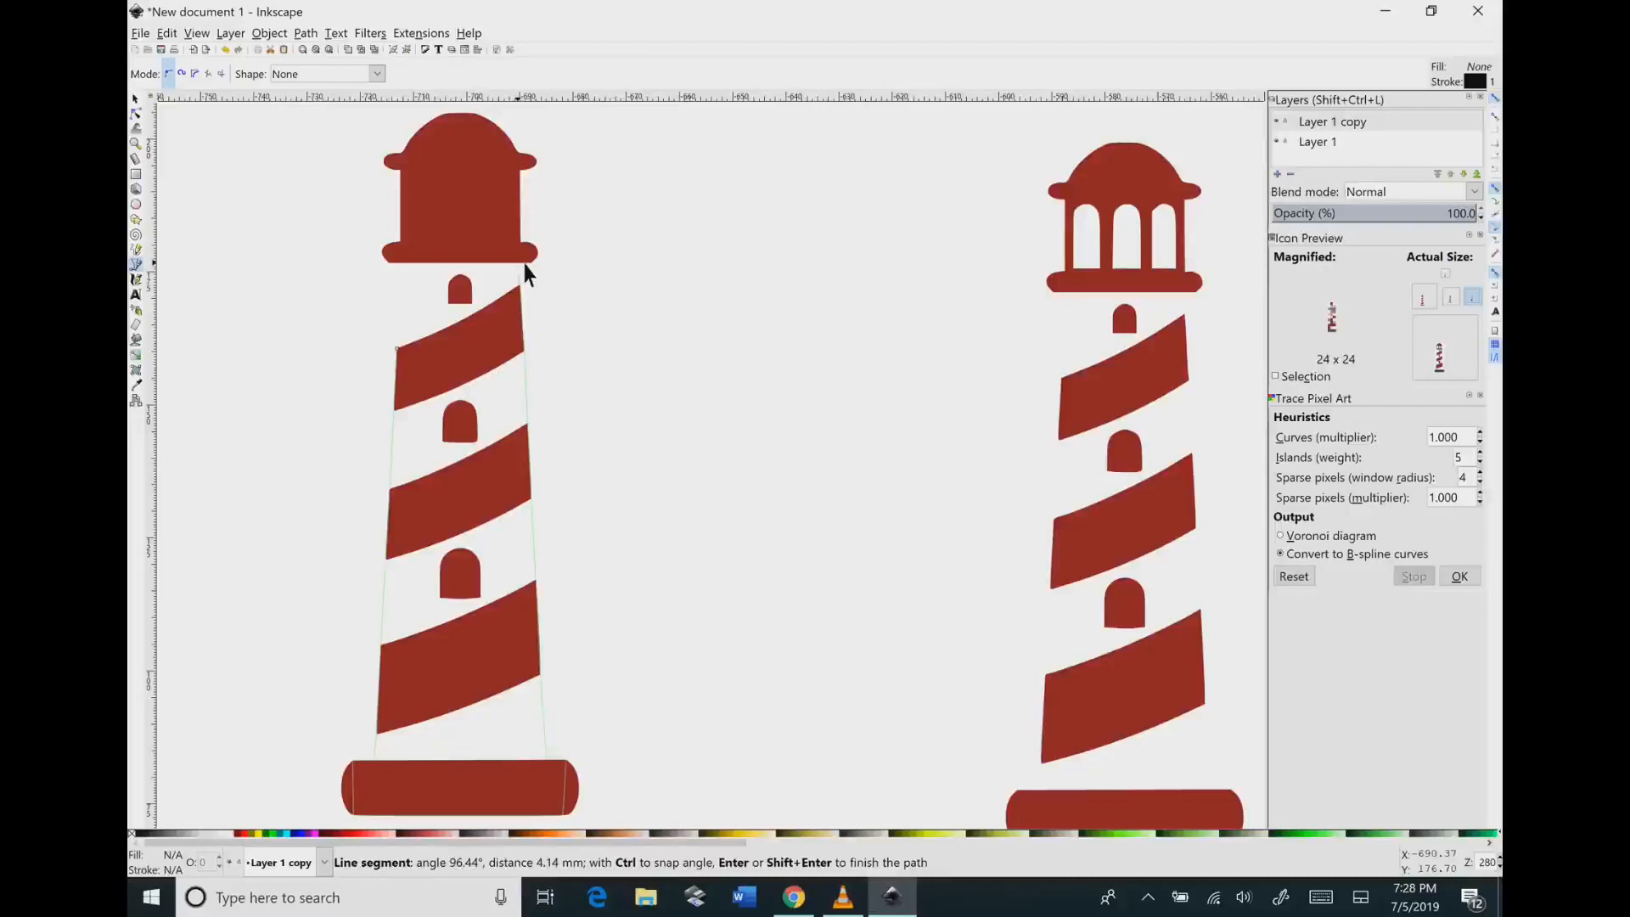
{"action": "mouse_move", "coordinate": [411, 275]}
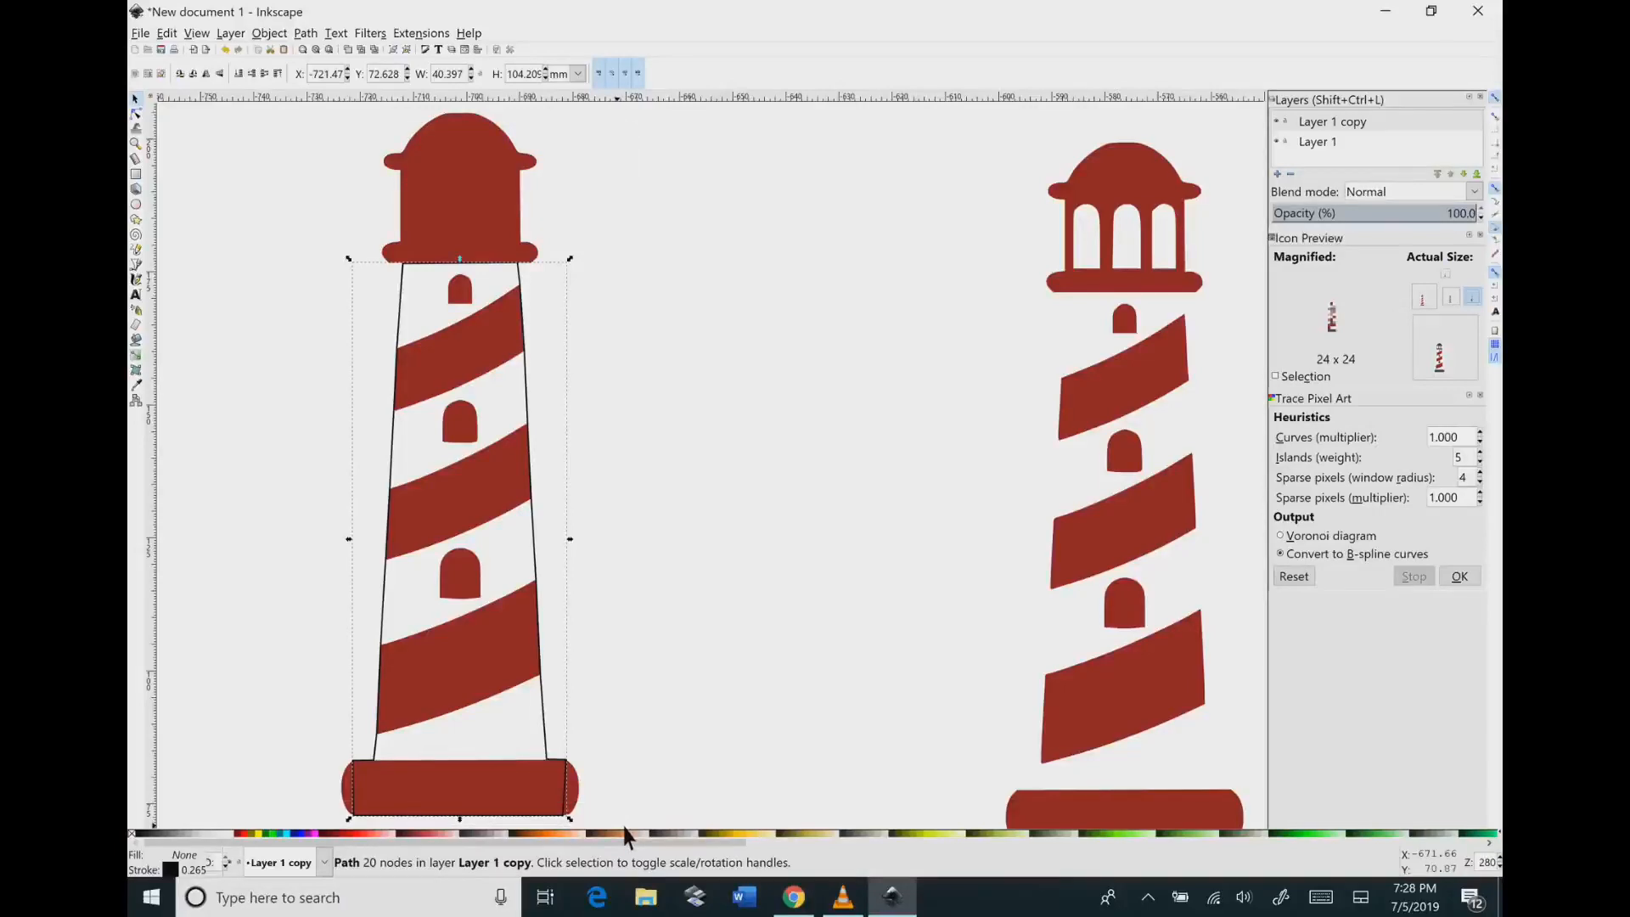
Step: Combine the outline with the red lighthouse, break apart, and union into a 70-node outline
{"action": "left_click", "coordinate": [350, 137]}
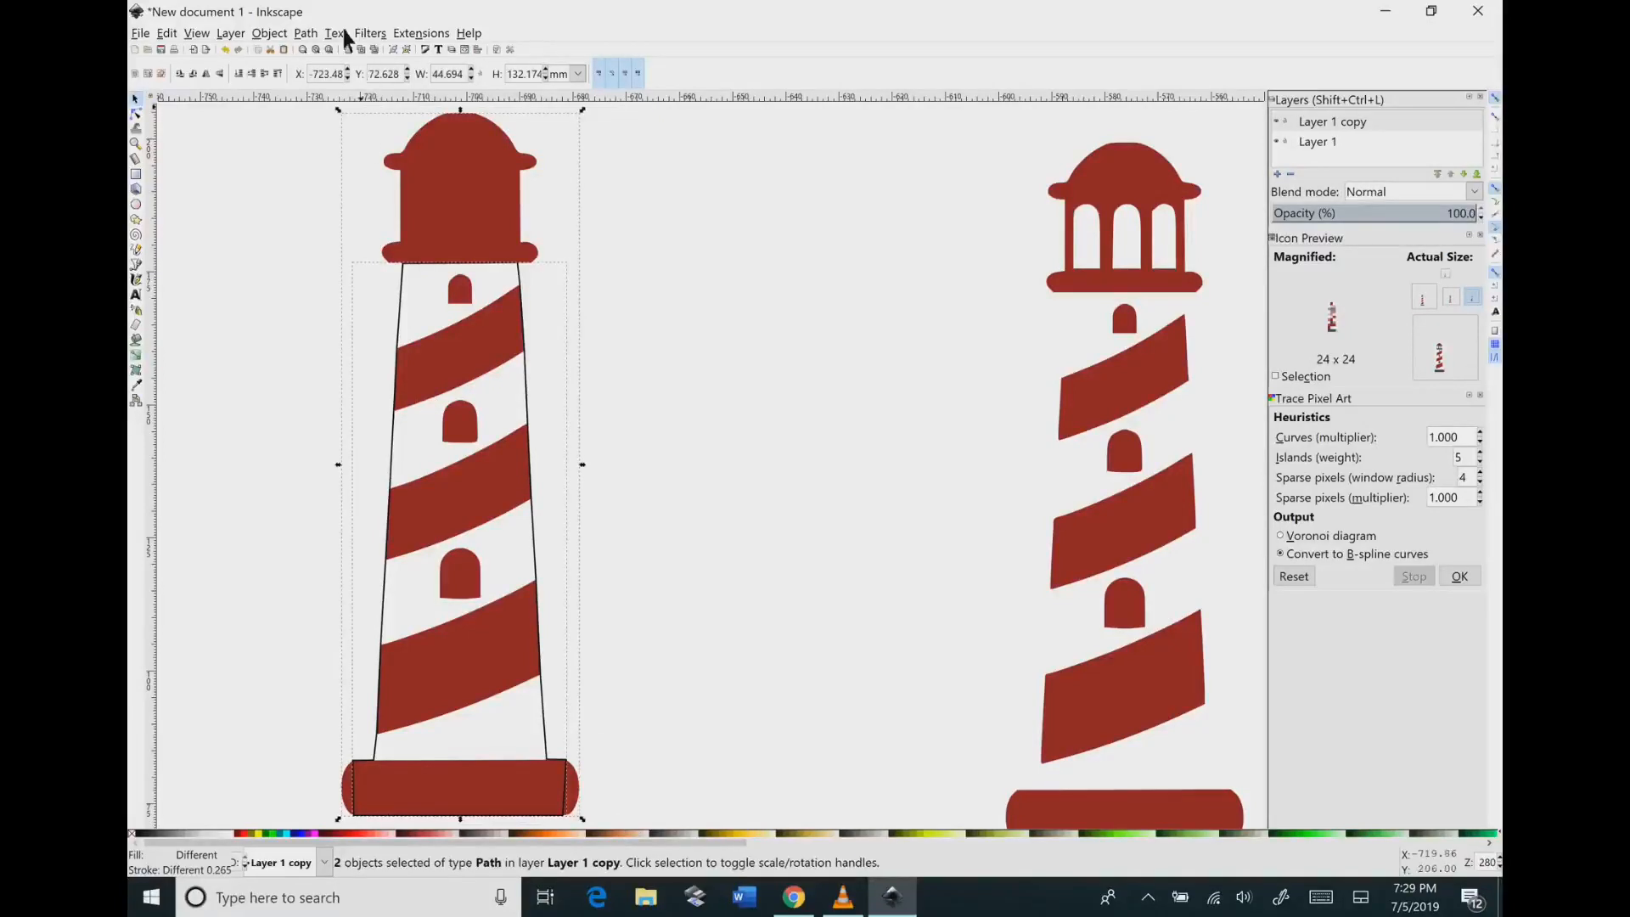
{"action": "left_click", "coordinate": [305, 32]}
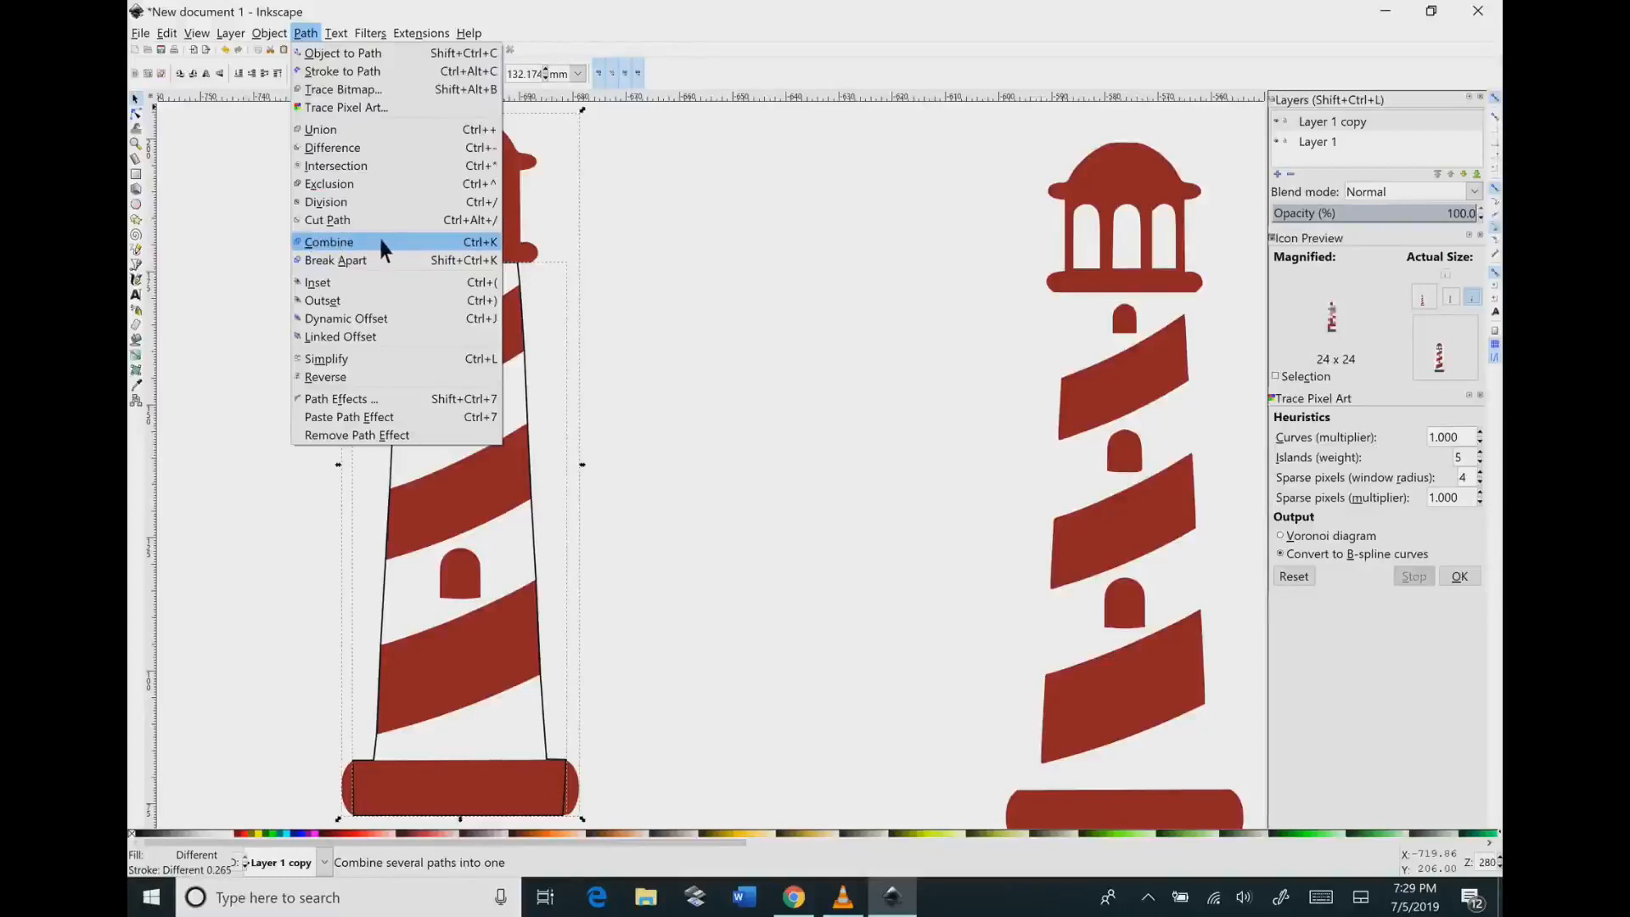
{"action": "left_click", "coordinate": [328, 241]}
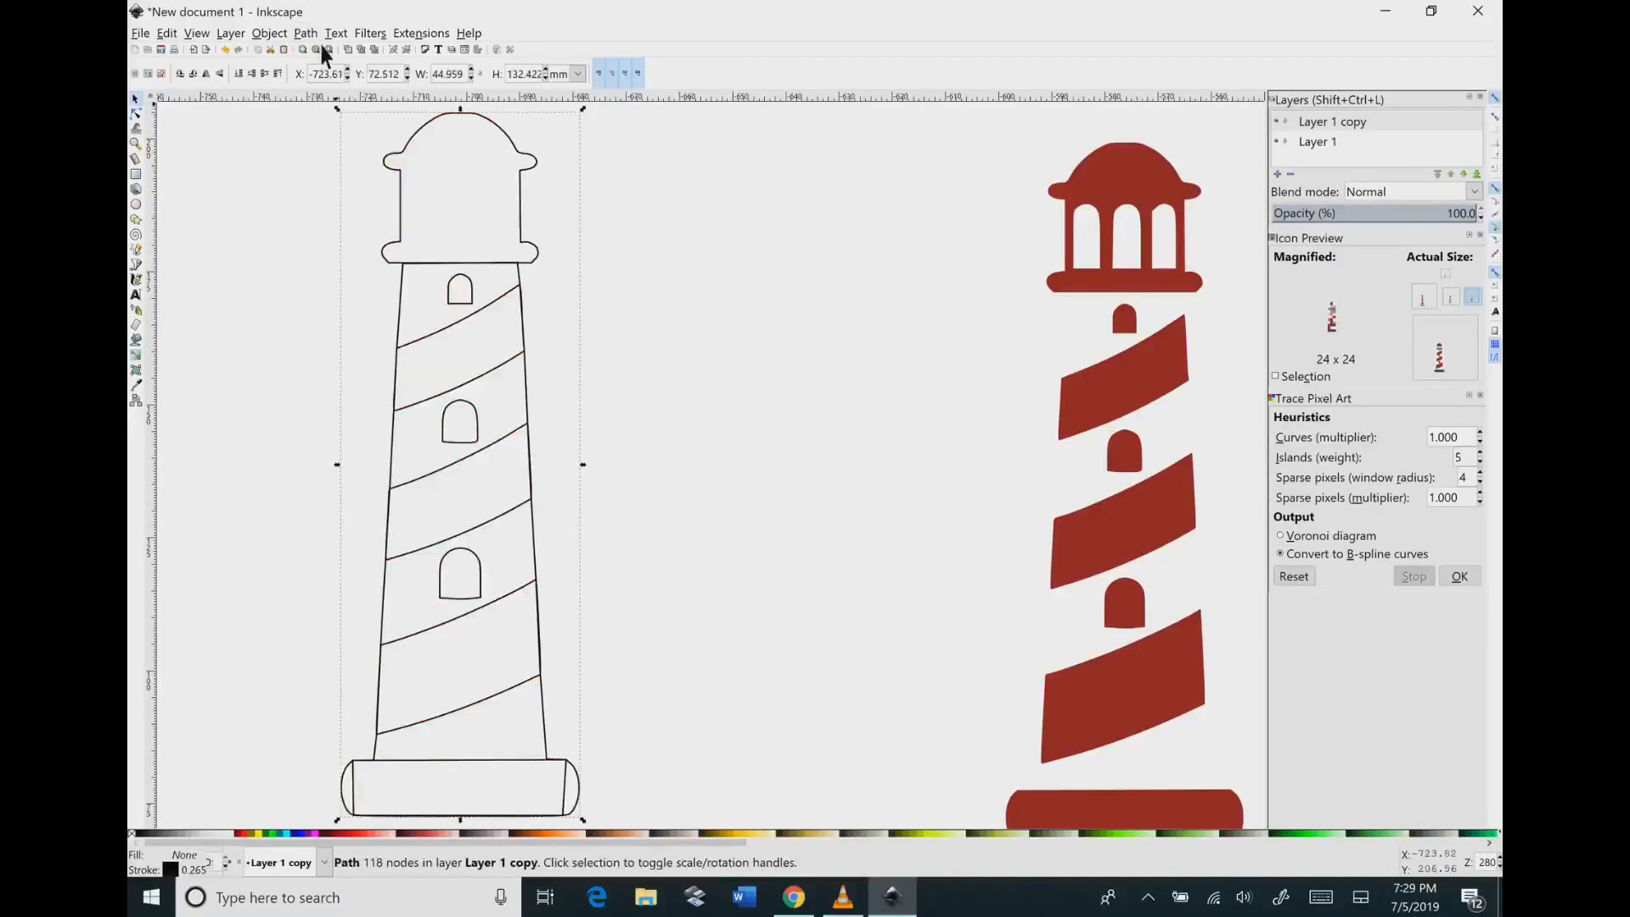
{"action": "left_click", "coordinate": [305, 32]}
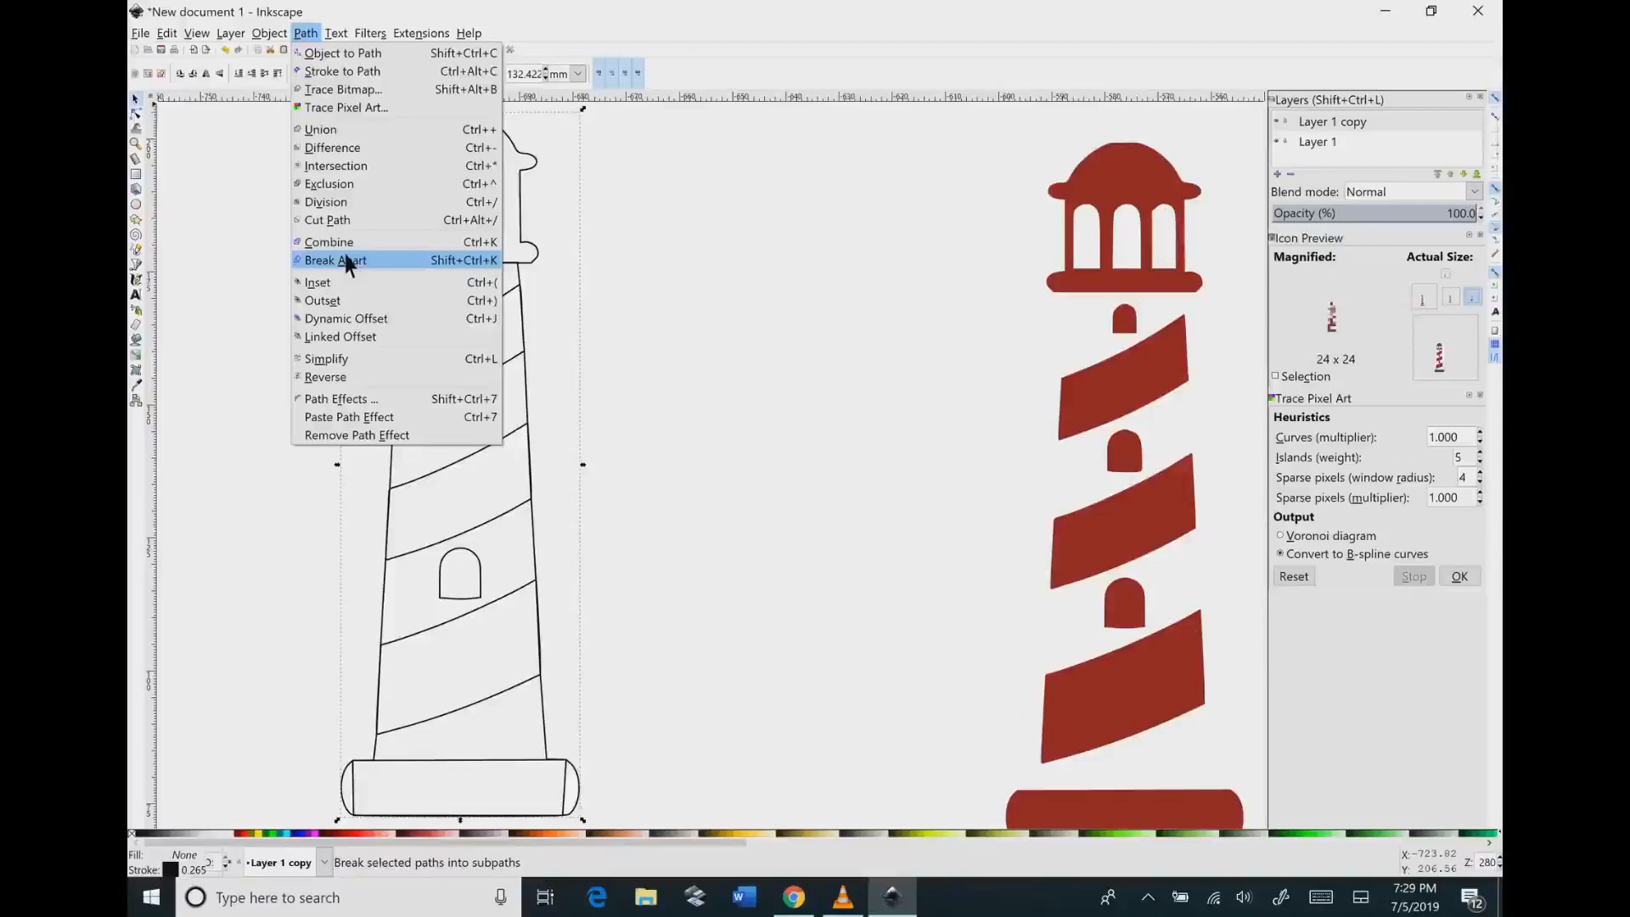
{"action": "left_click", "coordinate": [334, 260]}
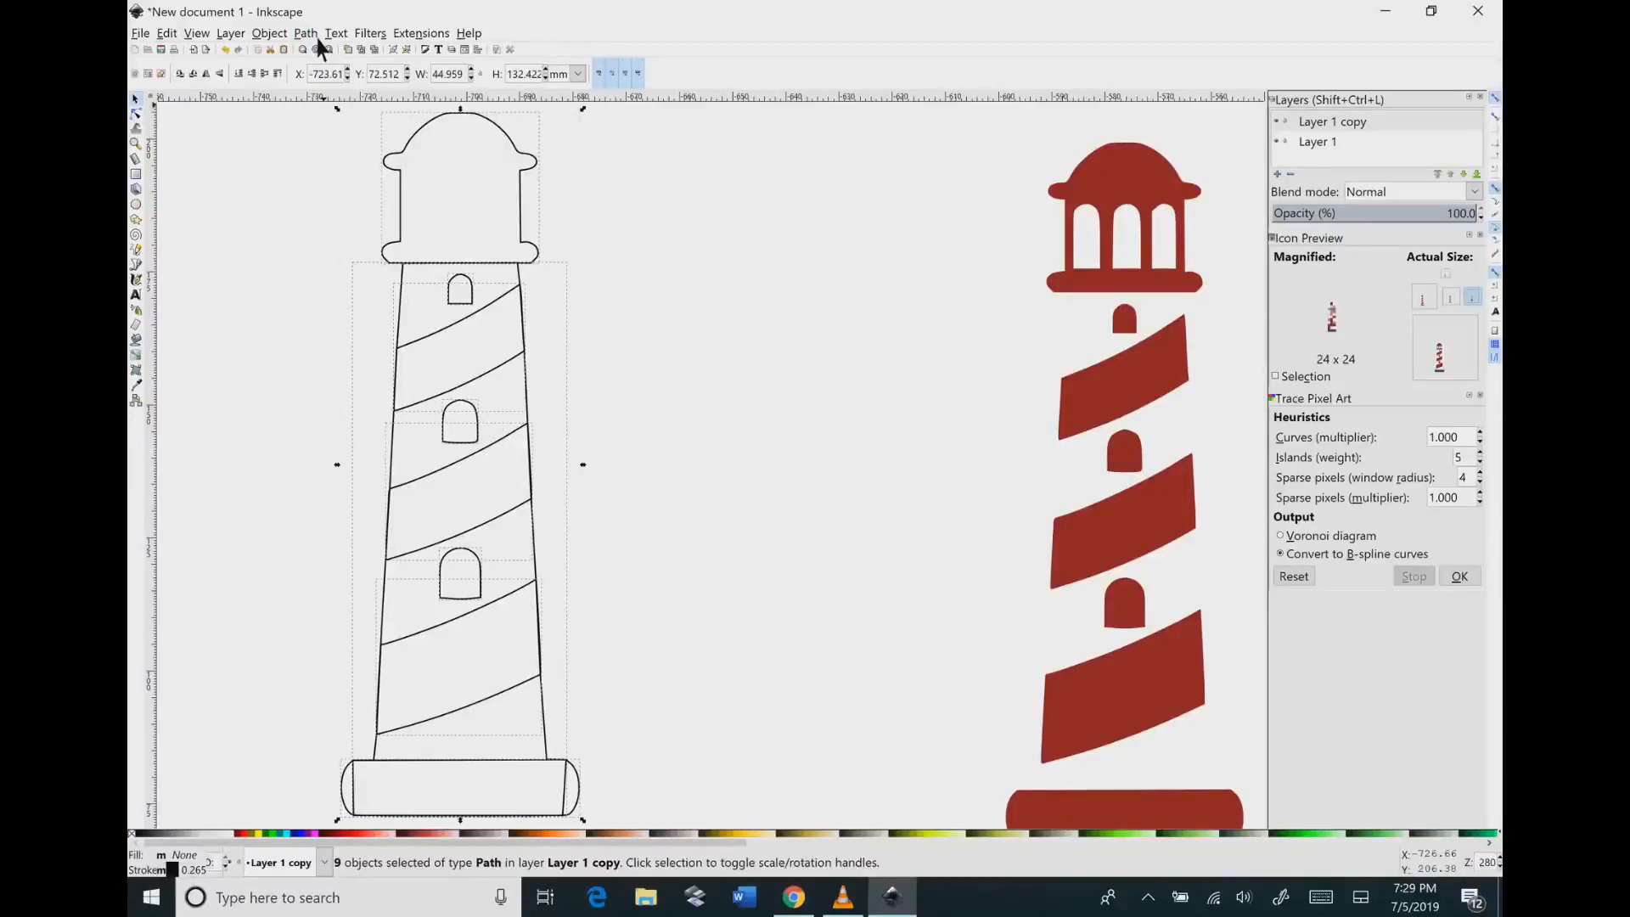
{"action": "left_click", "coordinate": [306, 33]}
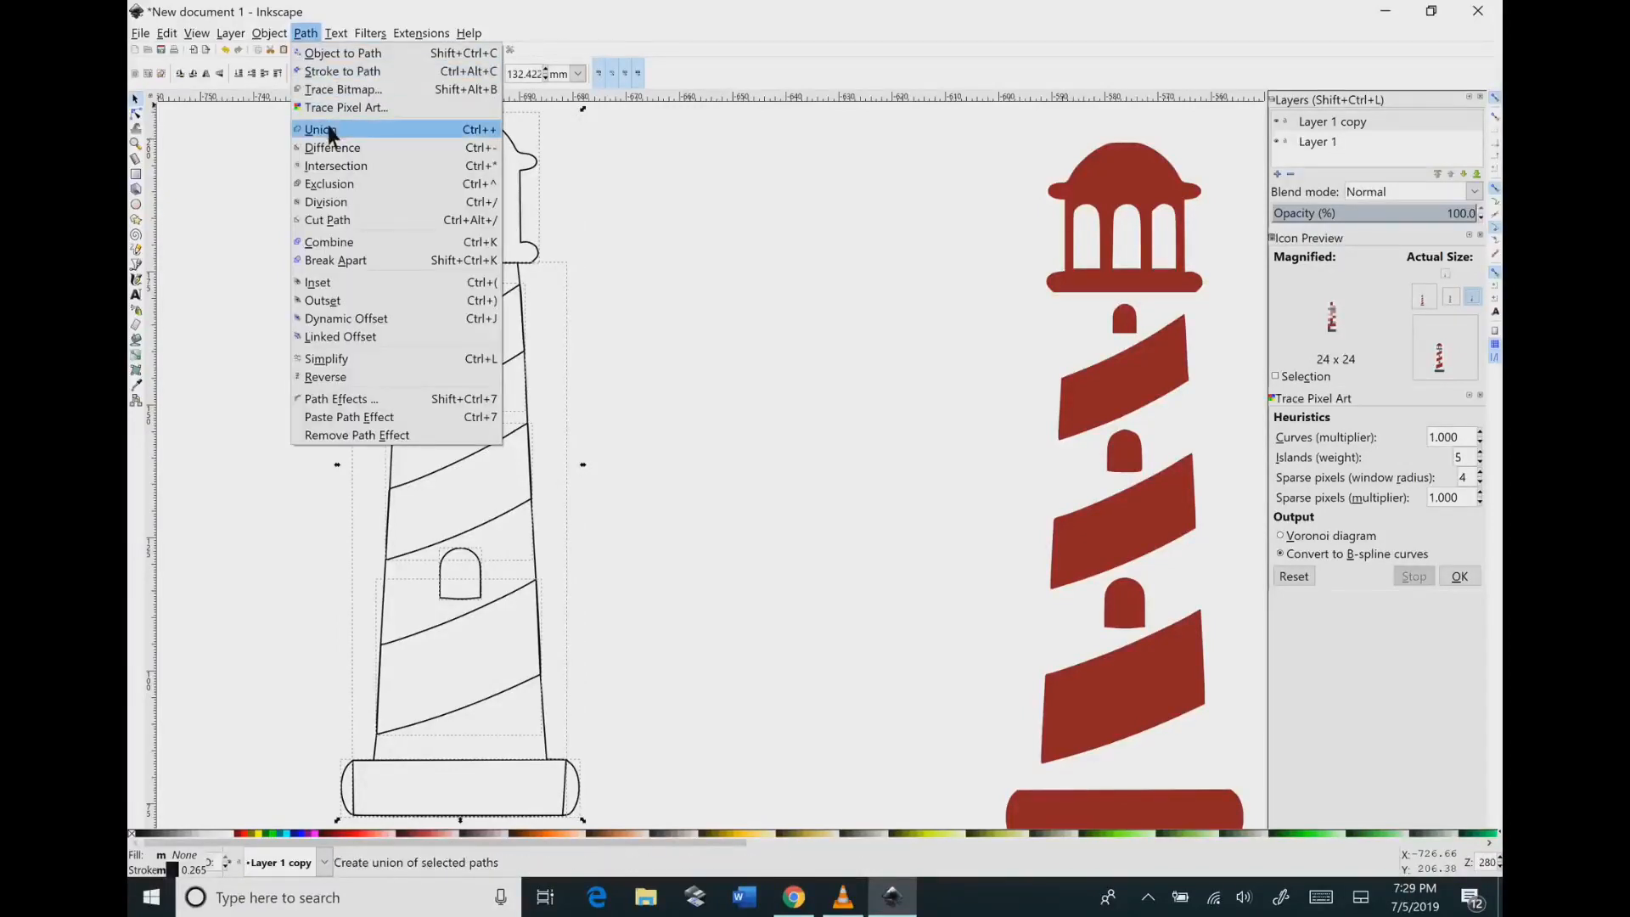
{"action": "left_click", "coordinate": [321, 129]}
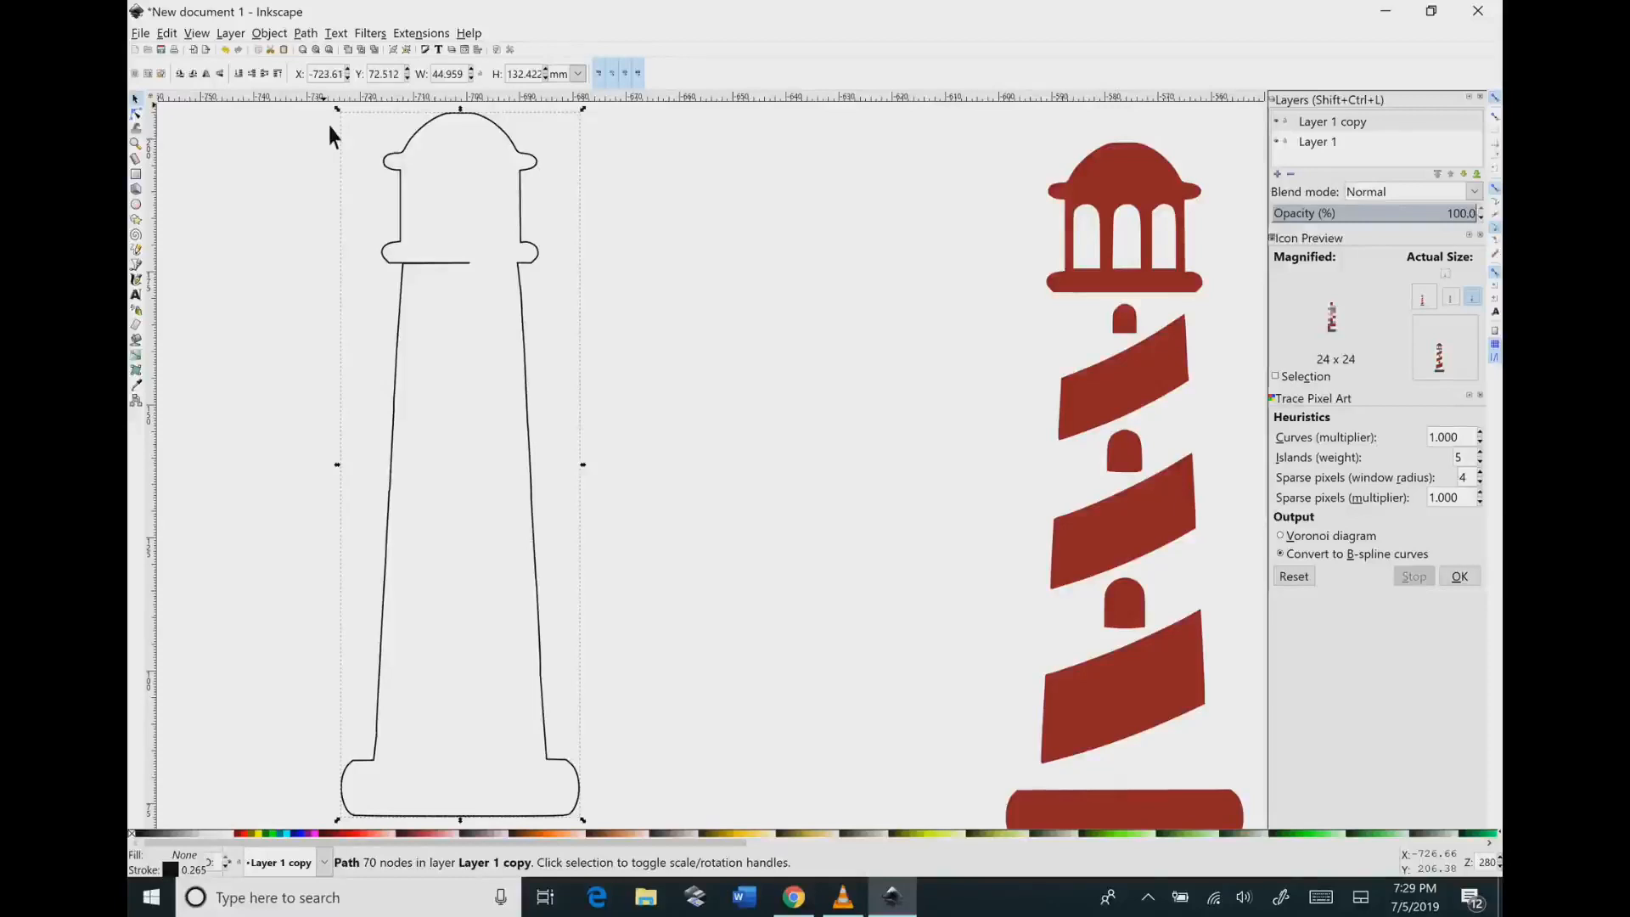
{"action": "mouse_move", "coordinate": [466, 269]}
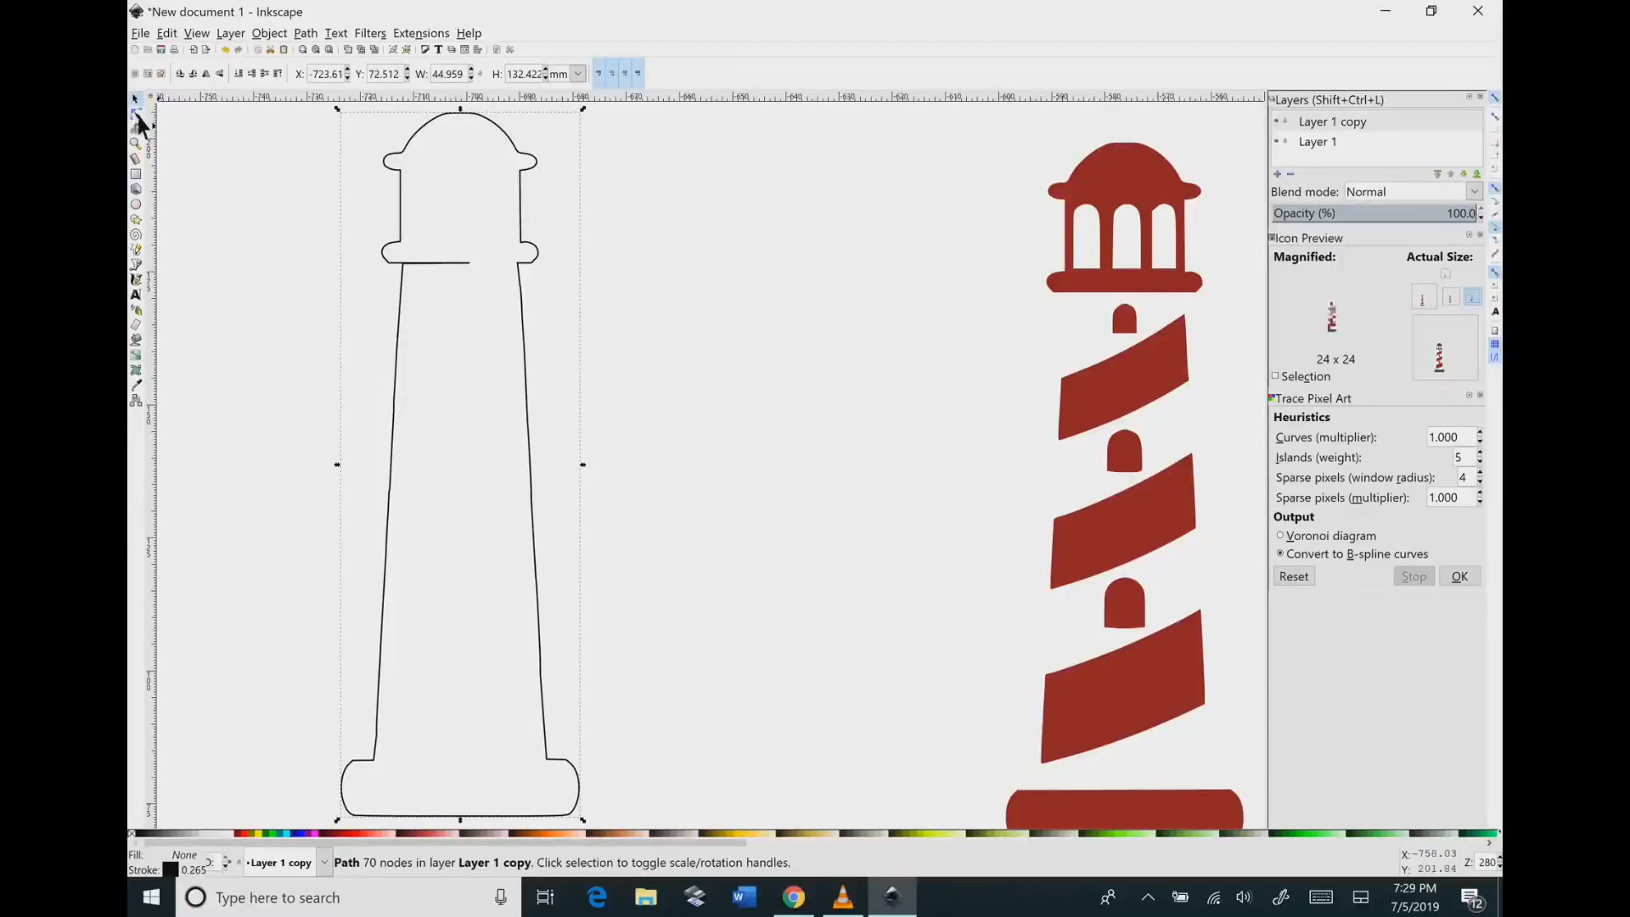
Step: With the Node tool, delete the stray segment under the lantern and the leftover base segment
{"action": "left_click", "coordinate": [134, 114]}
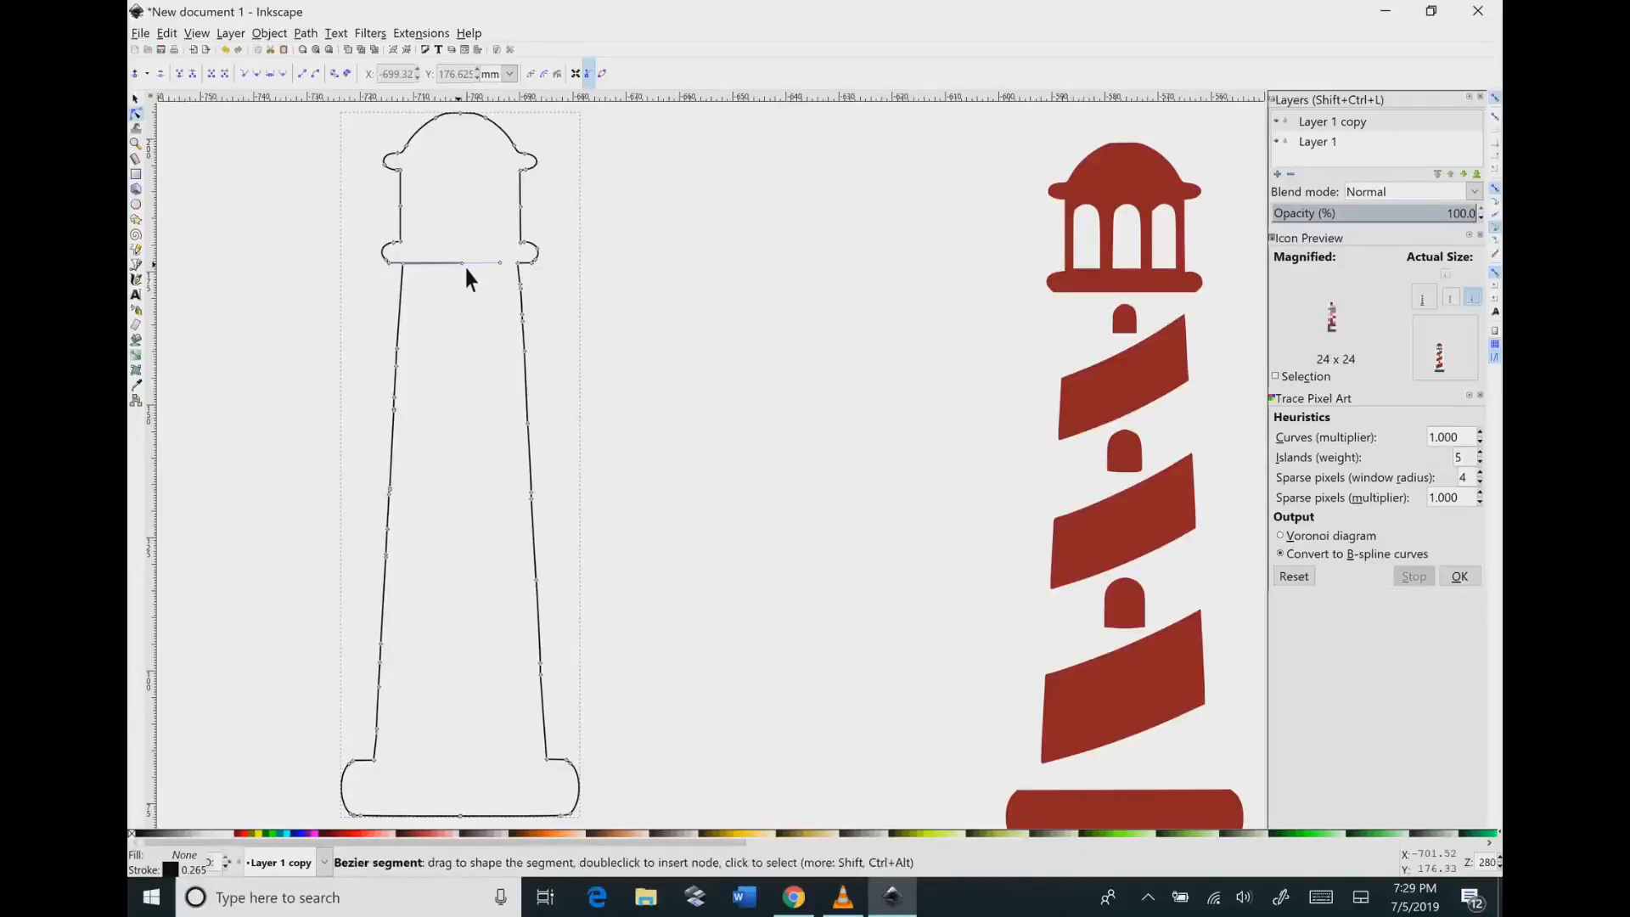
{"action": "left_click_drag", "start_coordinate": [468, 275], "coordinate": [394, 274]}
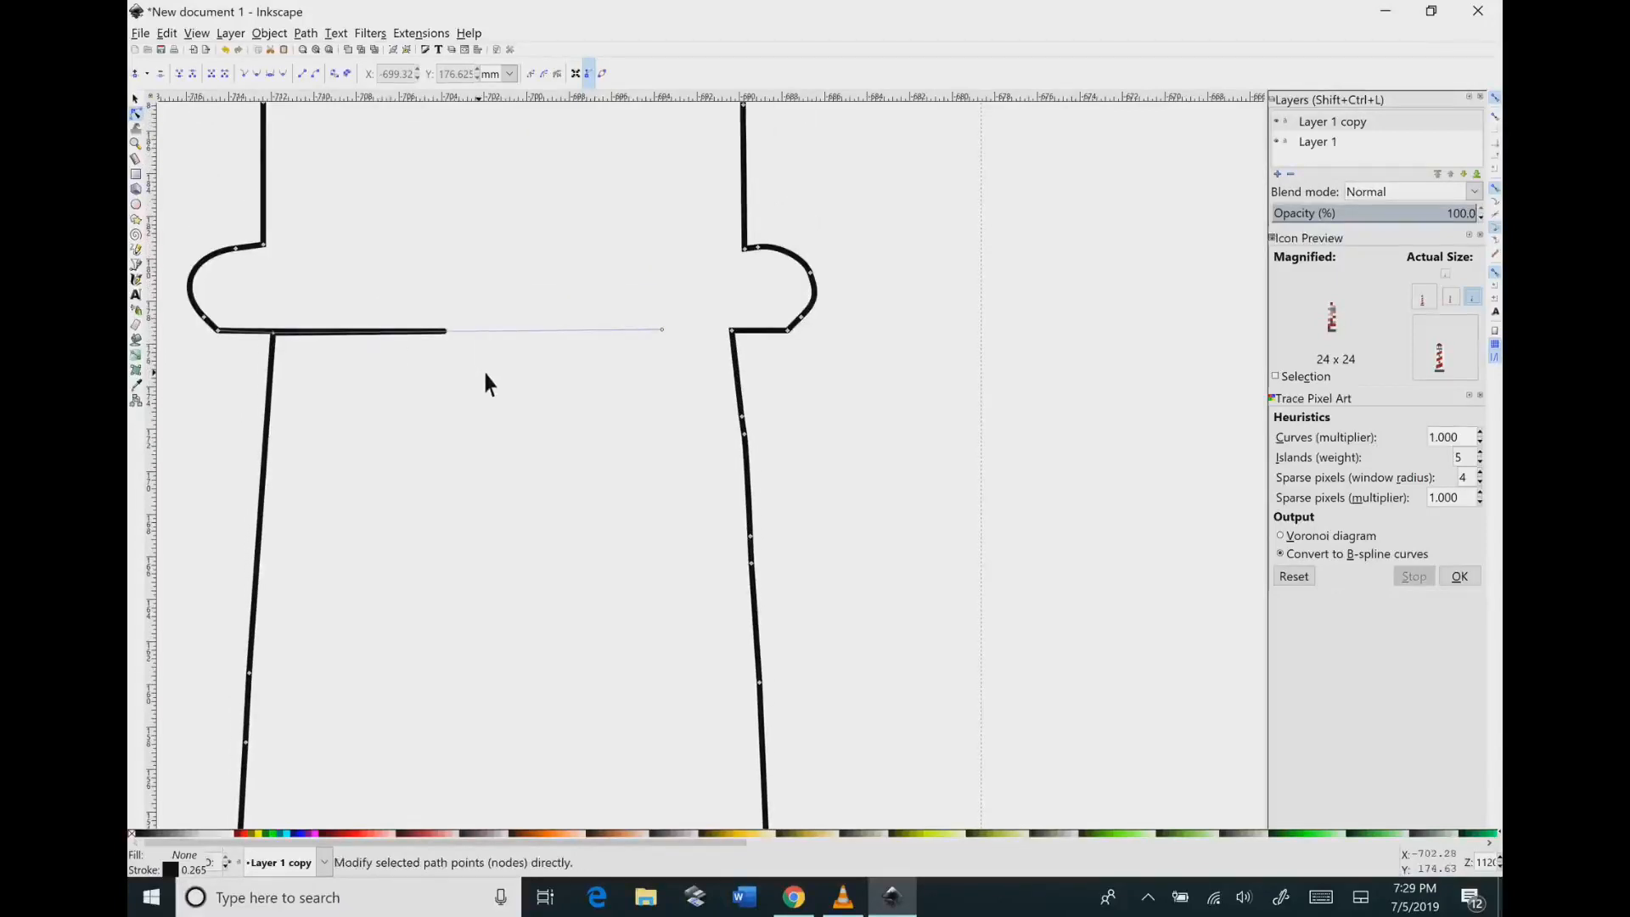
{"action": "mouse_move", "coordinate": [662, 330]}
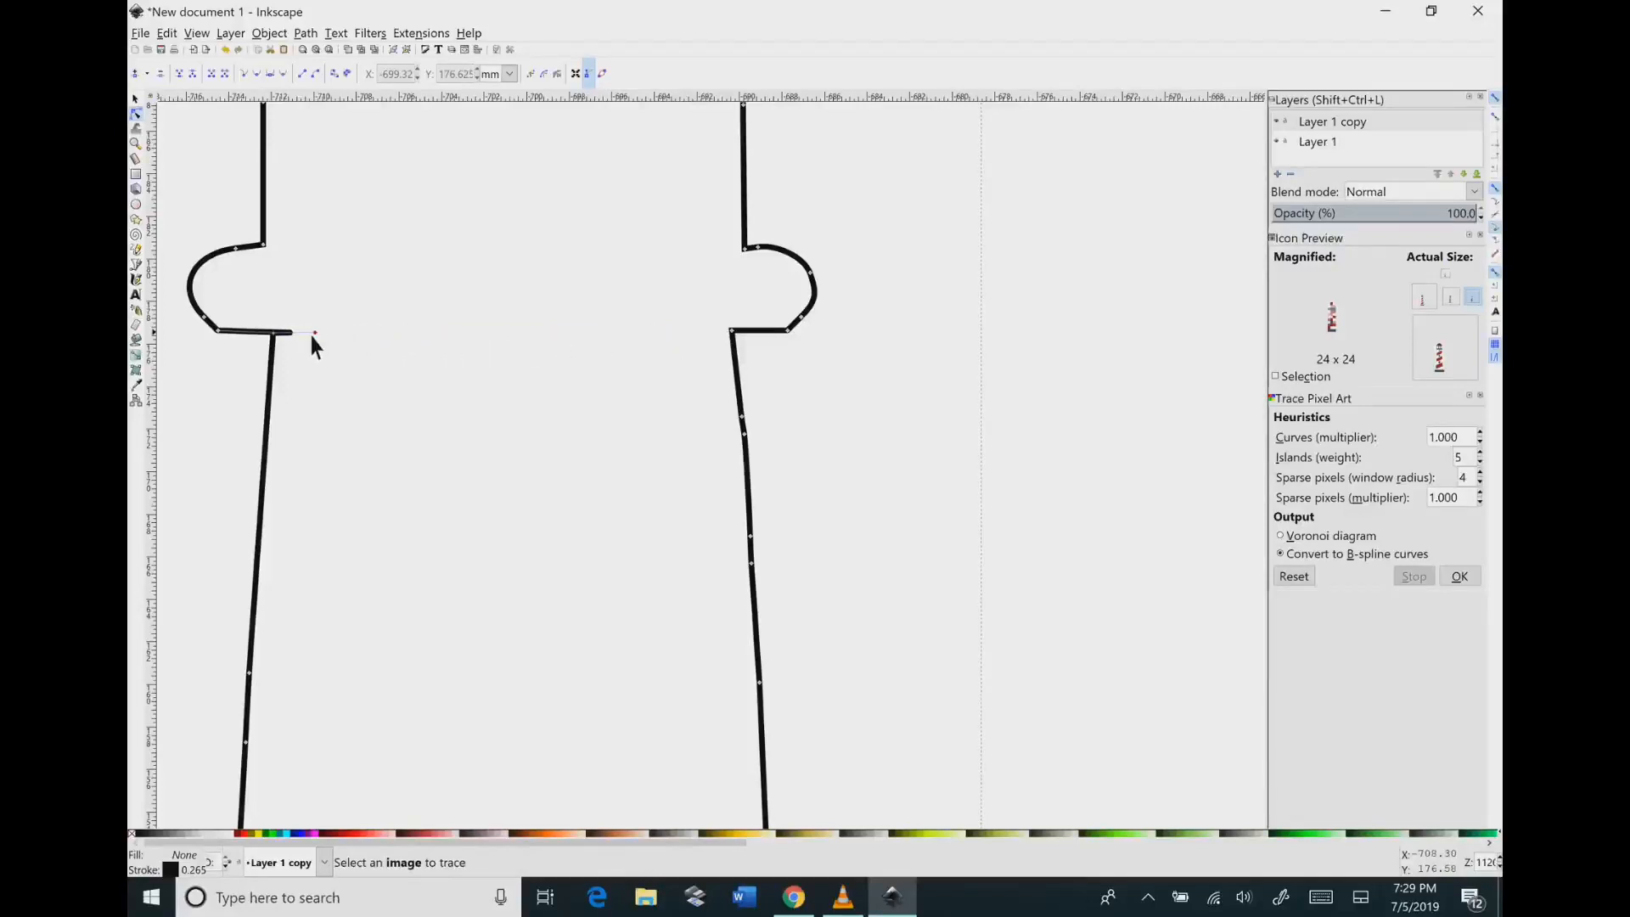
{"action": "left_click_drag", "start_coordinate": [315, 333], "coordinate": [281, 332]}
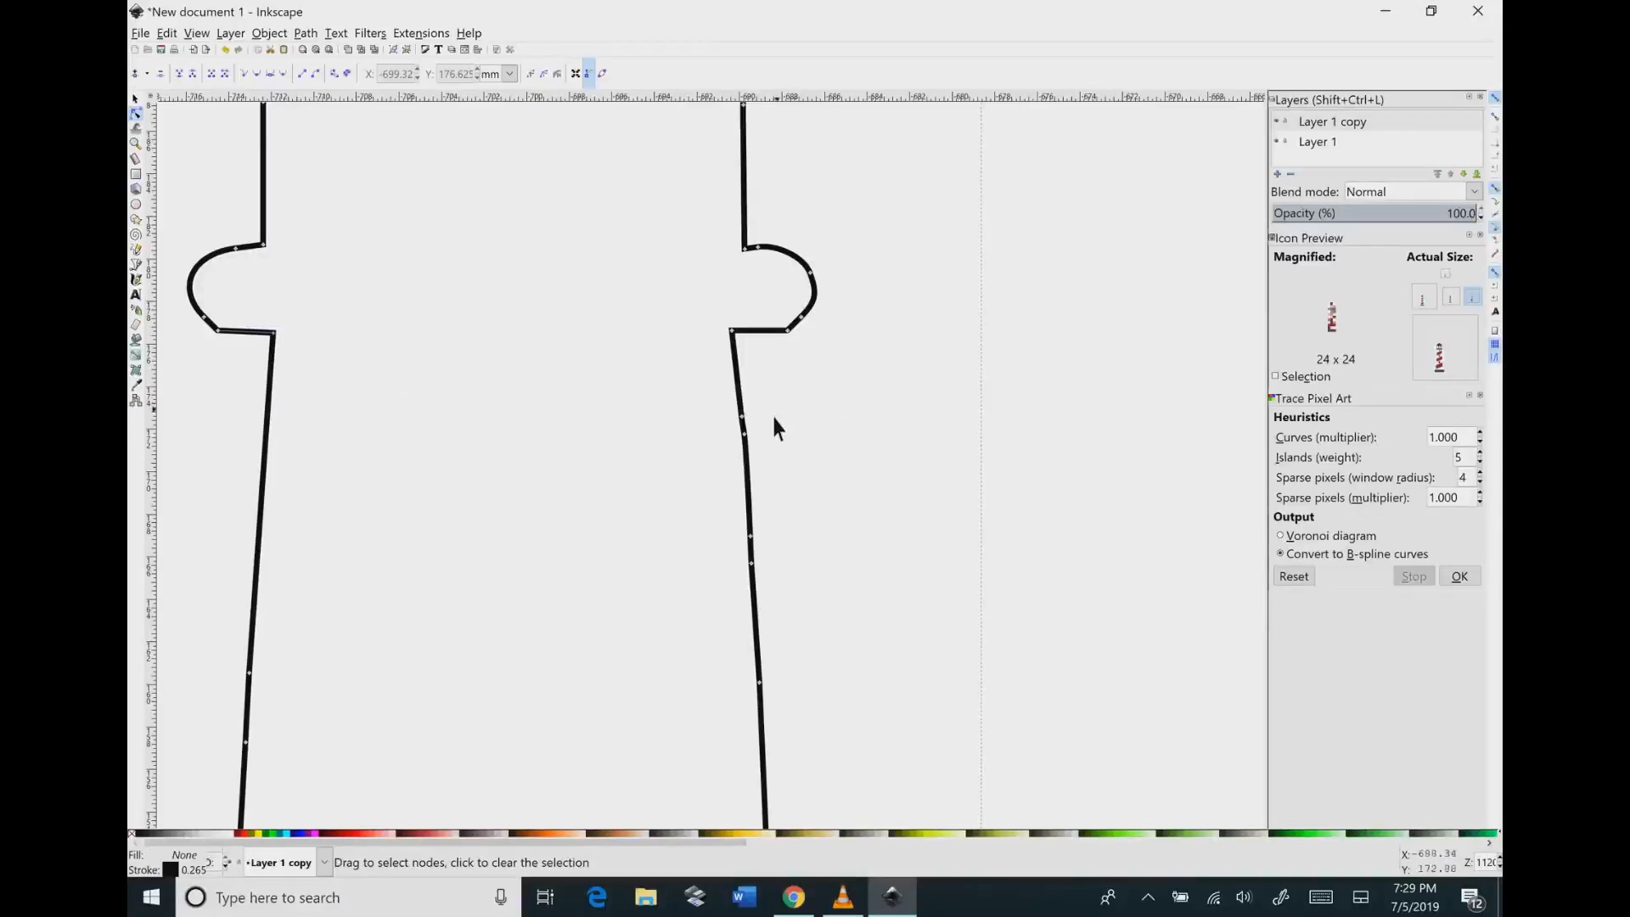
{"action": "left_click", "coordinate": [743, 434]}
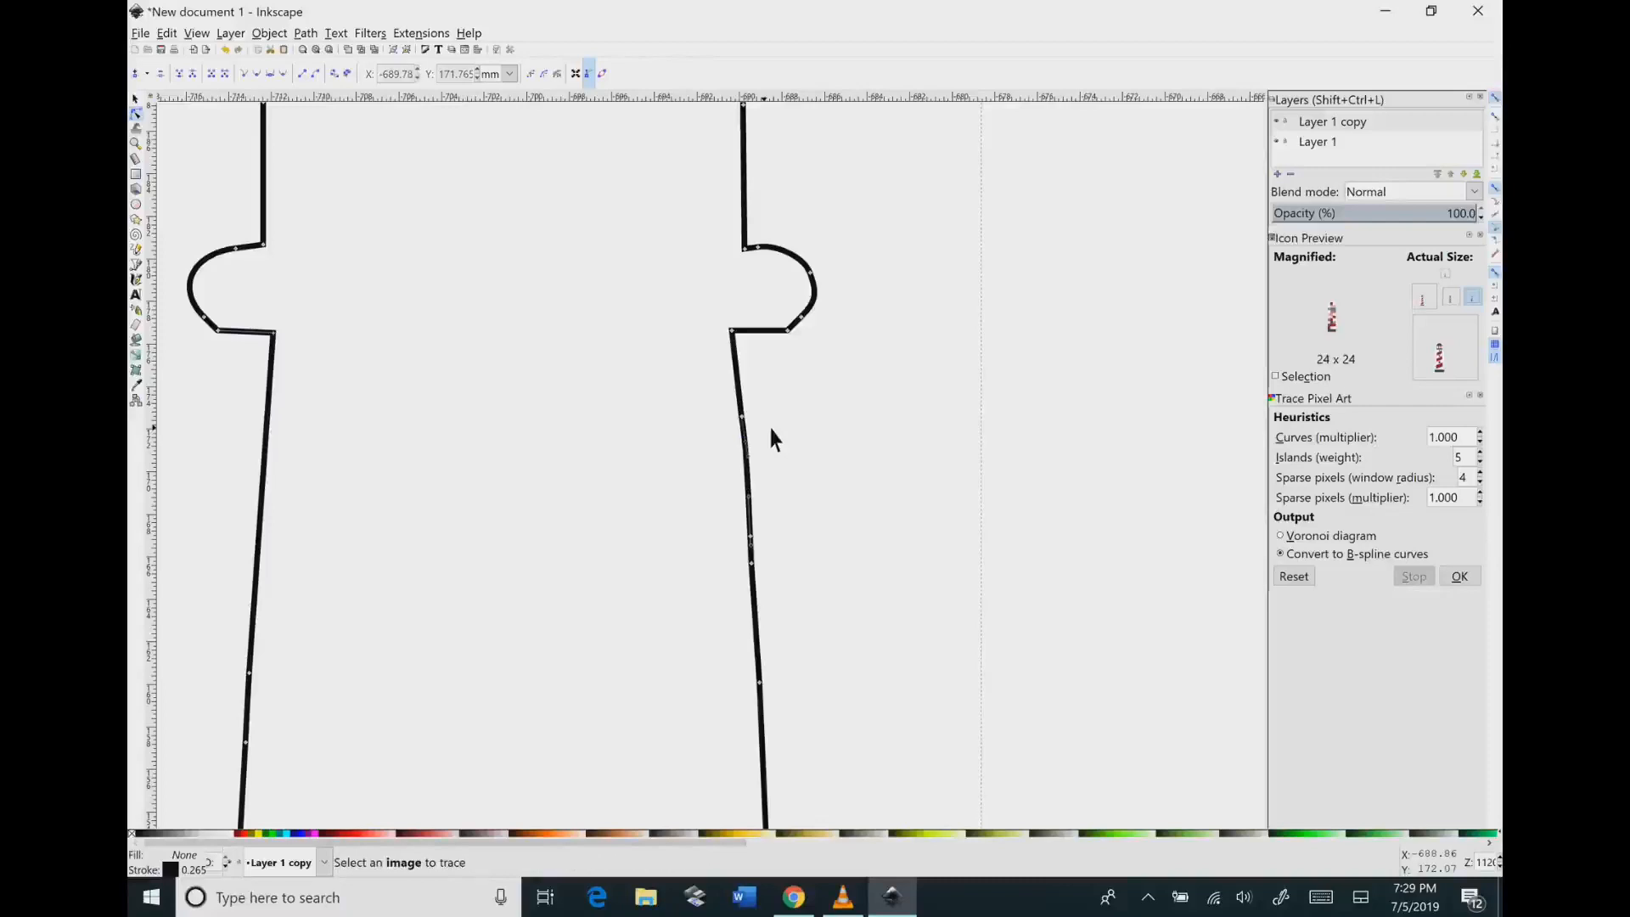
{"action": "left_click", "coordinate": [749, 535]}
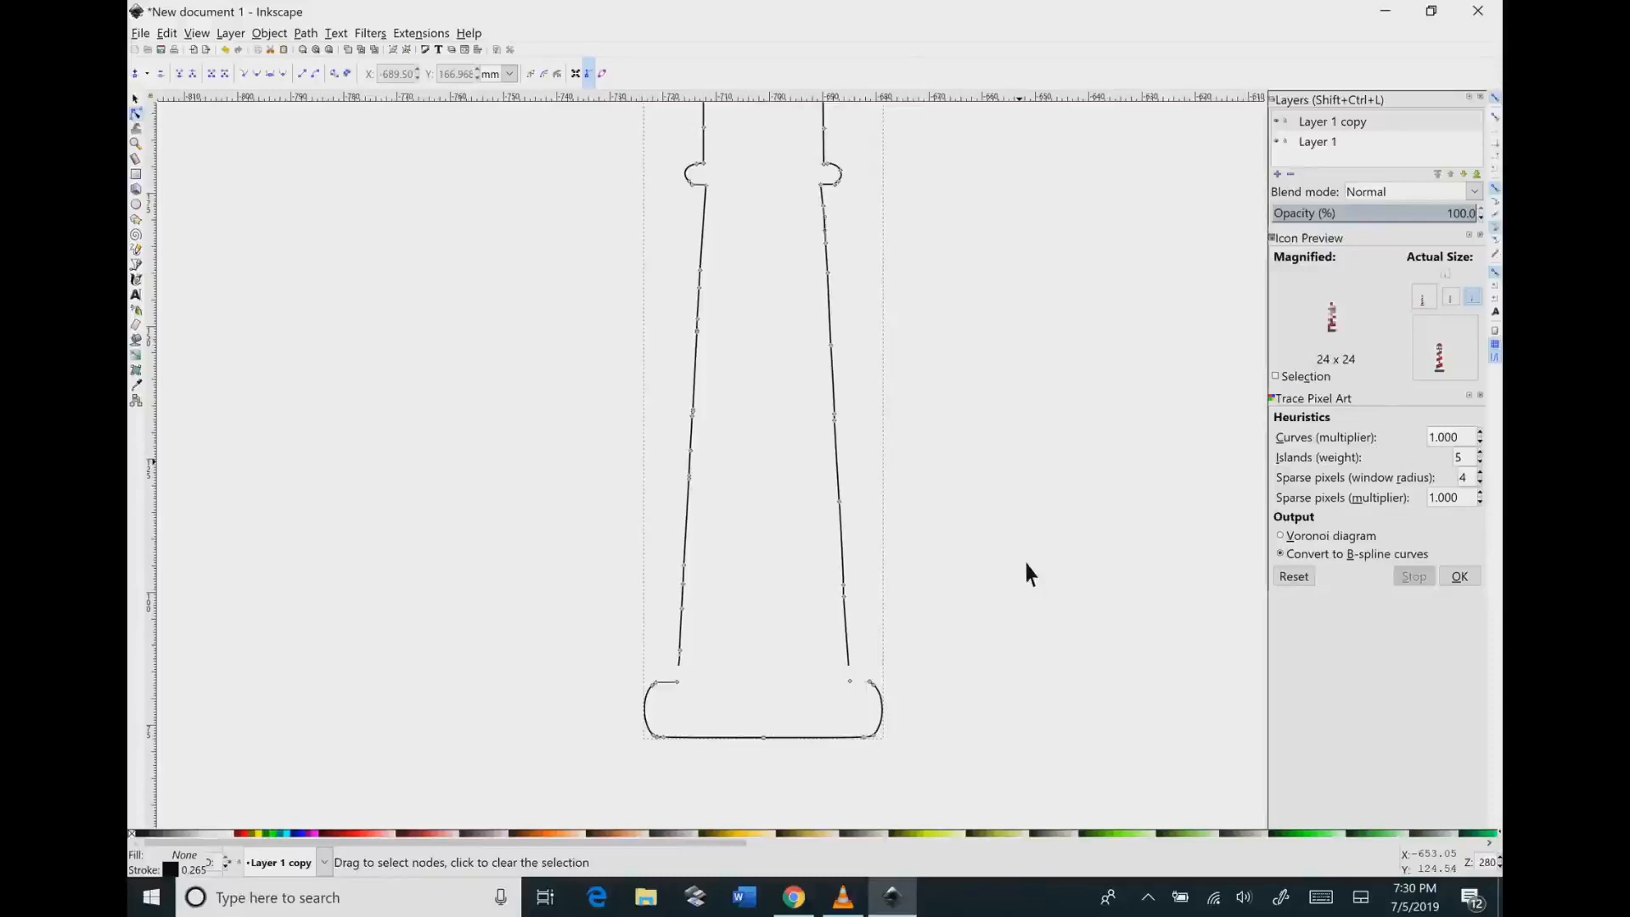
{"action": "mouse_move", "coordinate": [883, 702]}
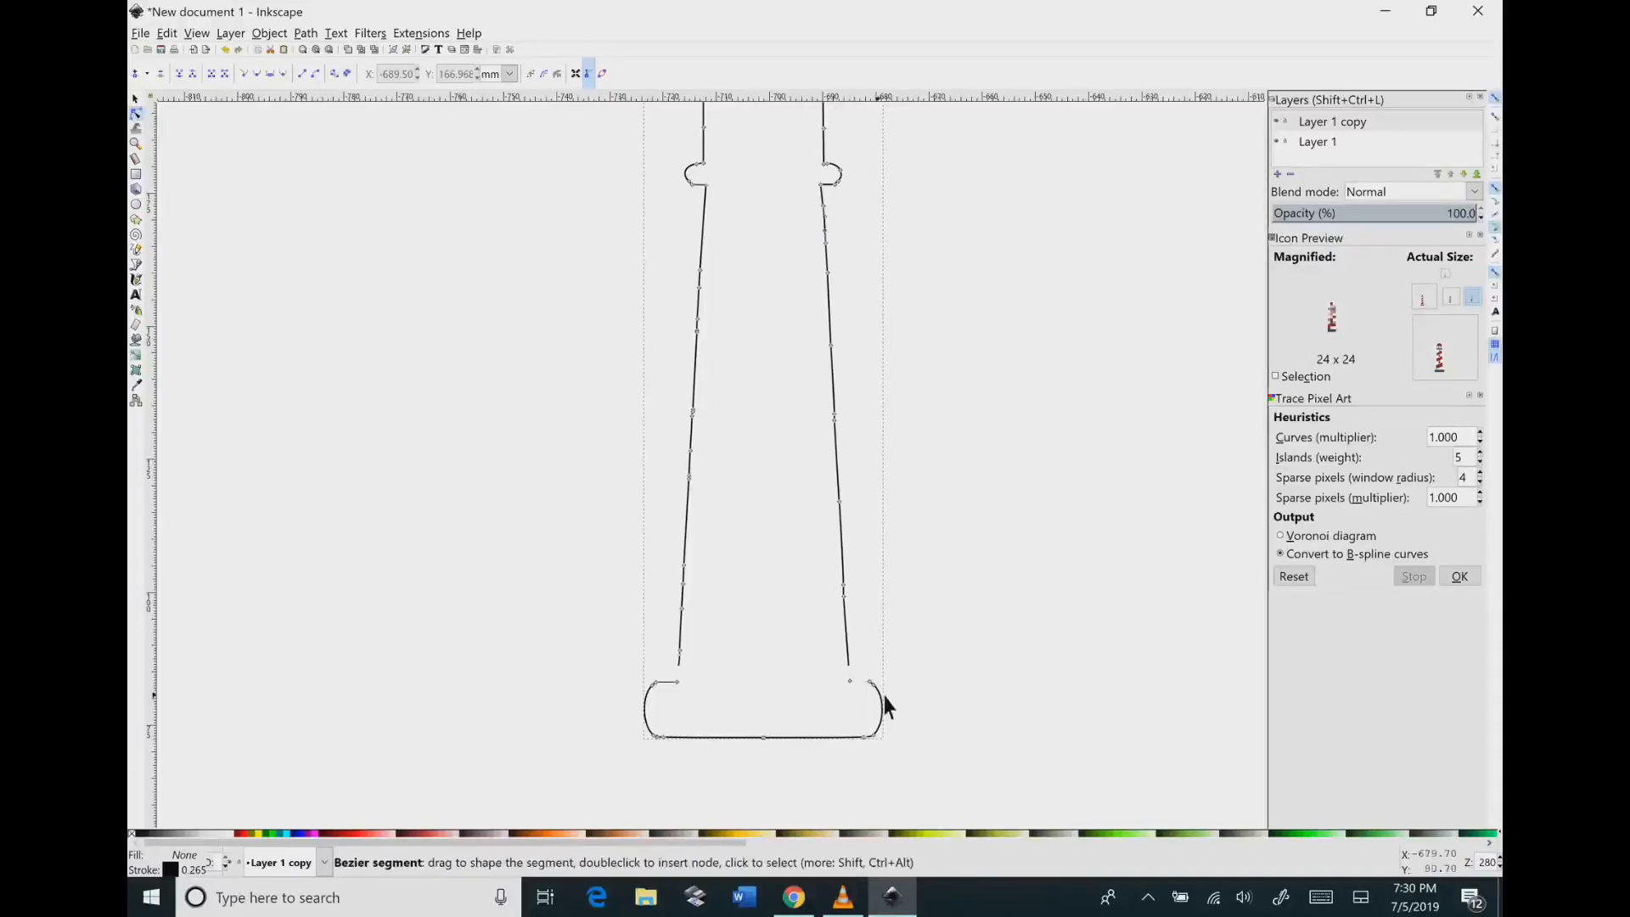
{"action": "left_click", "coordinate": [539, 663]}
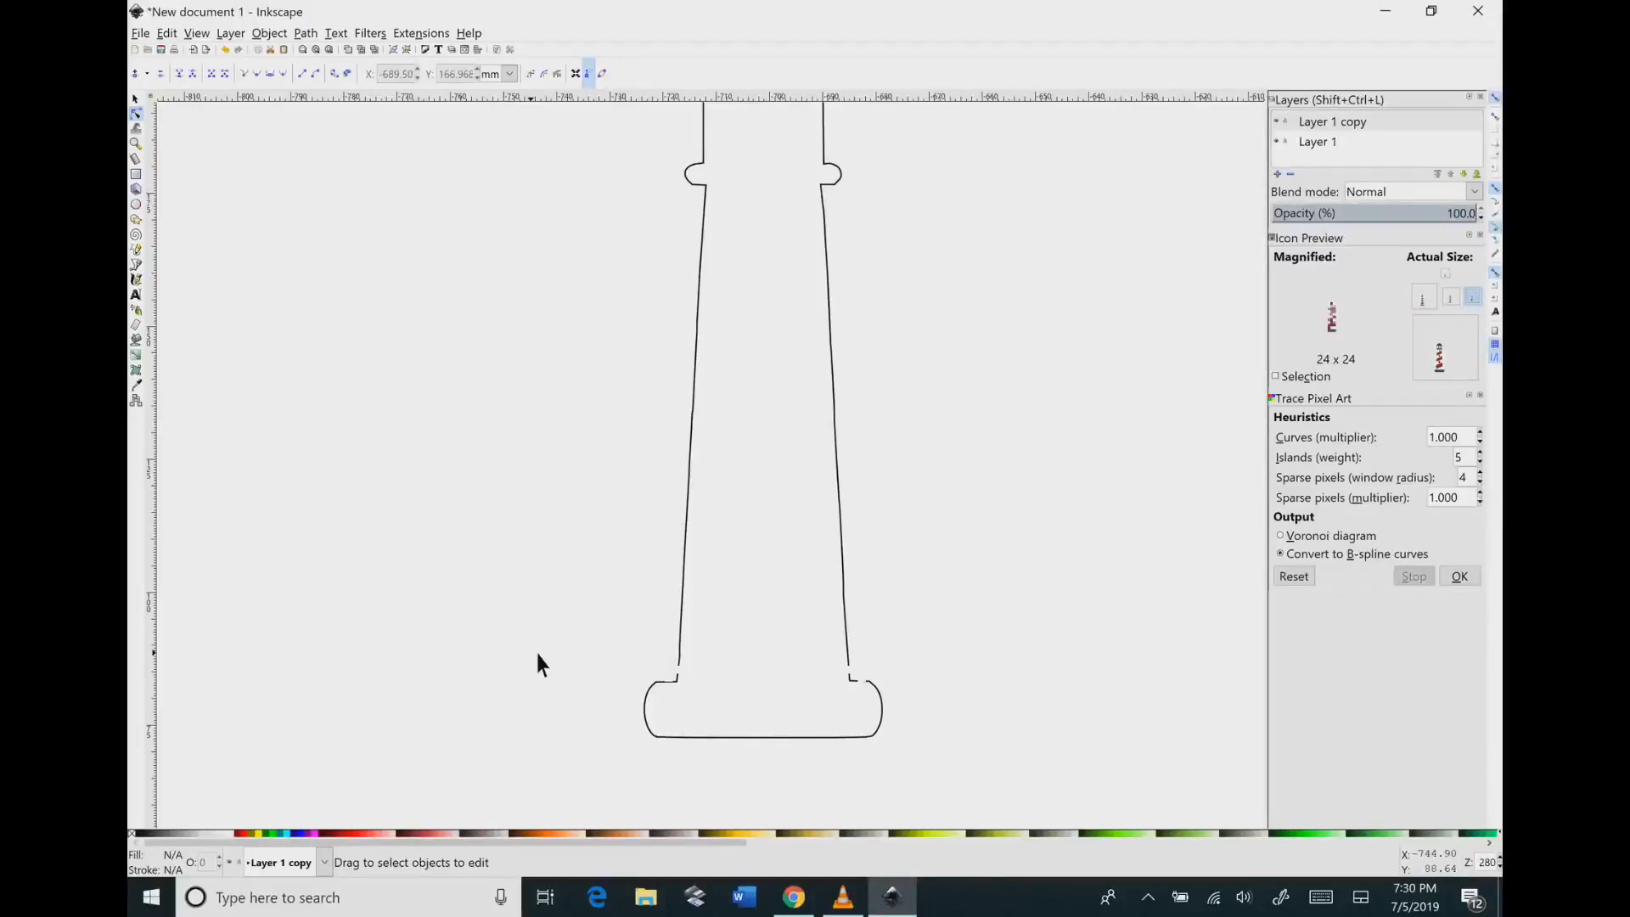
{"action": "mouse_move", "coordinate": [999, 598]}
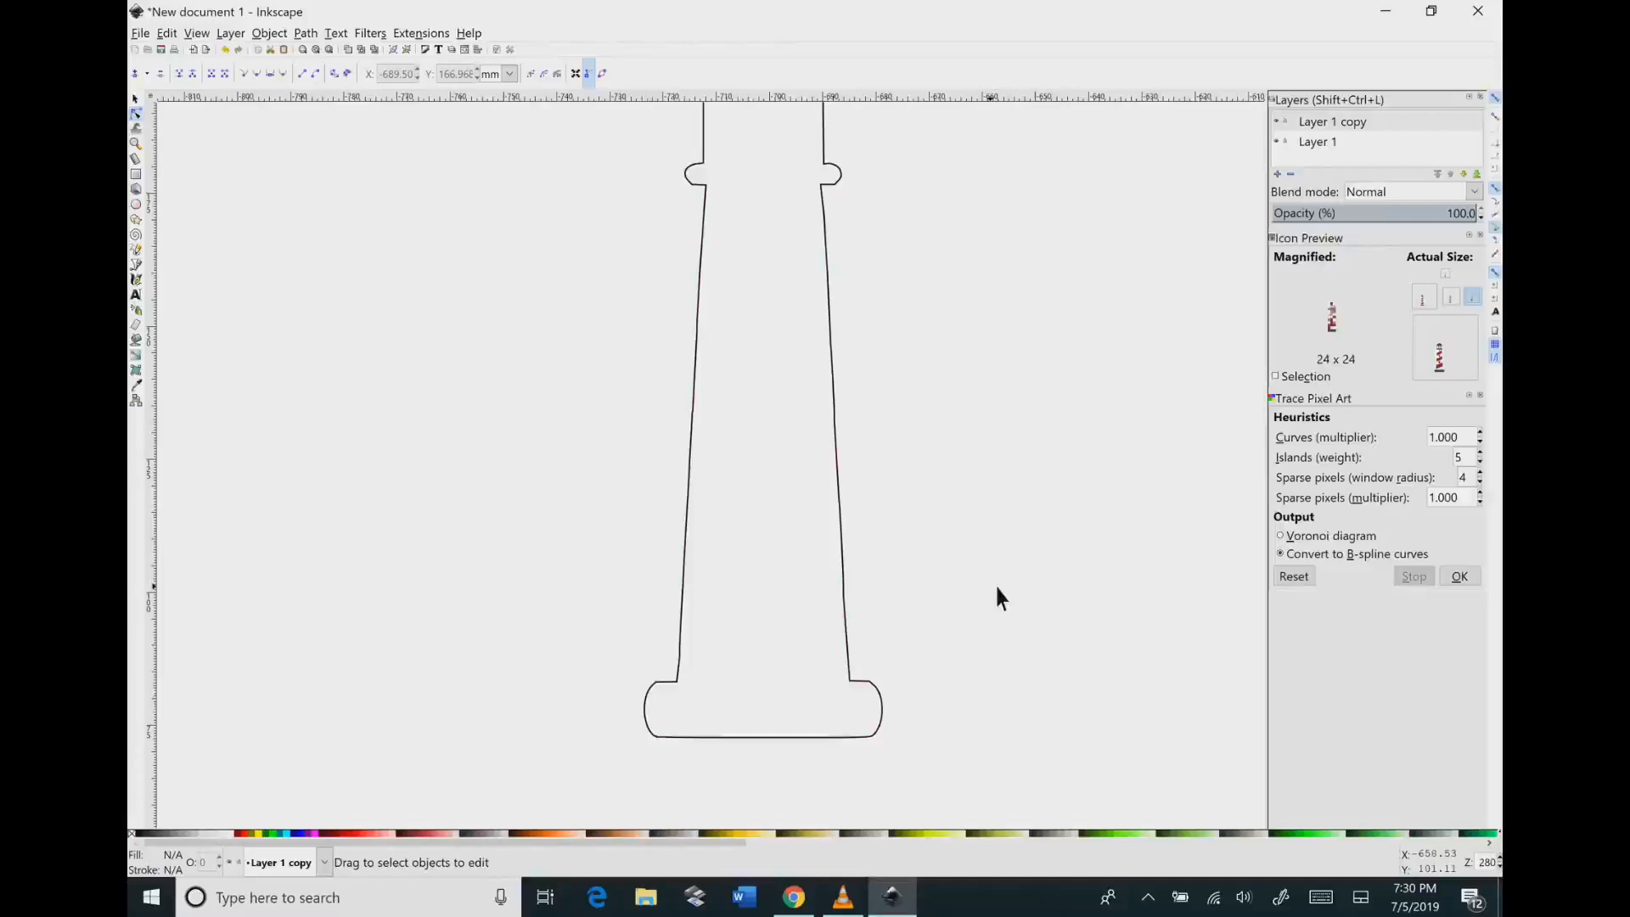
{"action": "mouse_move", "coordinate": [925, 663]}
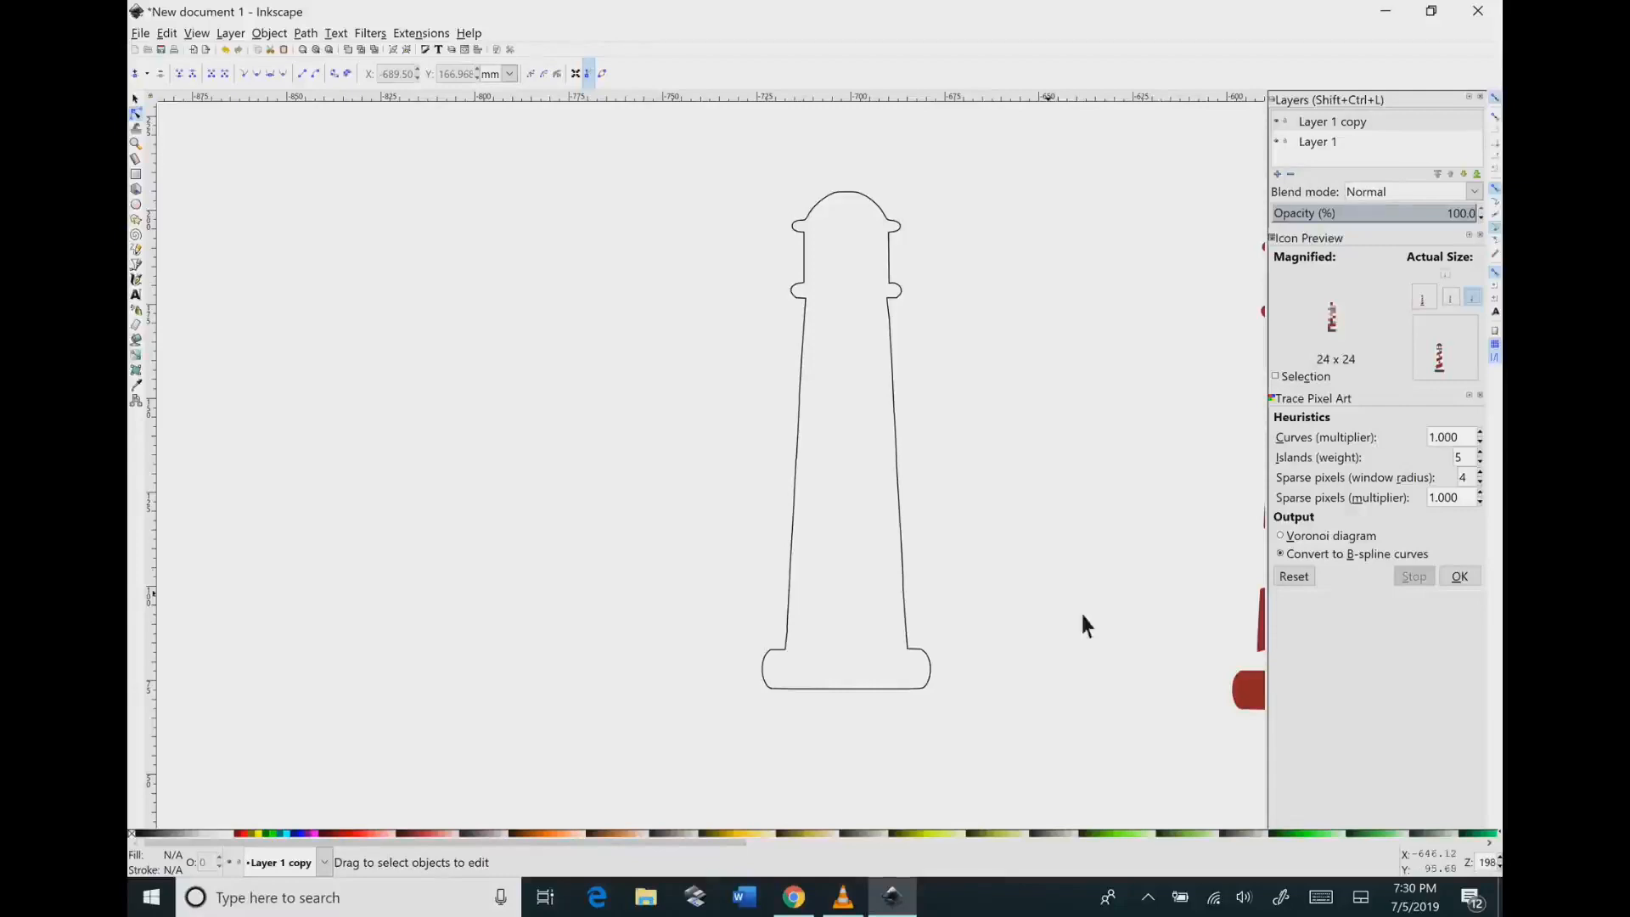
{"action": "mouse_move", "coordinate": [1091, 586]}
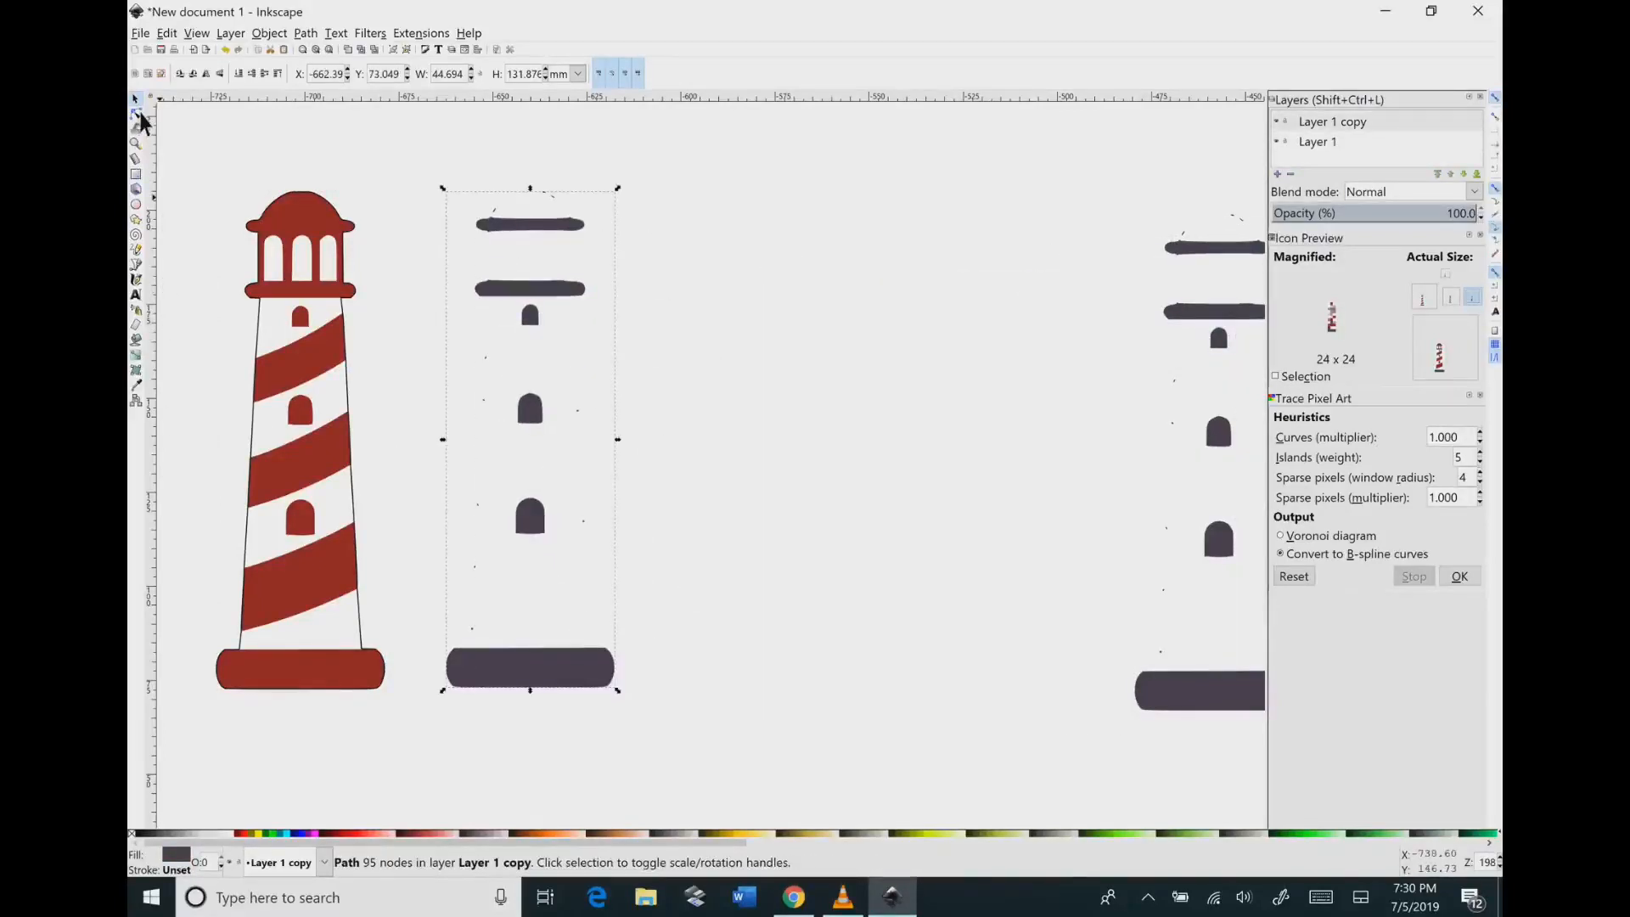
Step: Delete the stray specks beside the windows in the dark shape's nodes
{"action": "left_click", "coordinate": [134, 114]}
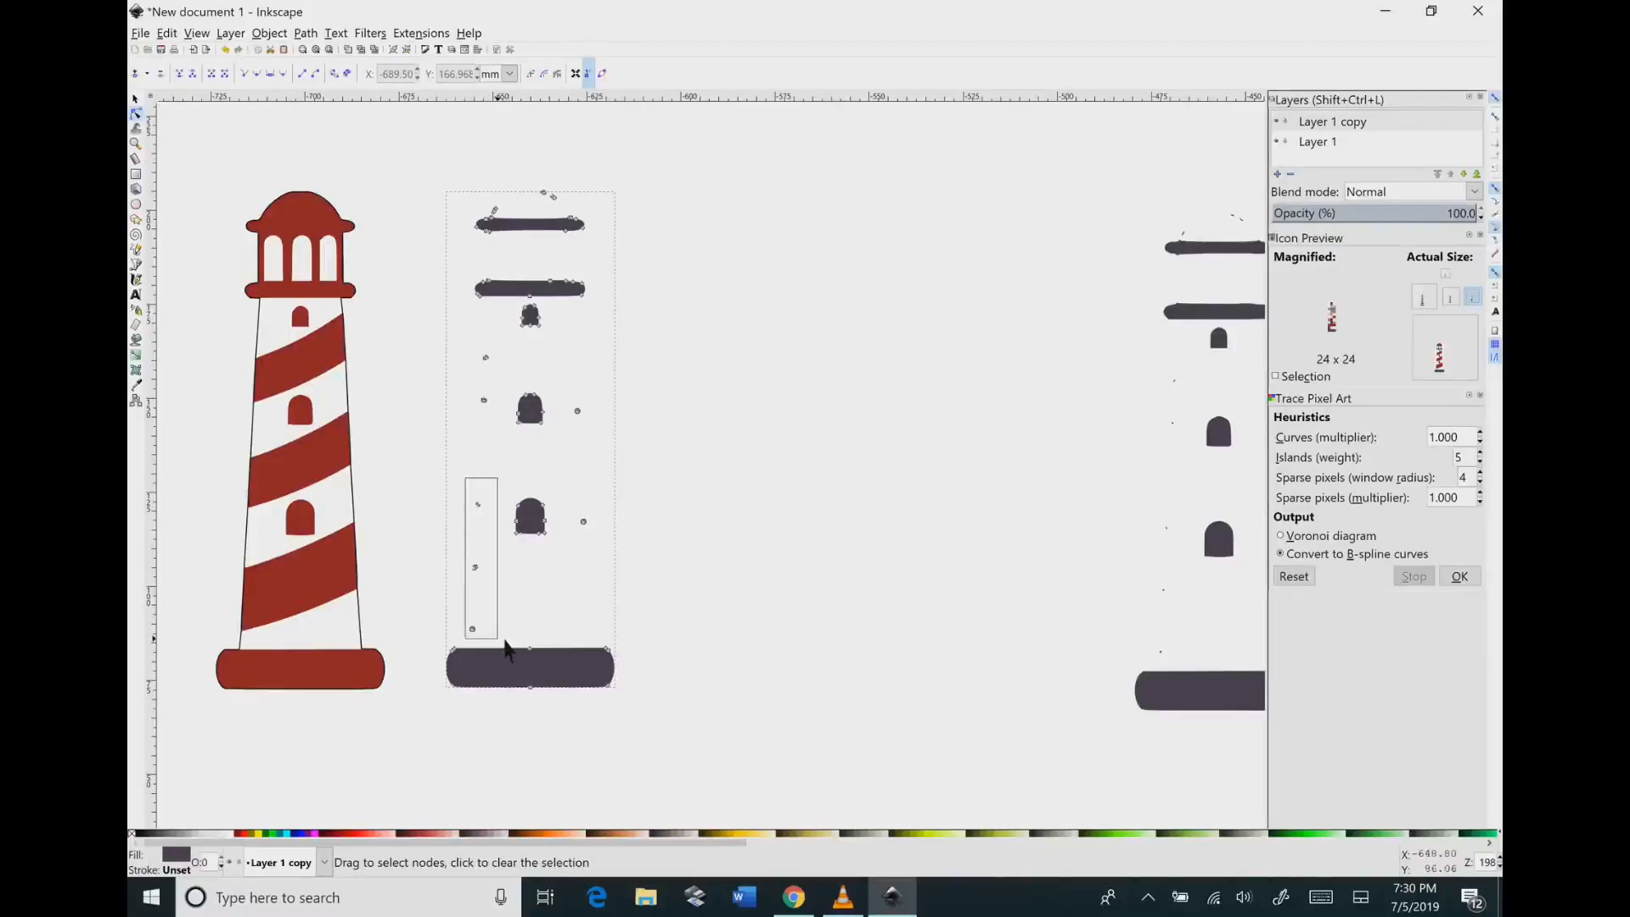
{"action": "left_click", "coordinate": [504, 649]}
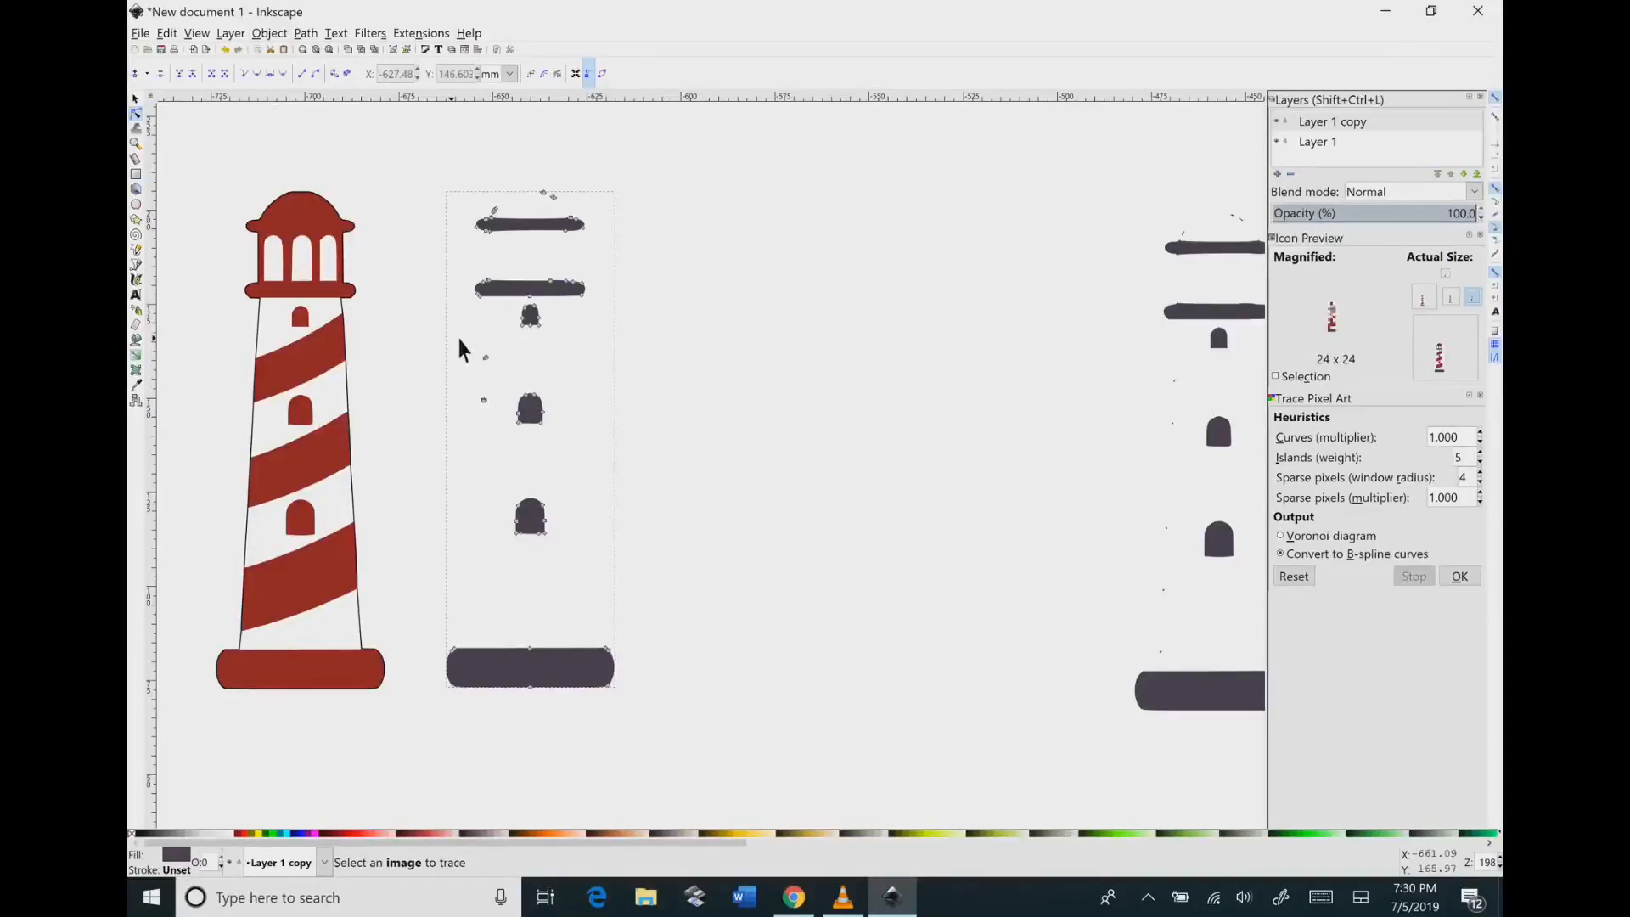
{"action": "mouse_move", "coordinate": [509, 436]}
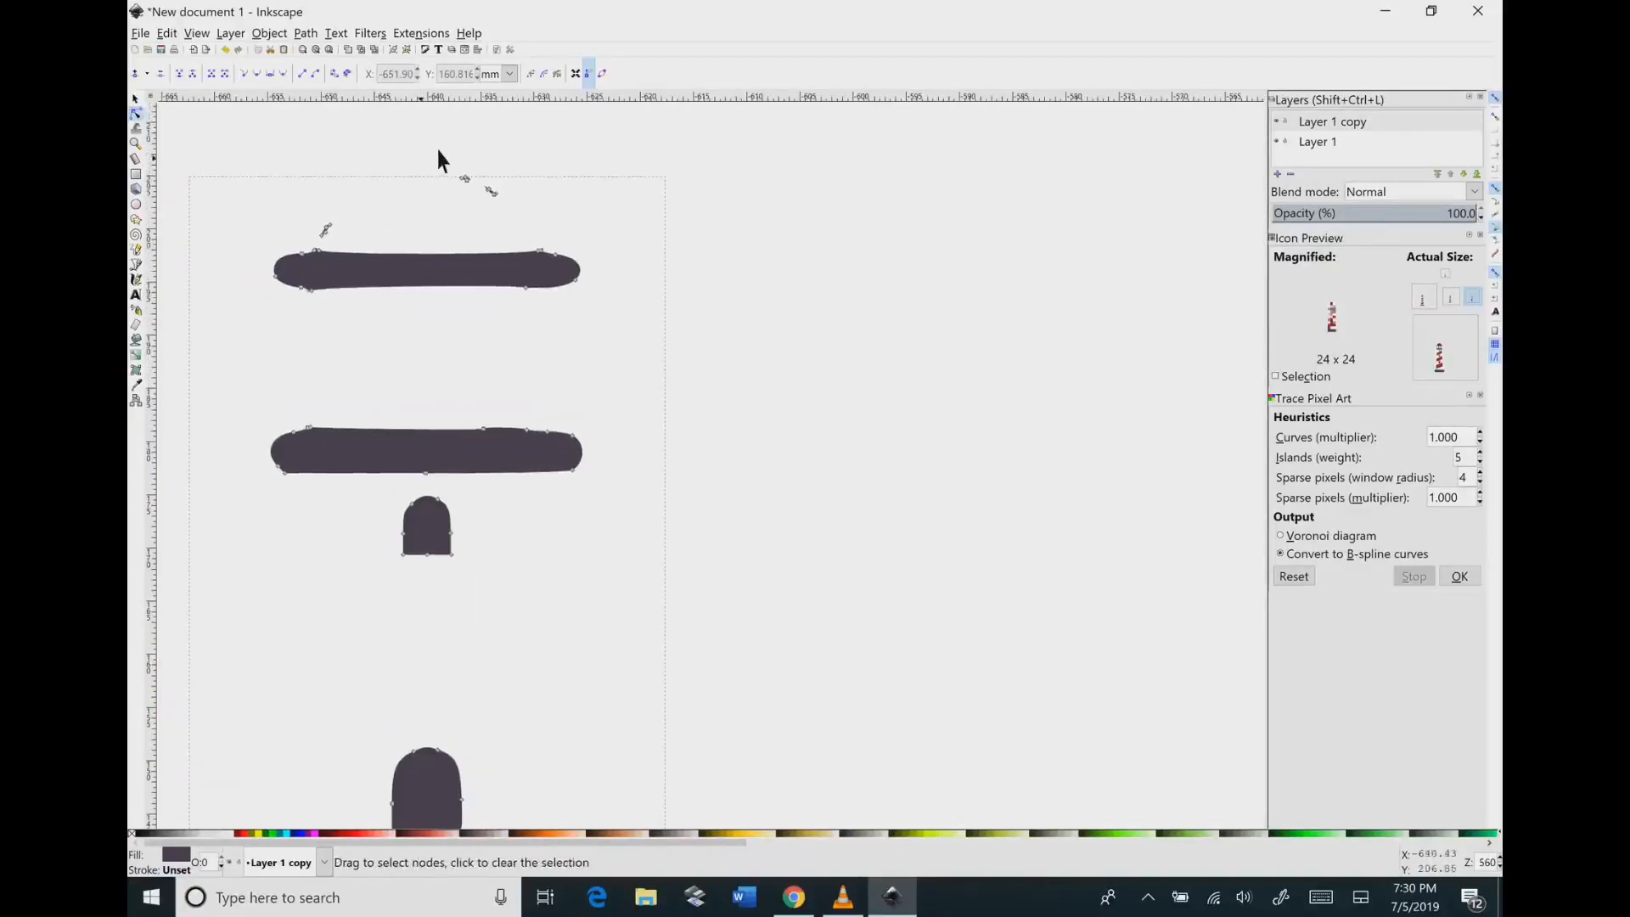
{"action": "left_click", "coordinate": [536, 232]}
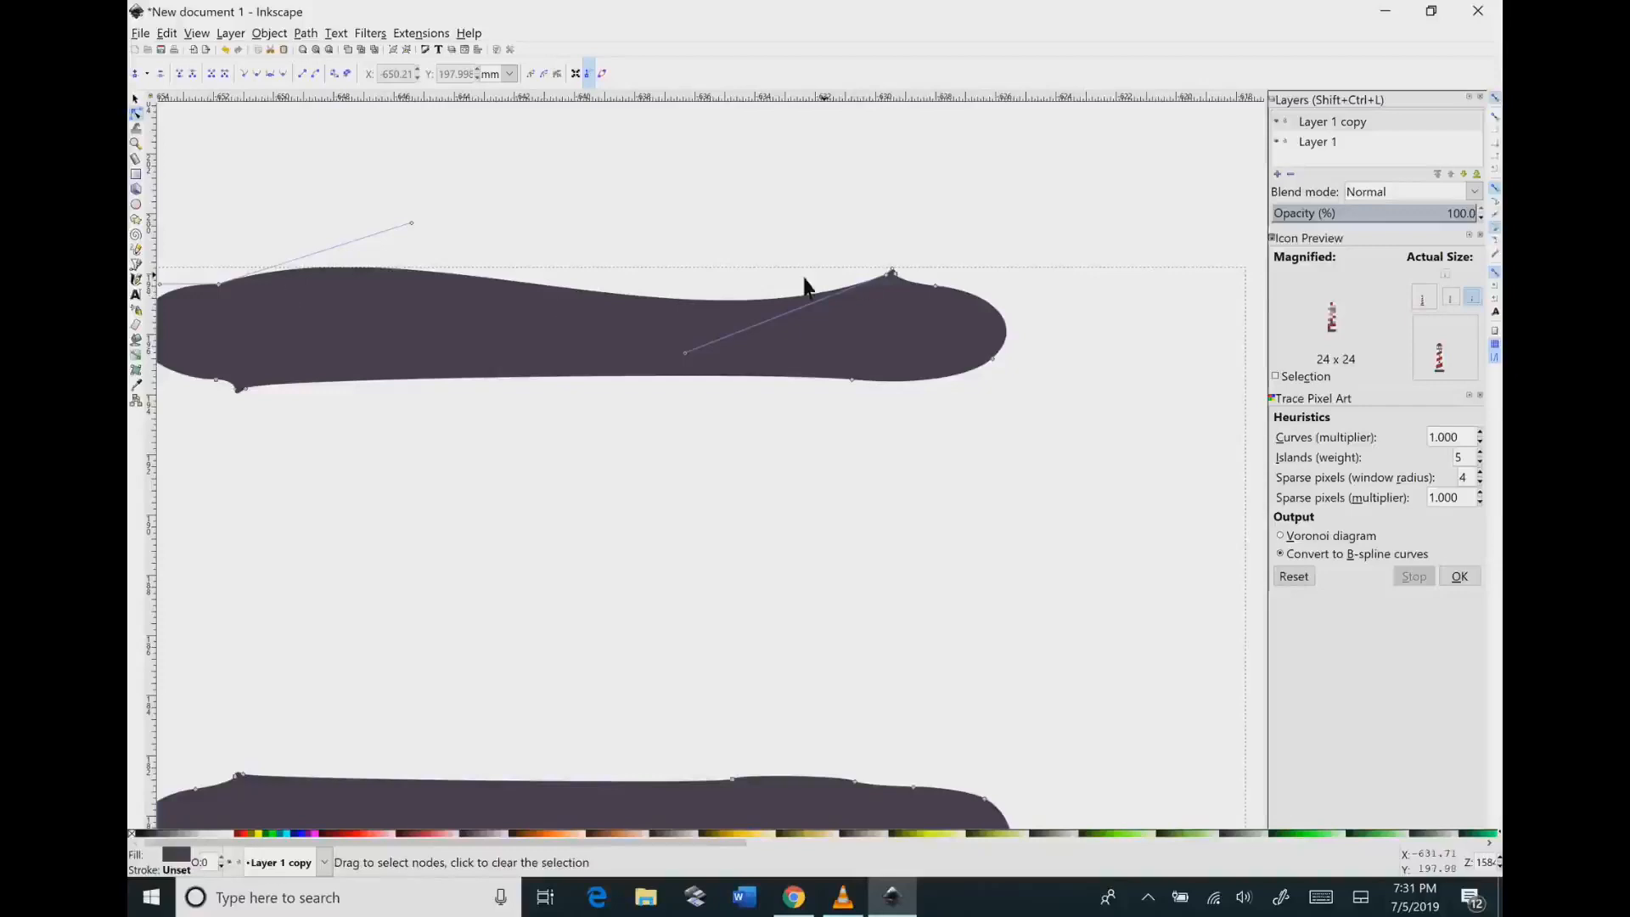
Step: Smooth the bumpy edges of the upper and lower dark ledge bars
{"action": "left_click", "coordinate": [892, 274]}
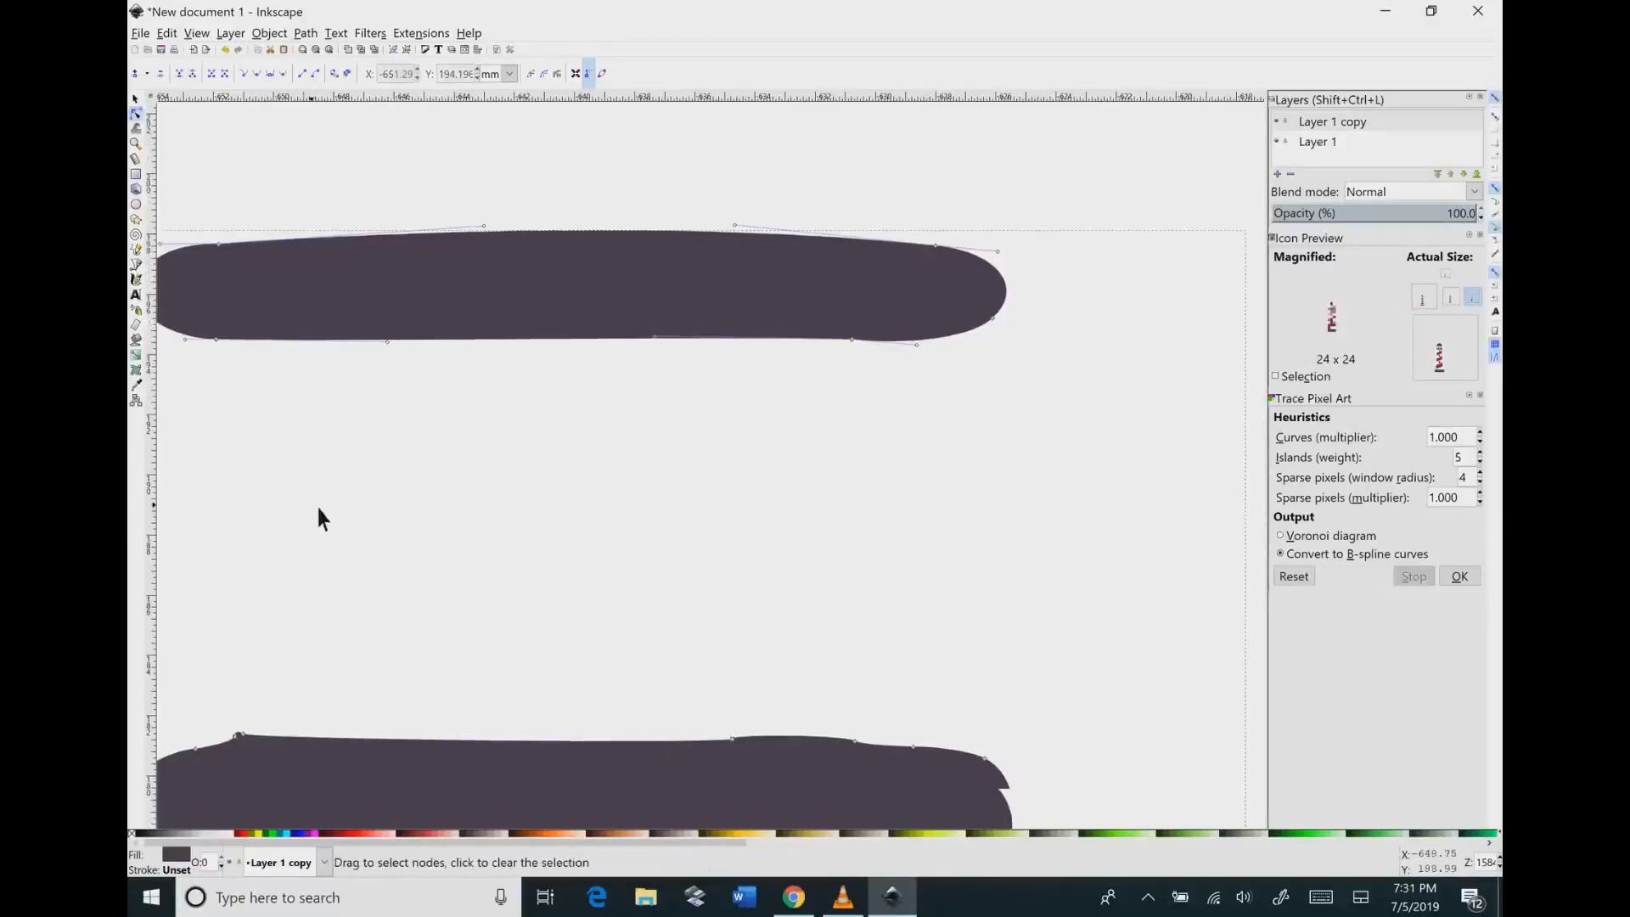
{"action": "scroll", "scroll_direction": "down", "scroll_amount": 3}
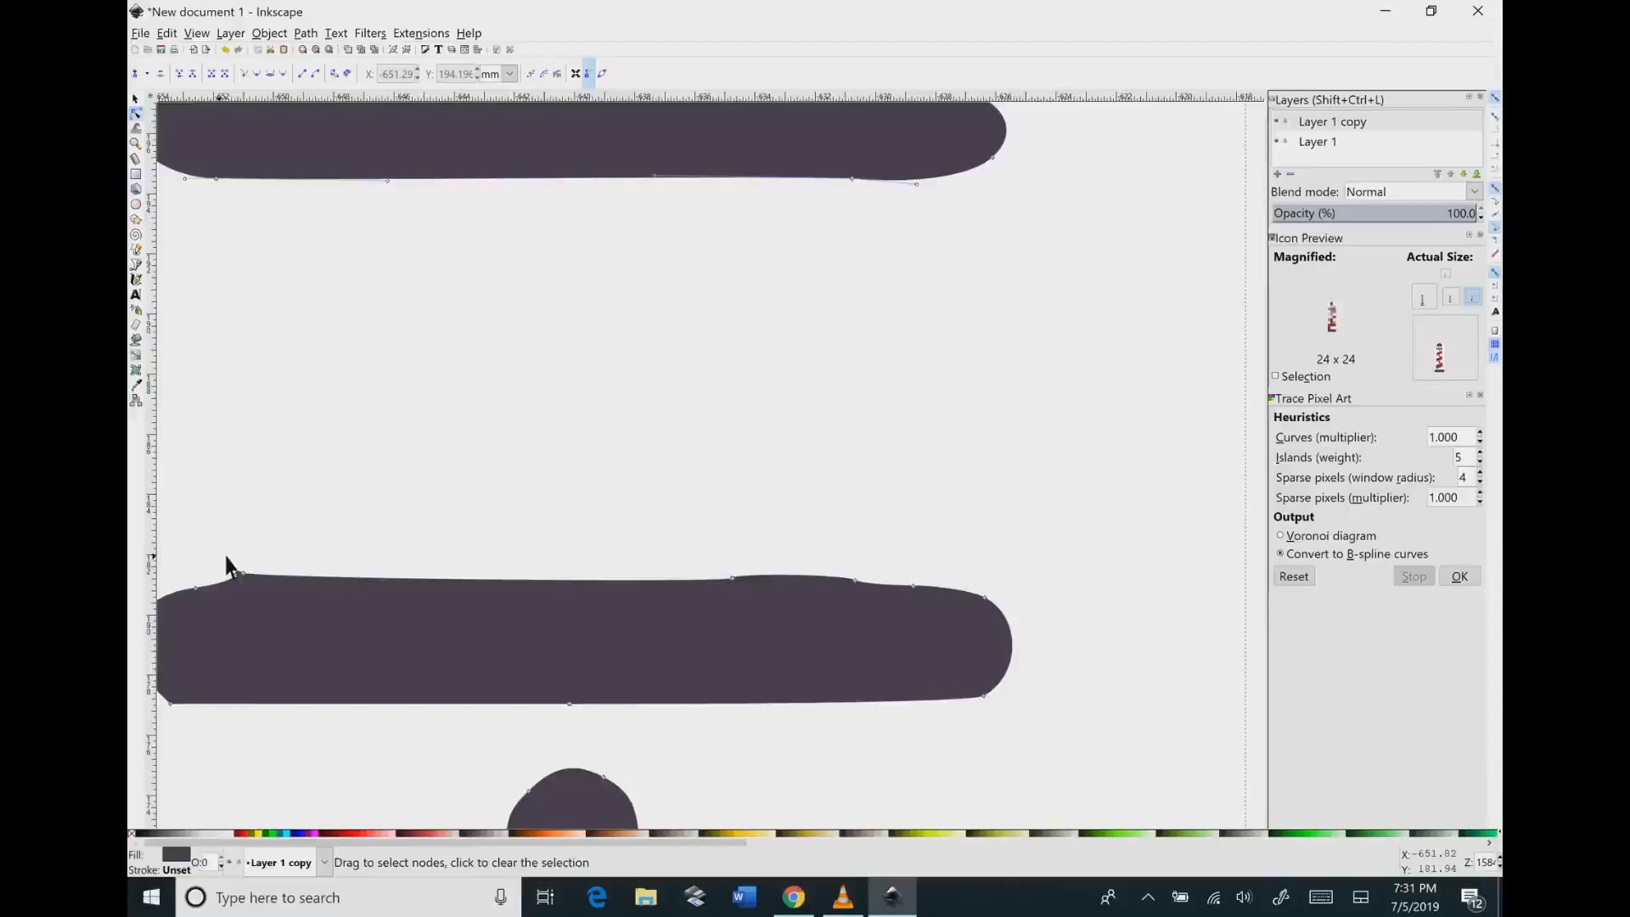
{"action": "left_click", "coordinate": [195, 587]}
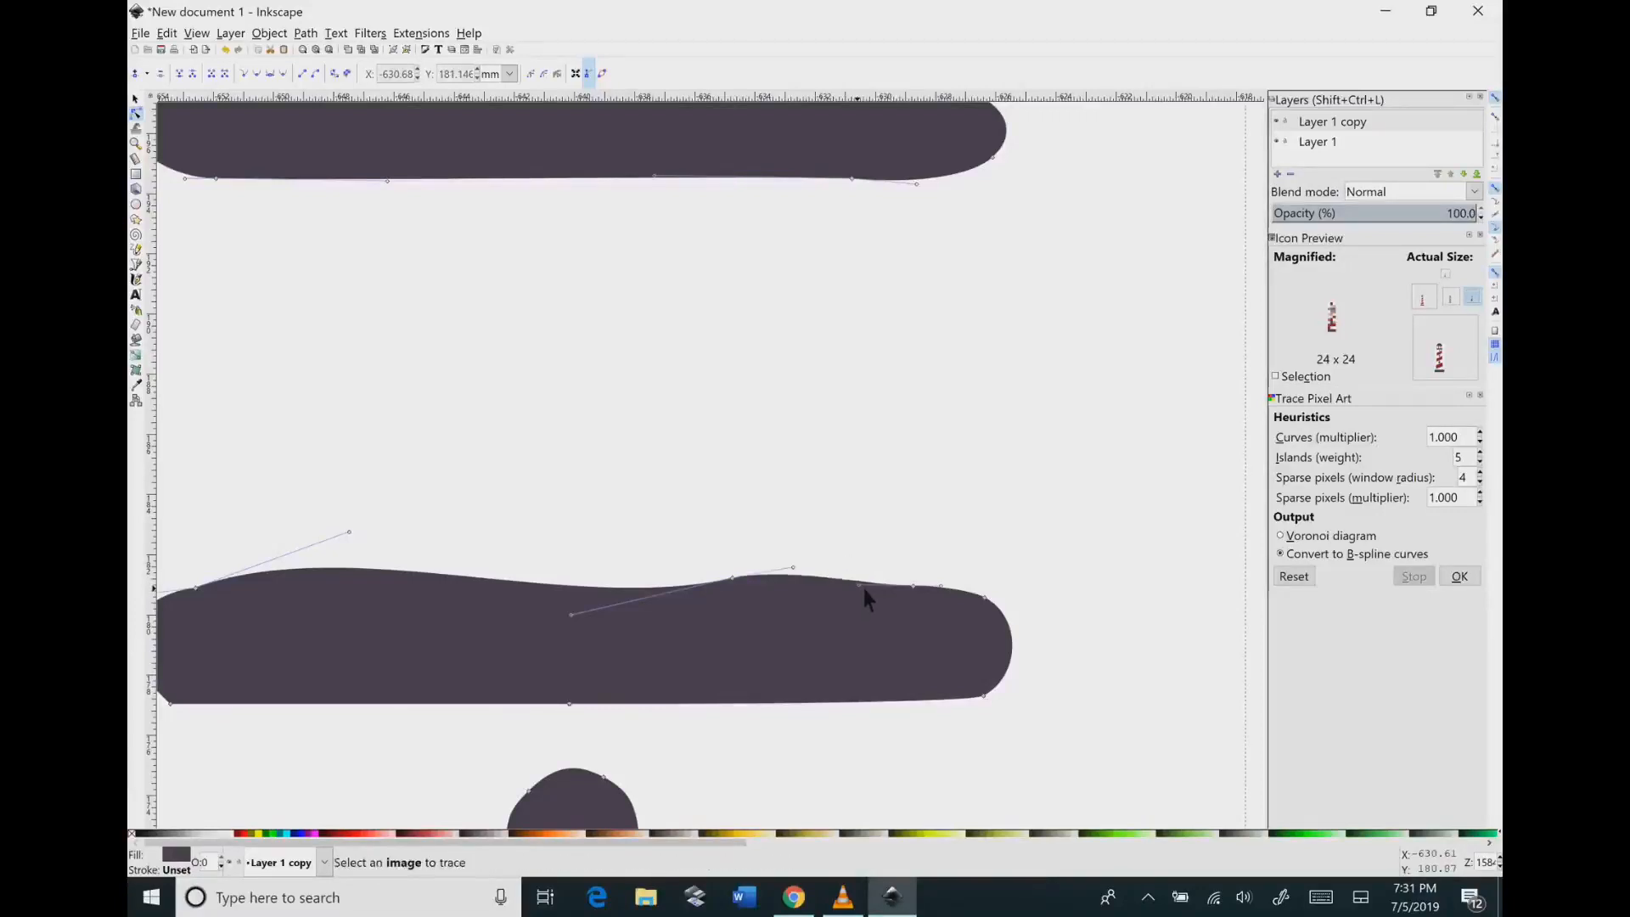
{"action": "left_click", "coordinate": [731, 578]}
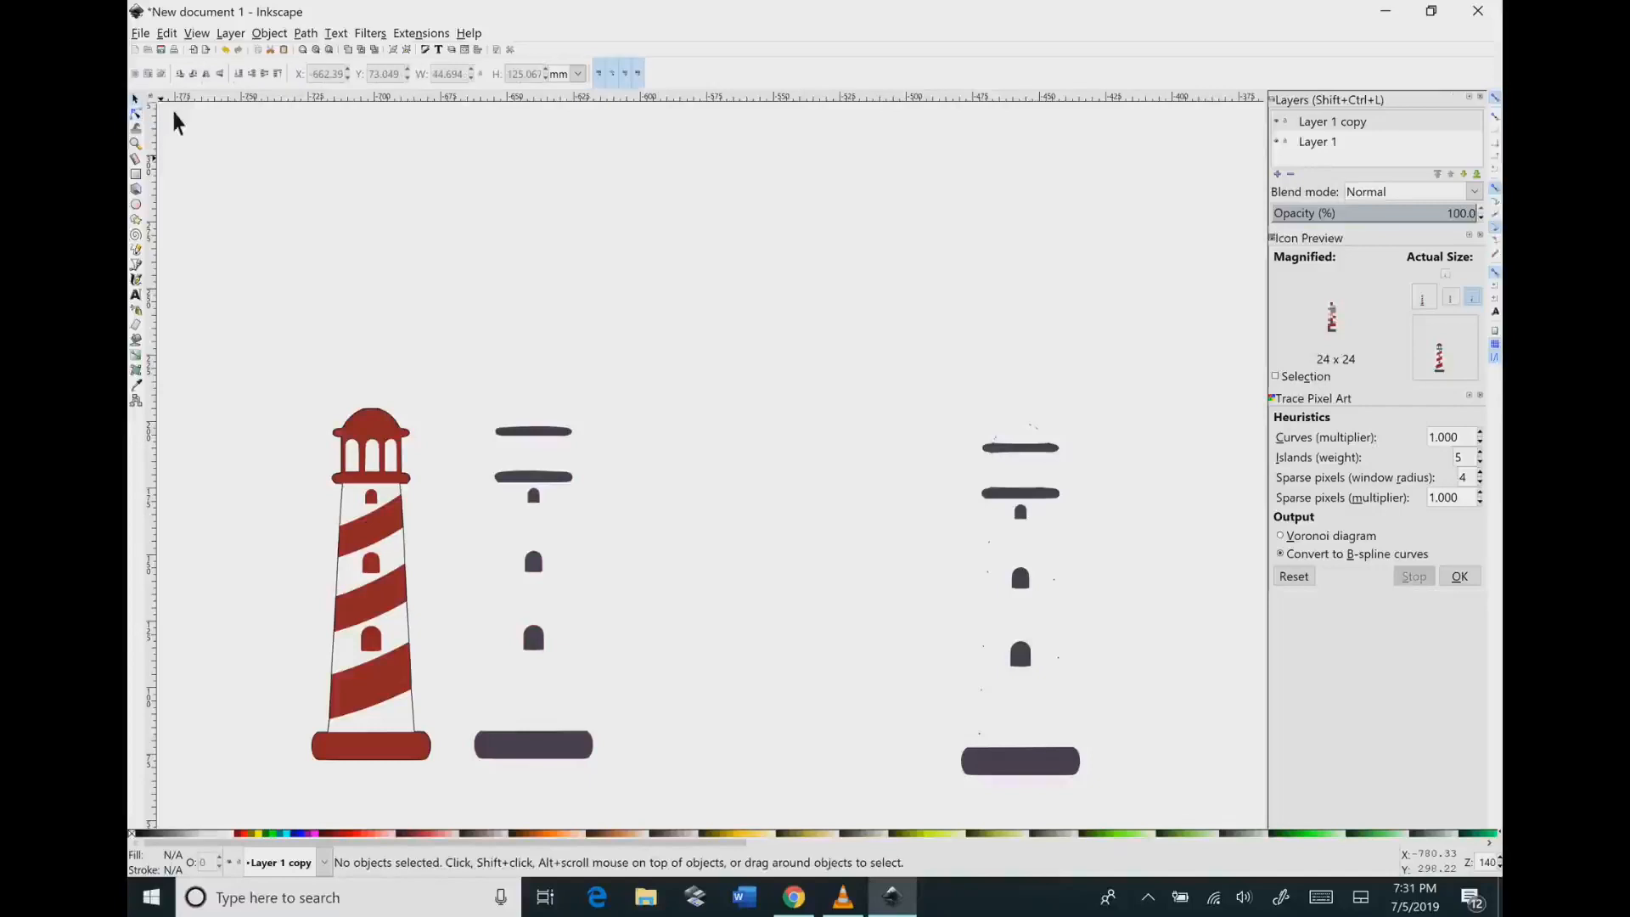
Step: Stack the dark window-and-base shape on the striped lighthouse and remove the leftover trace
{"action": "left_click", "coordinate": [388, 453]}
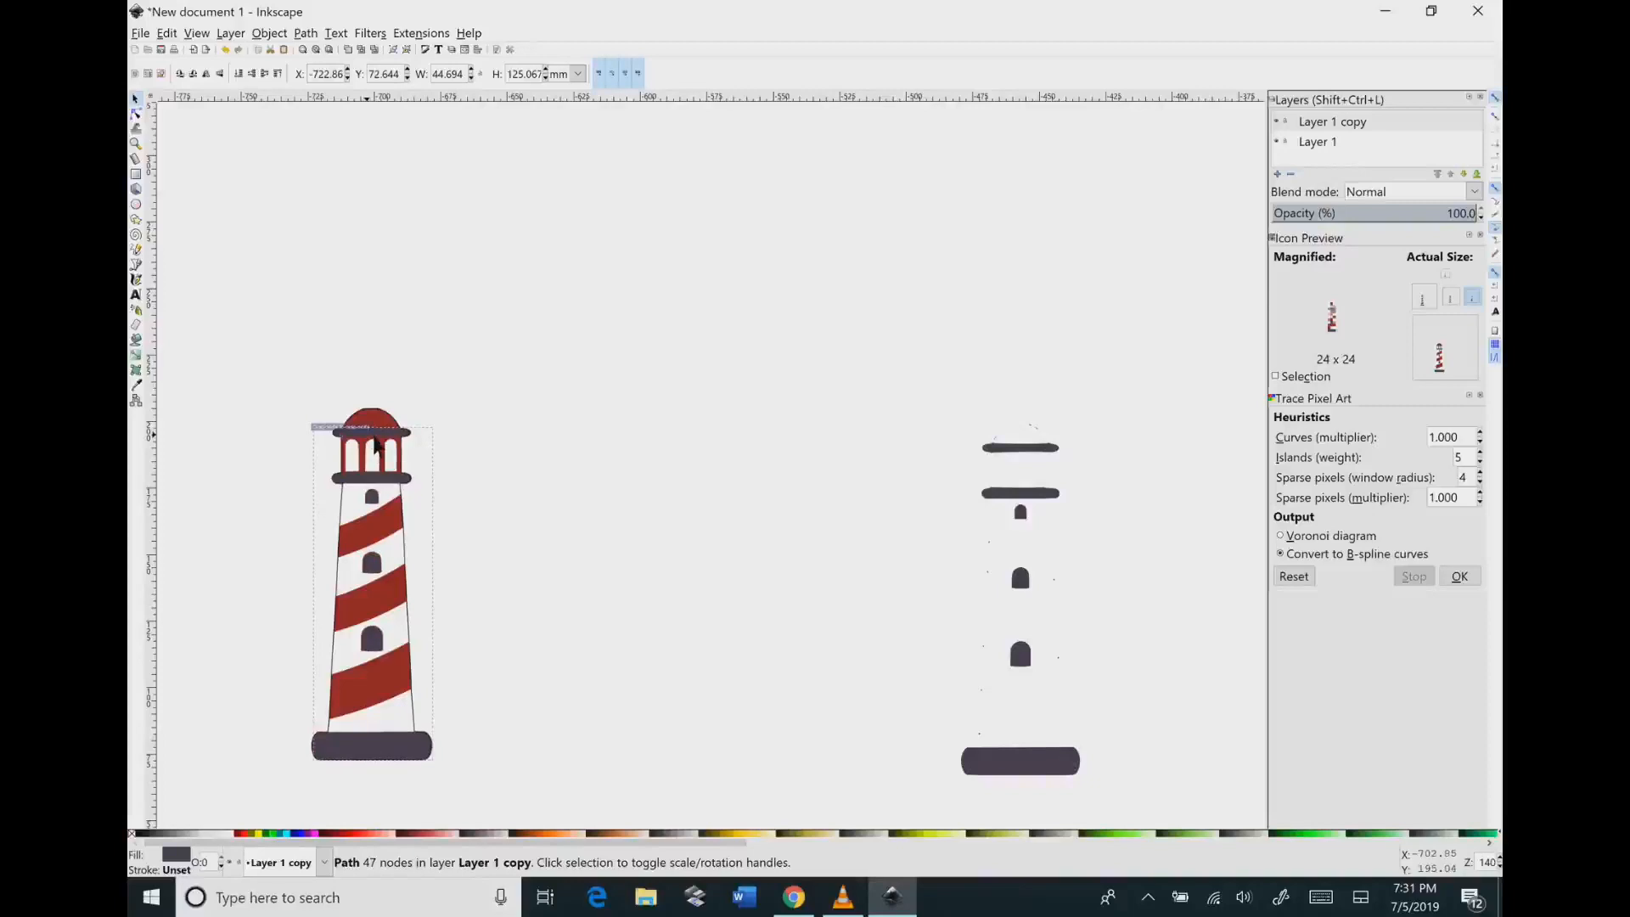
{"action": "left_click", "coordinate": [1020, 449]}
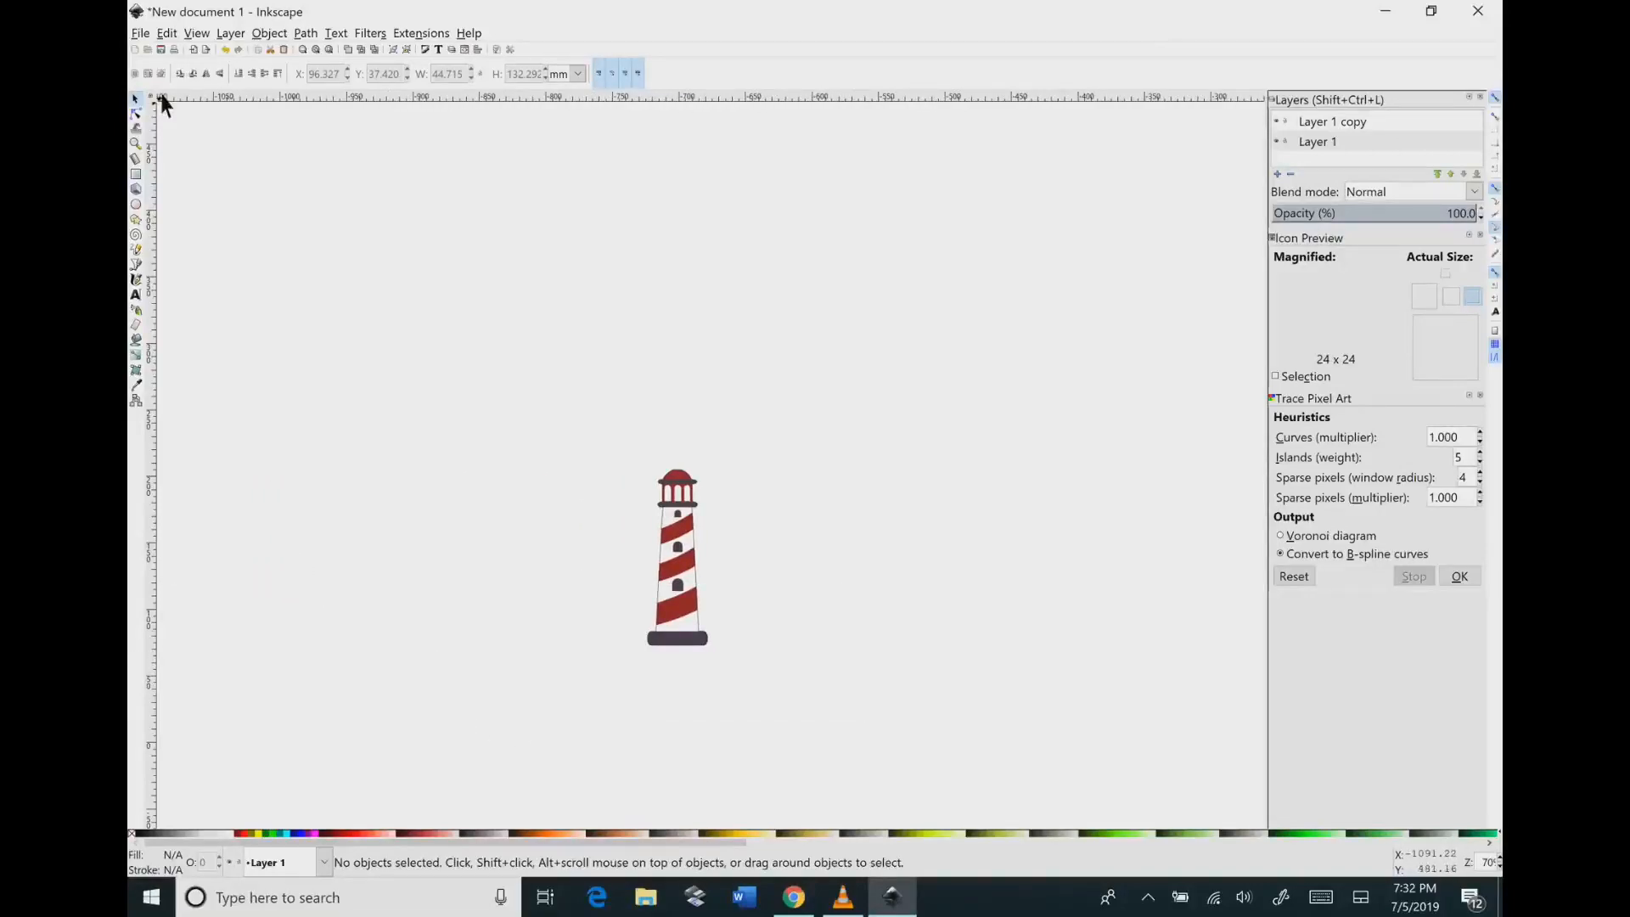
Step: Save the drawing as lighthouse2.svg in the my svg folder
{"action": "left_click", "coordinate": [139, 33]}
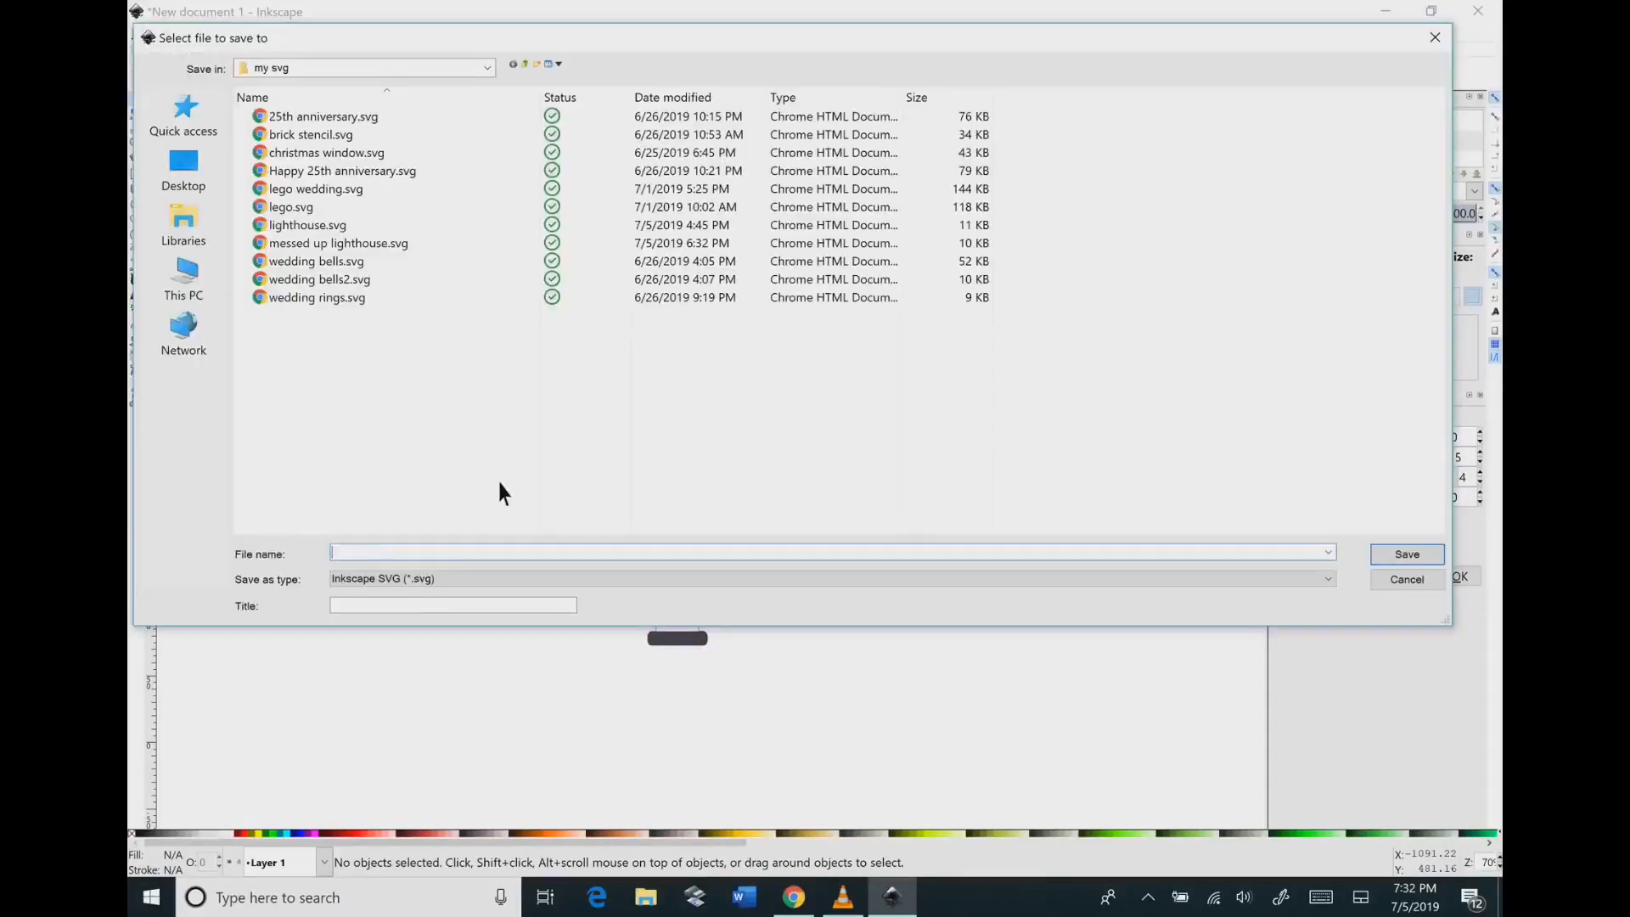
{"action": "type", "text": "lighthouse2"}
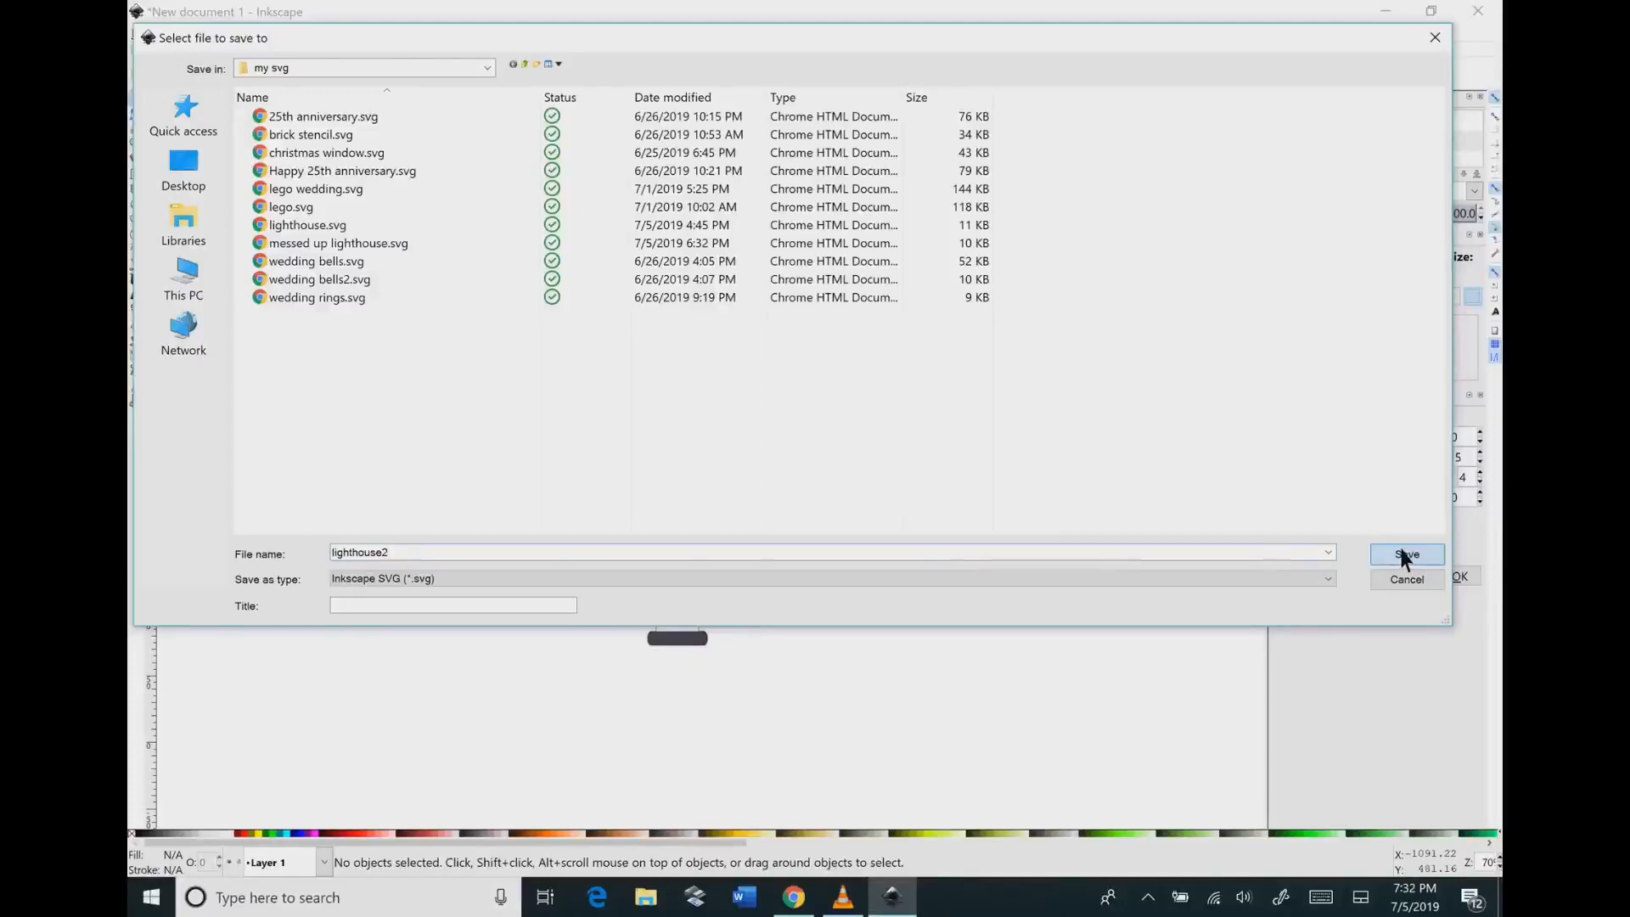
{"action": "left_click", "coordinate": [1407, 555]}
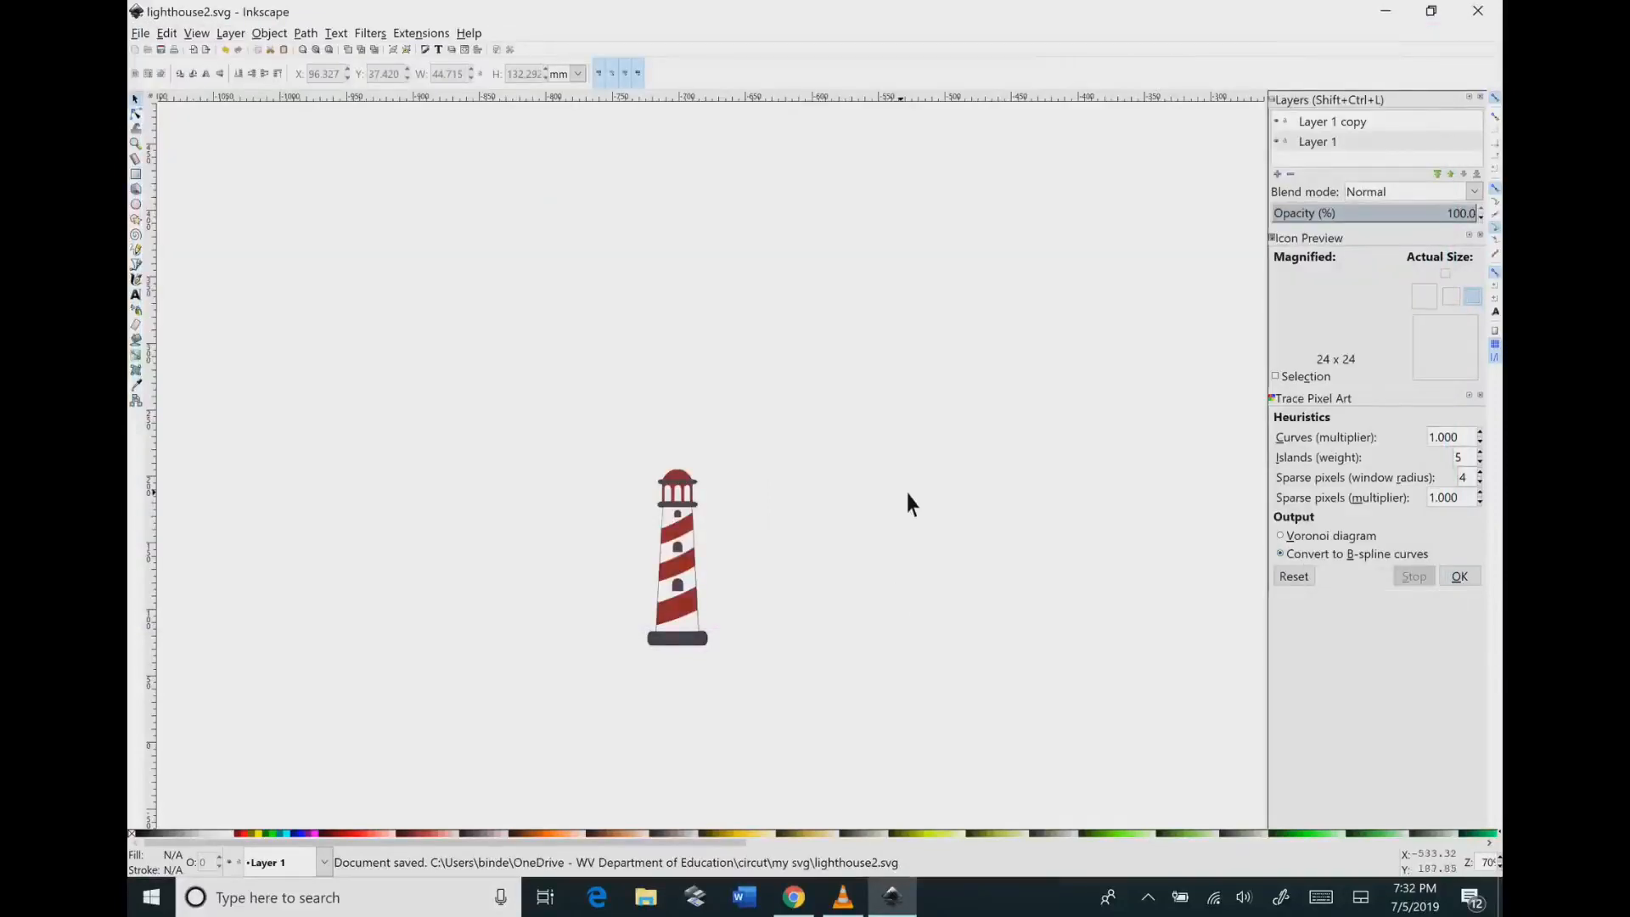
{"action": "left_click", "coordinate": [909, 504]}
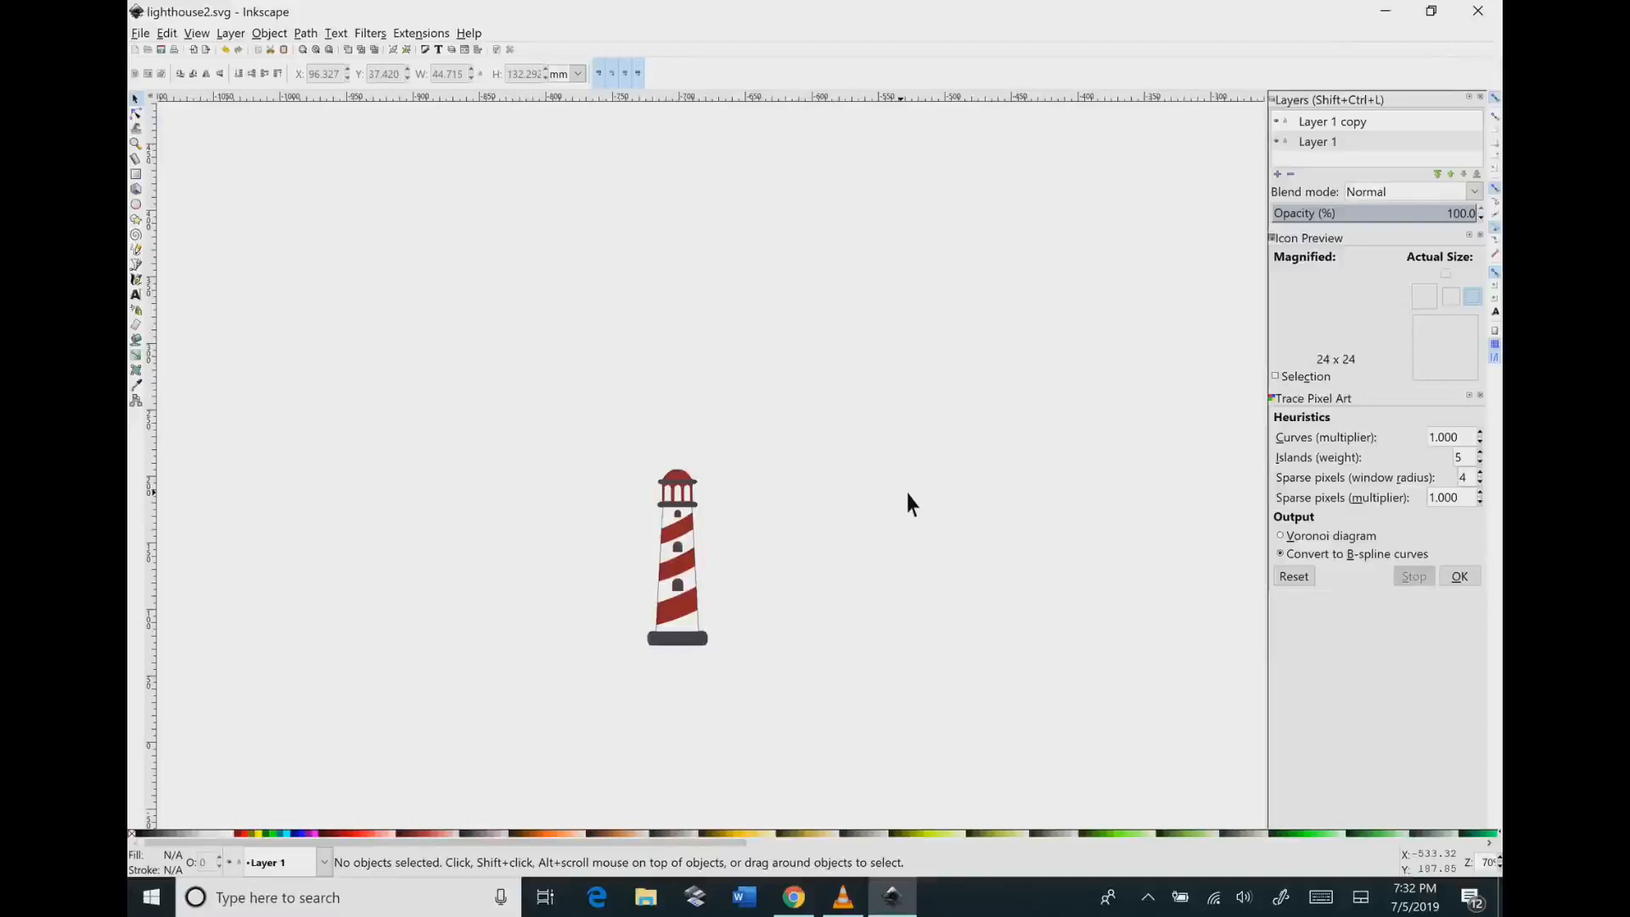